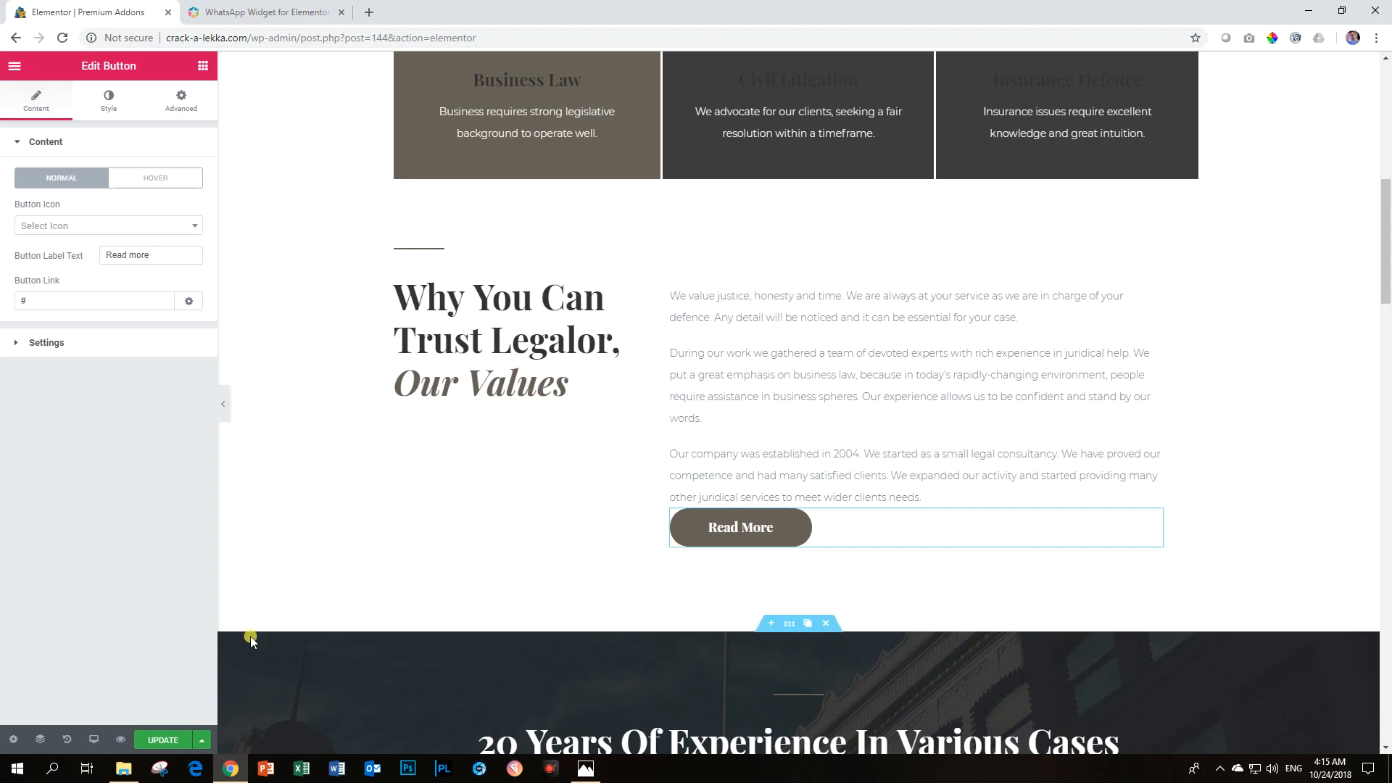
- Leave the Read More button and show the Elementor widgets library
scroll(up, 3)
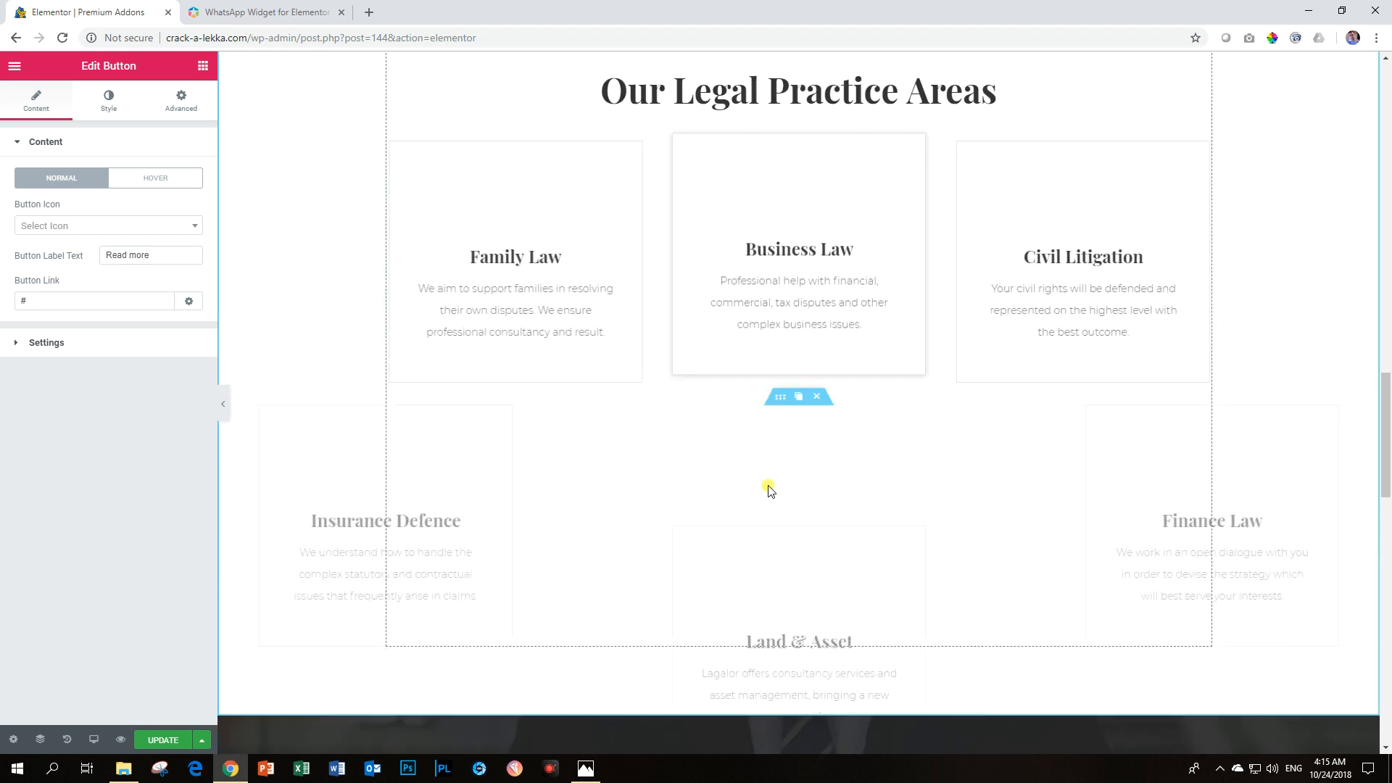
scroll(down, 3)
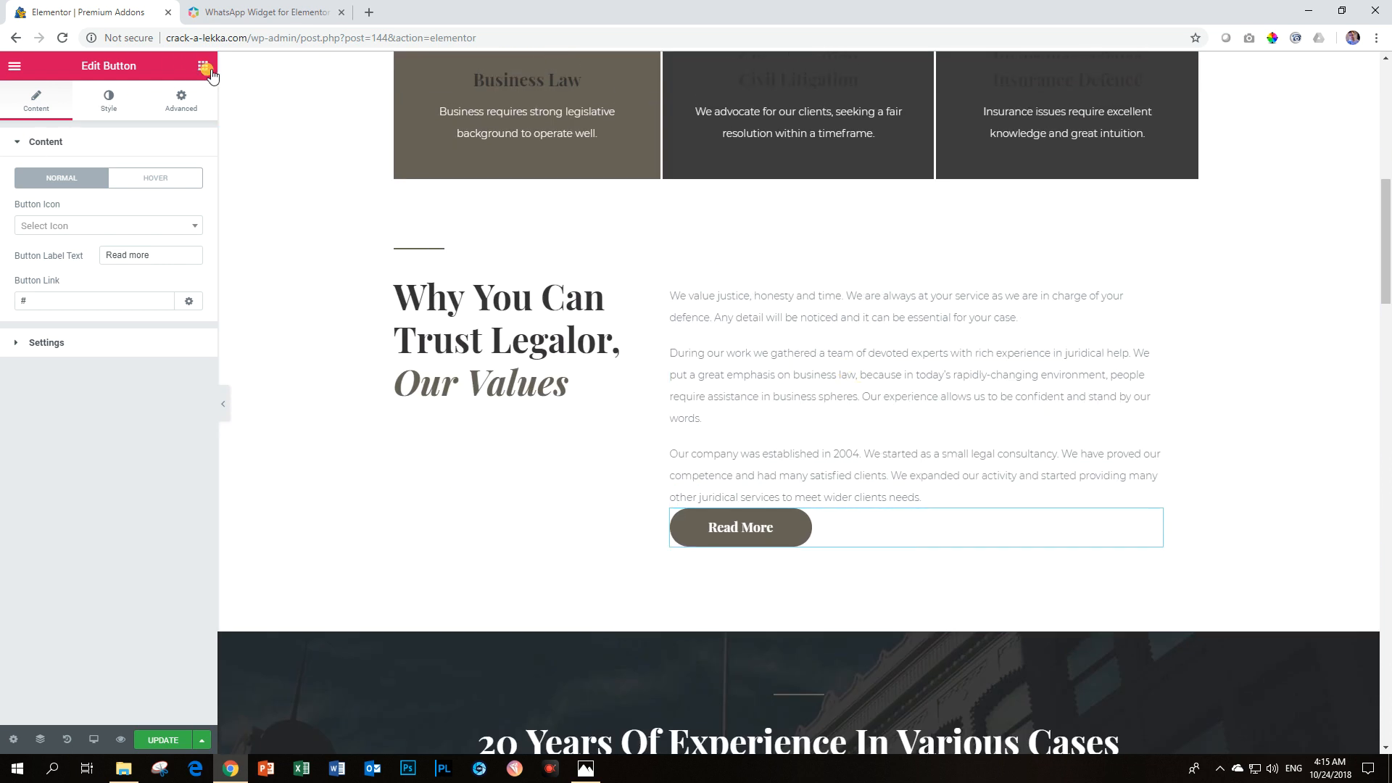
click(203, 66)
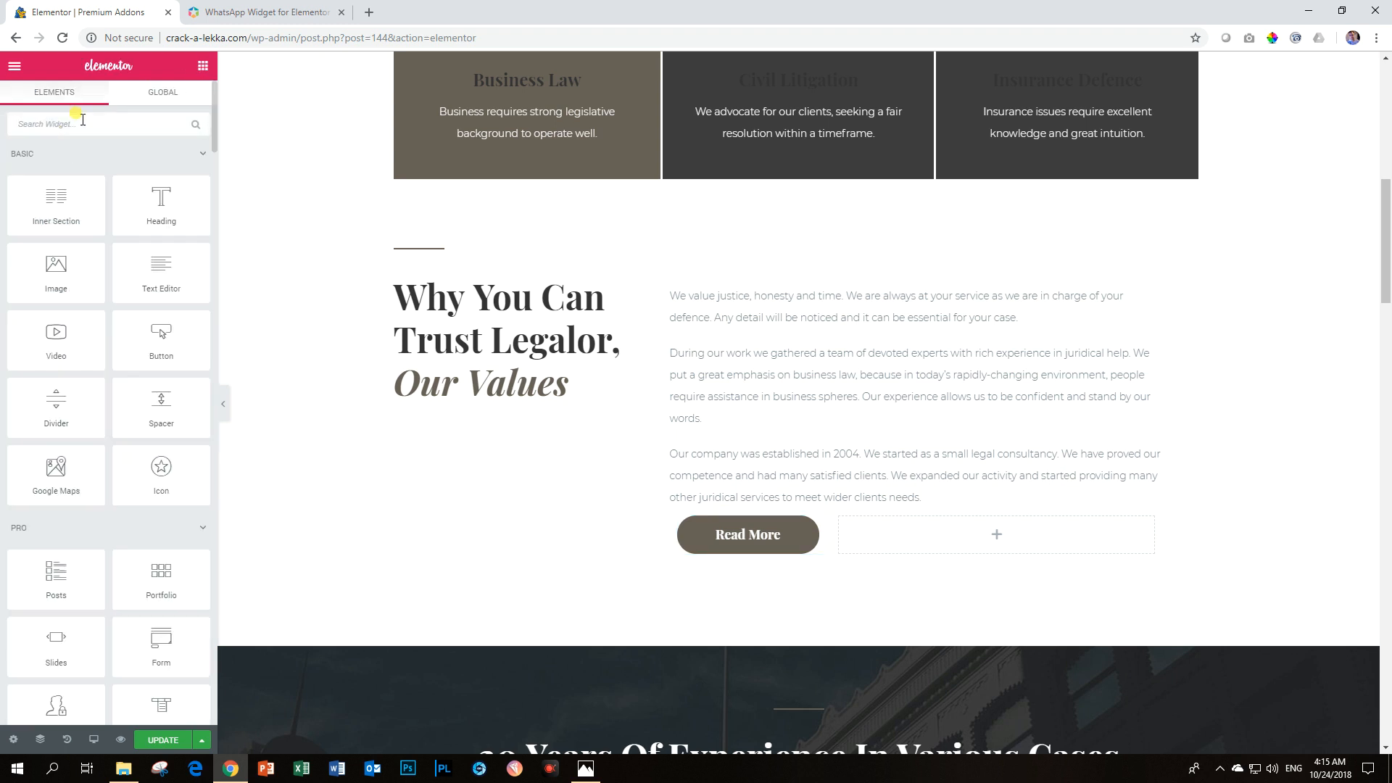
- Search 'wh' and drop the Premium Whatsapp Chat widget into the empty column beside Read More
text(what)
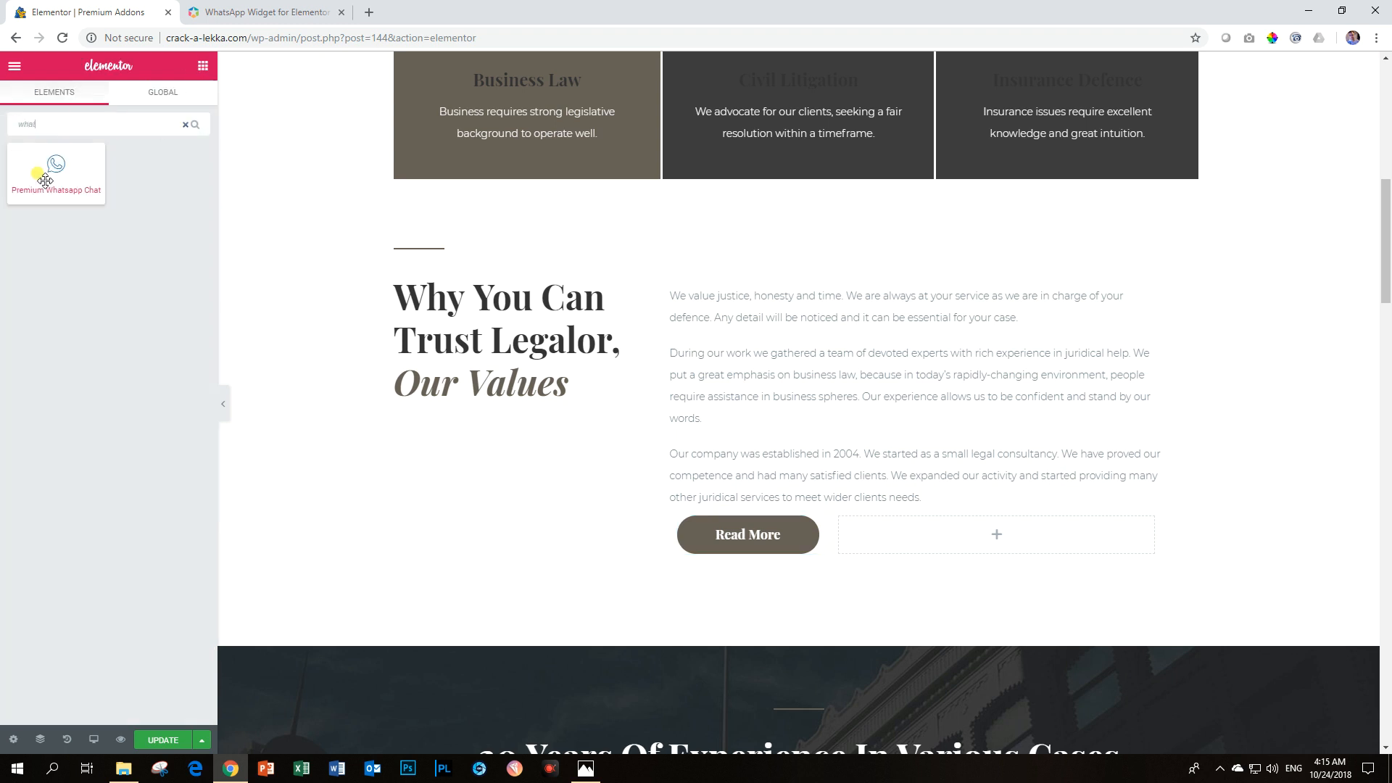
drag(55, 168, 878, 532)
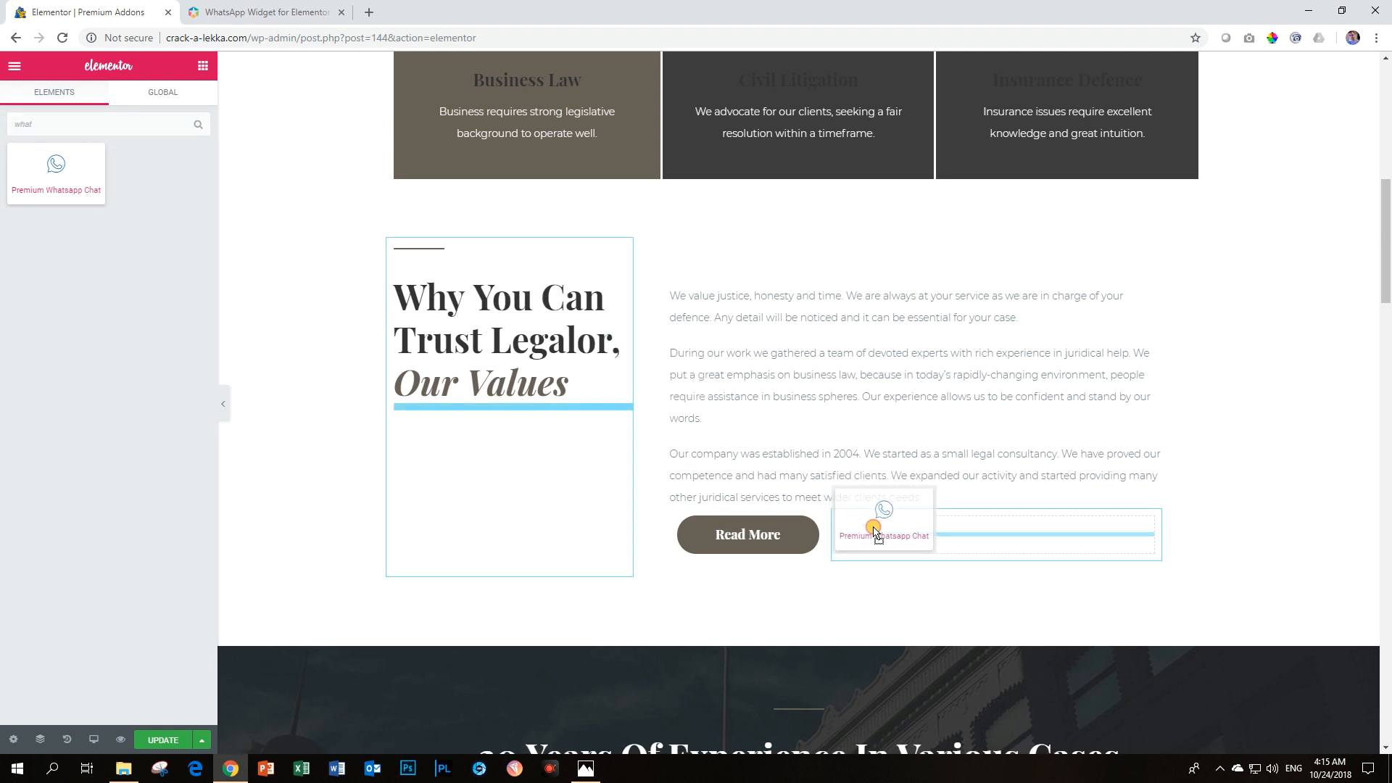
drag(57, 173, 883, 519)
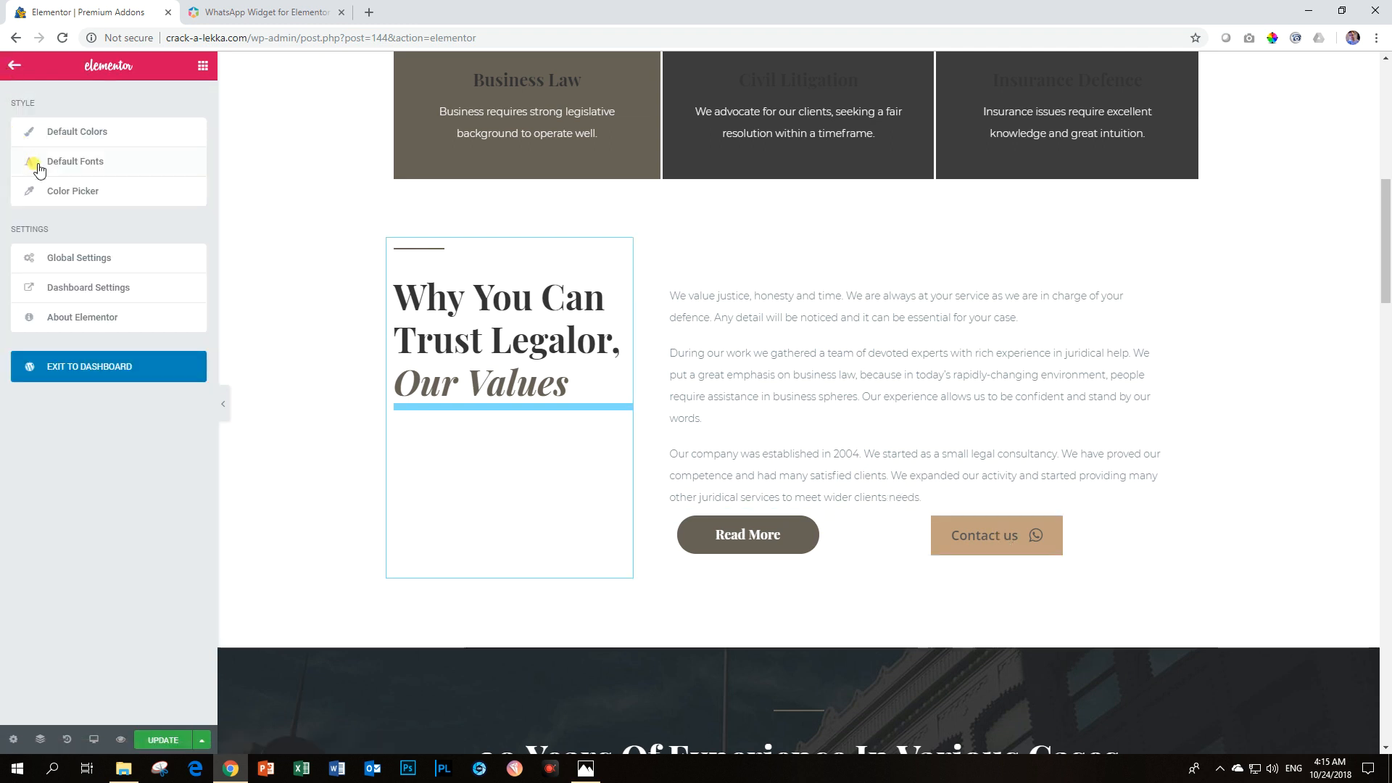
click(73, 191)
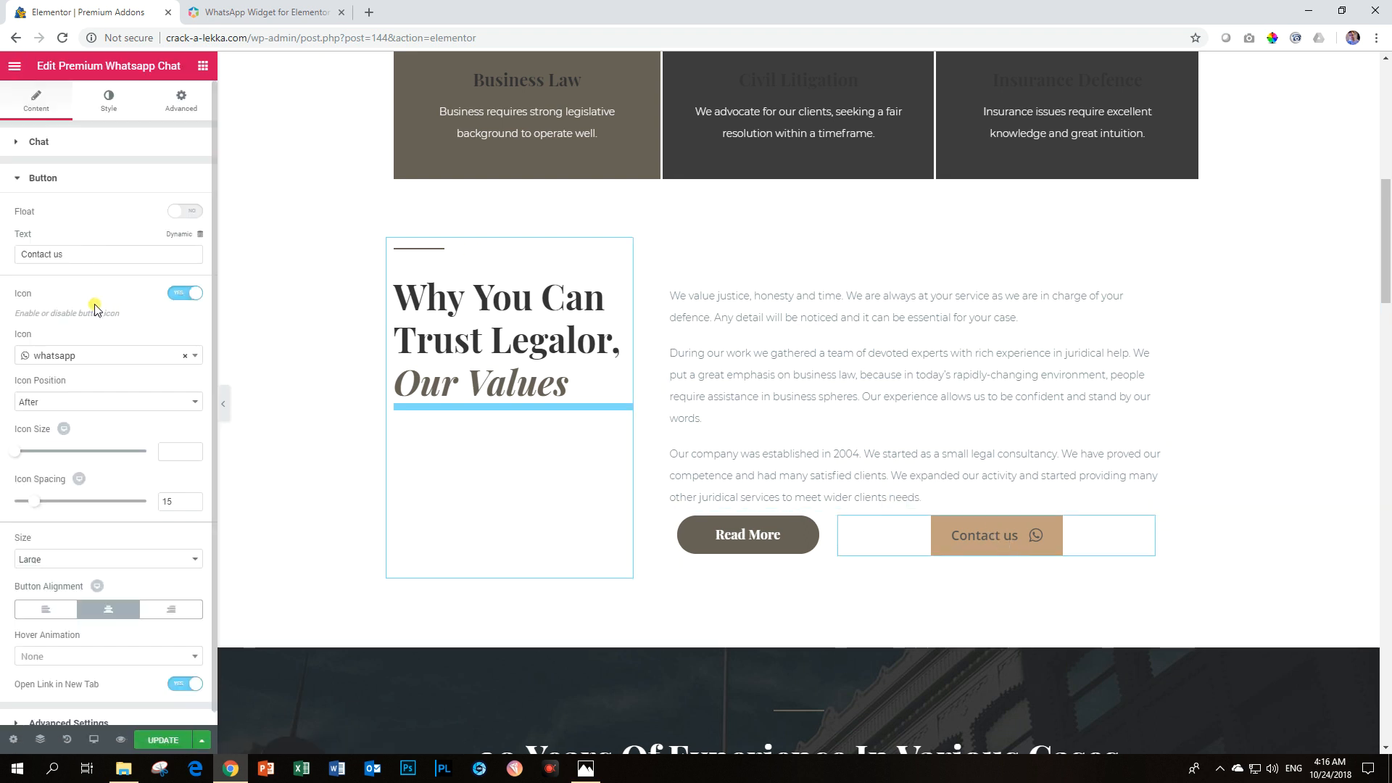
- Left-align the Contact us button and give it Border Radius 100 for a pill shape
click(45, 609)
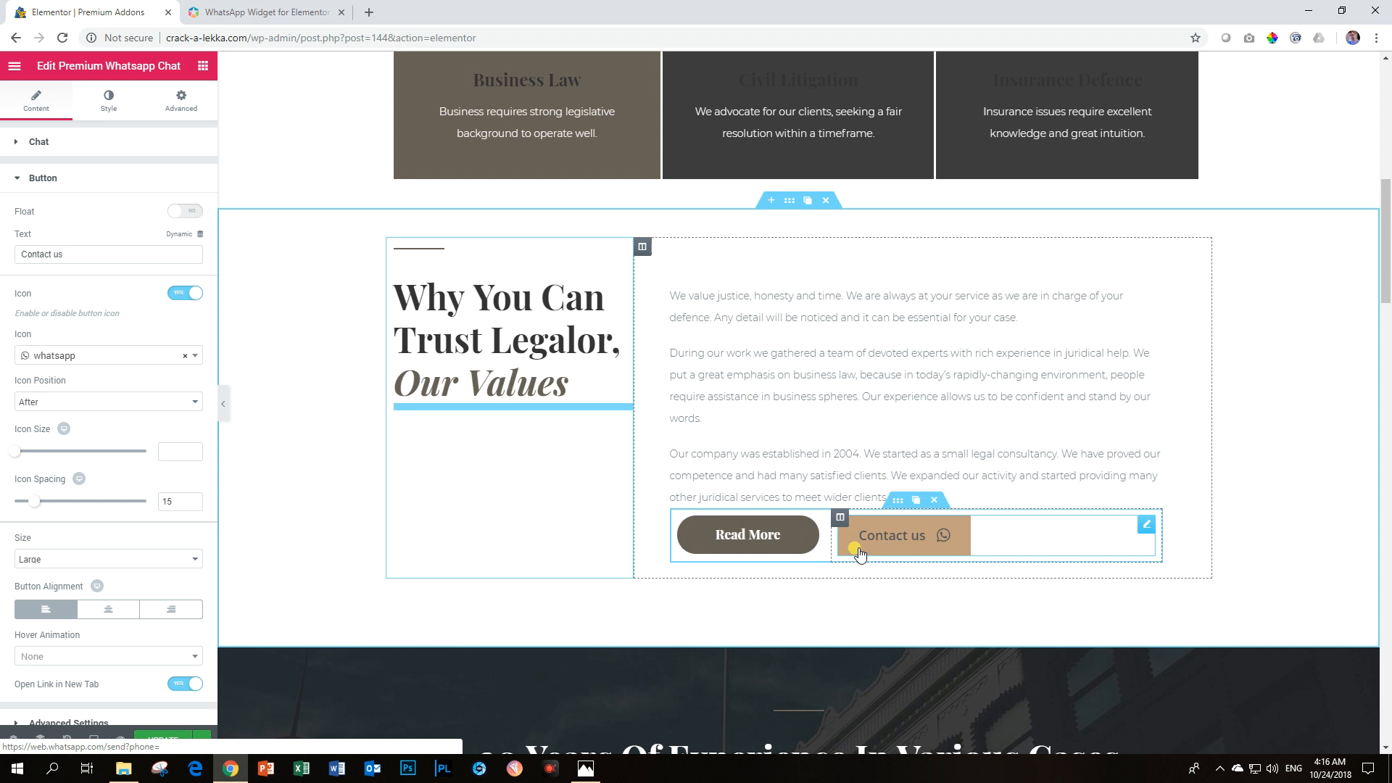
click(107, 98)
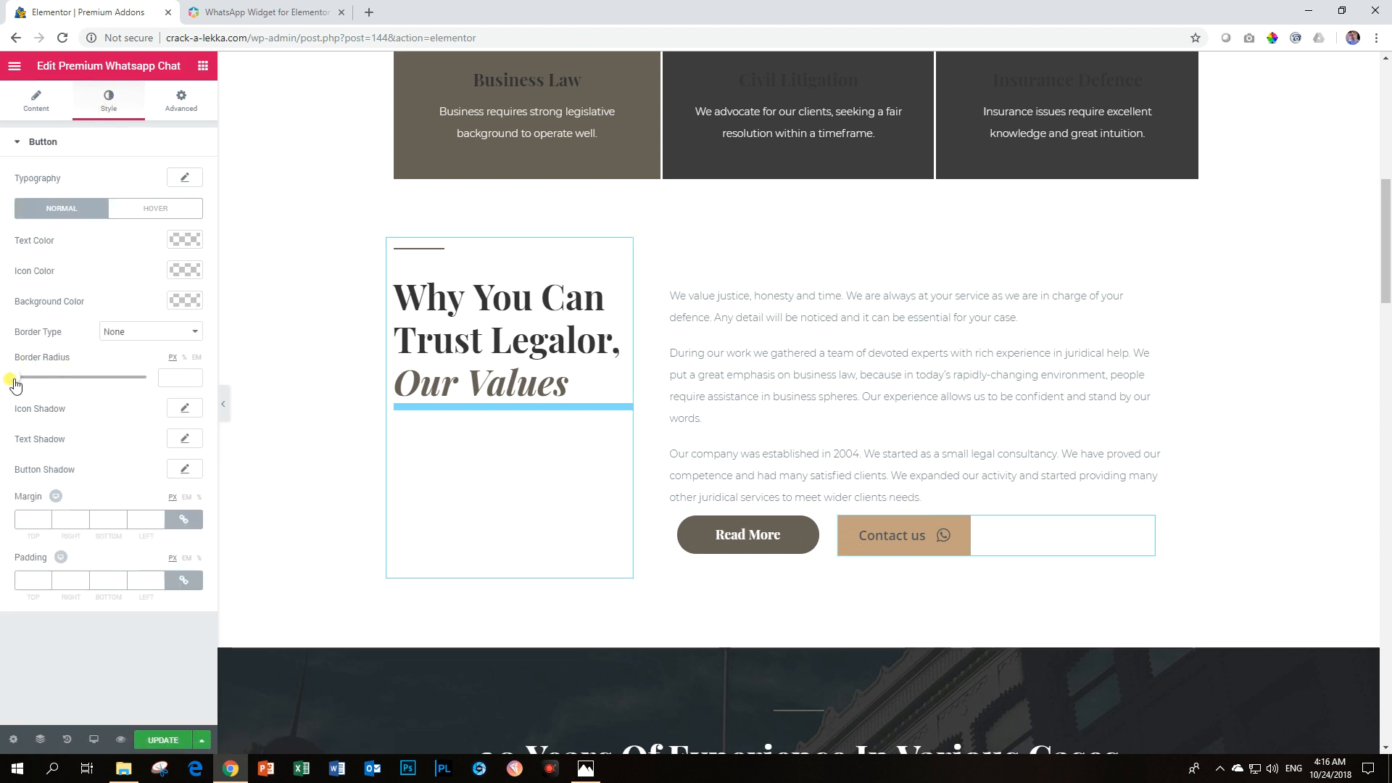
drag(14, 381, 155, 377)
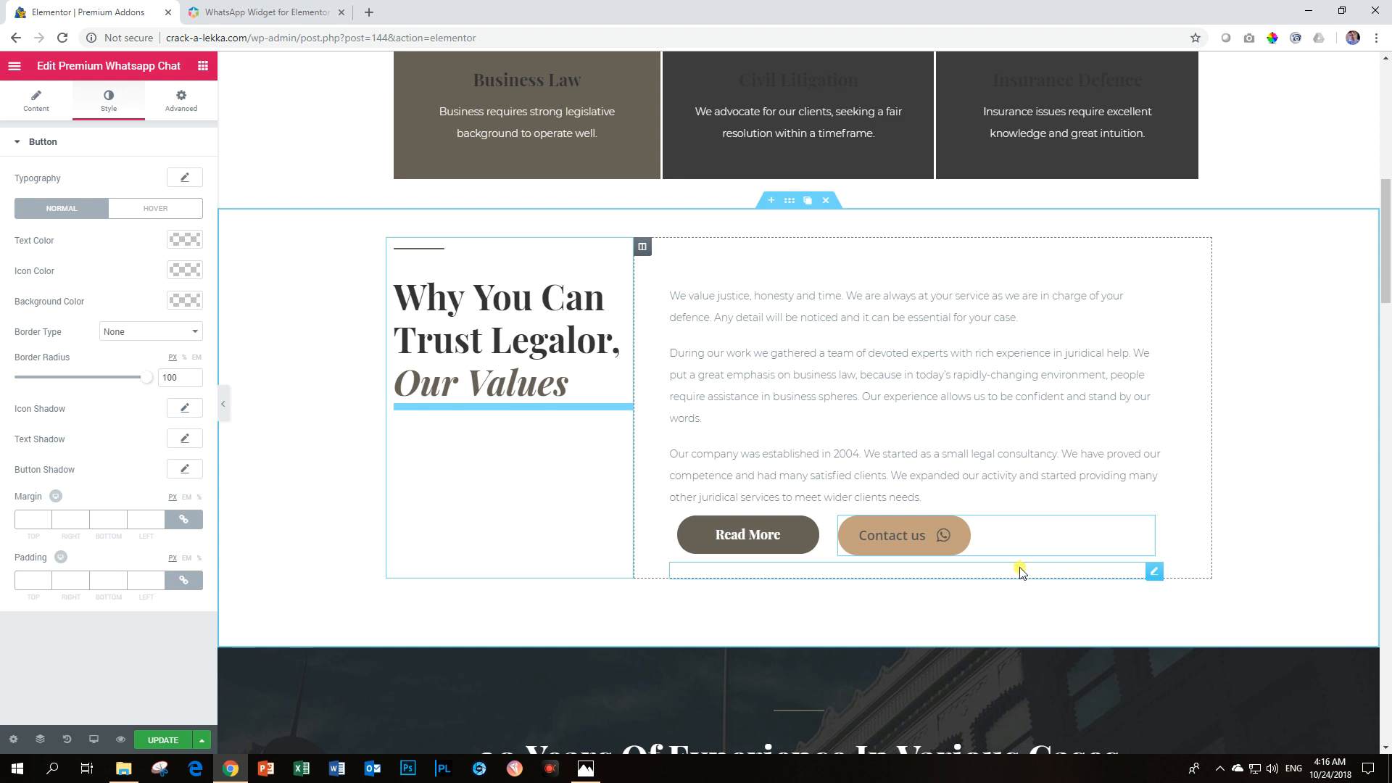
click(904, 535)
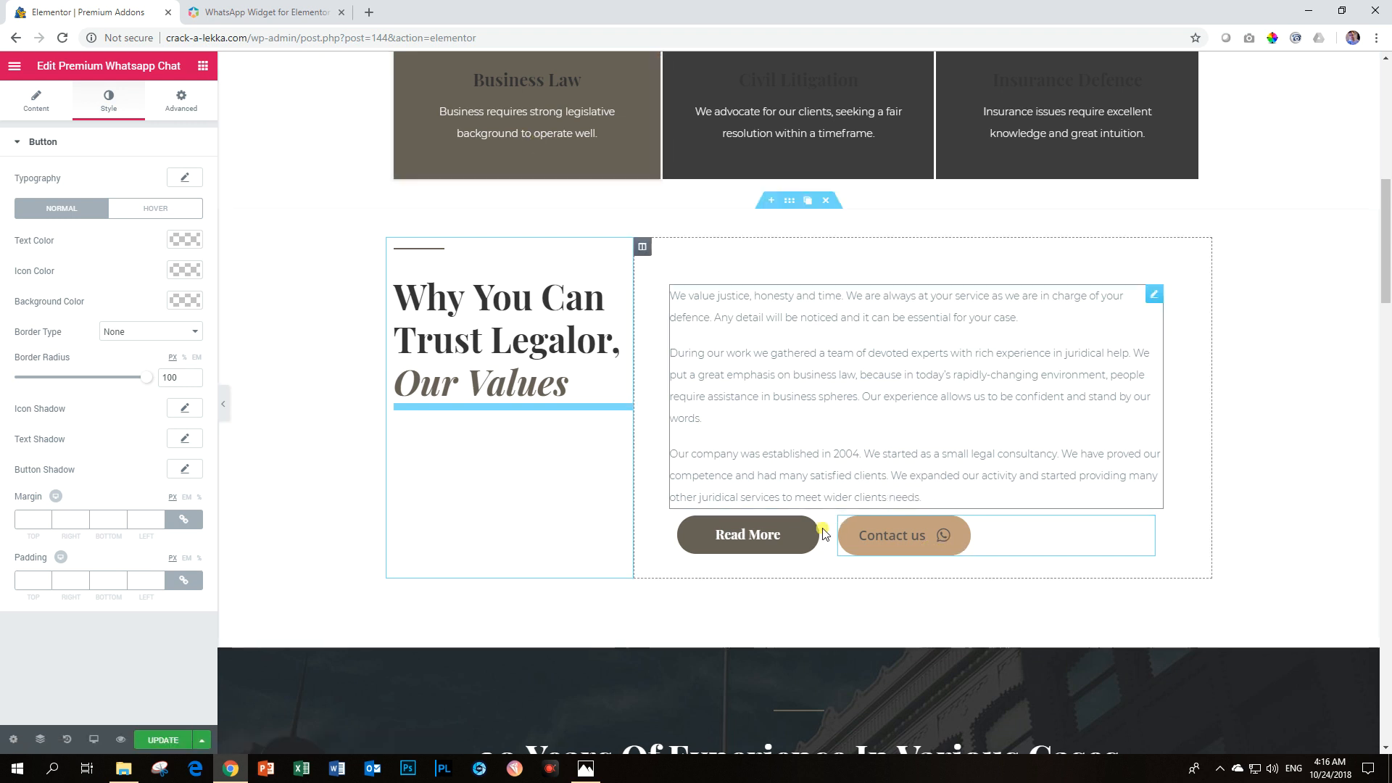
click(276, 11)
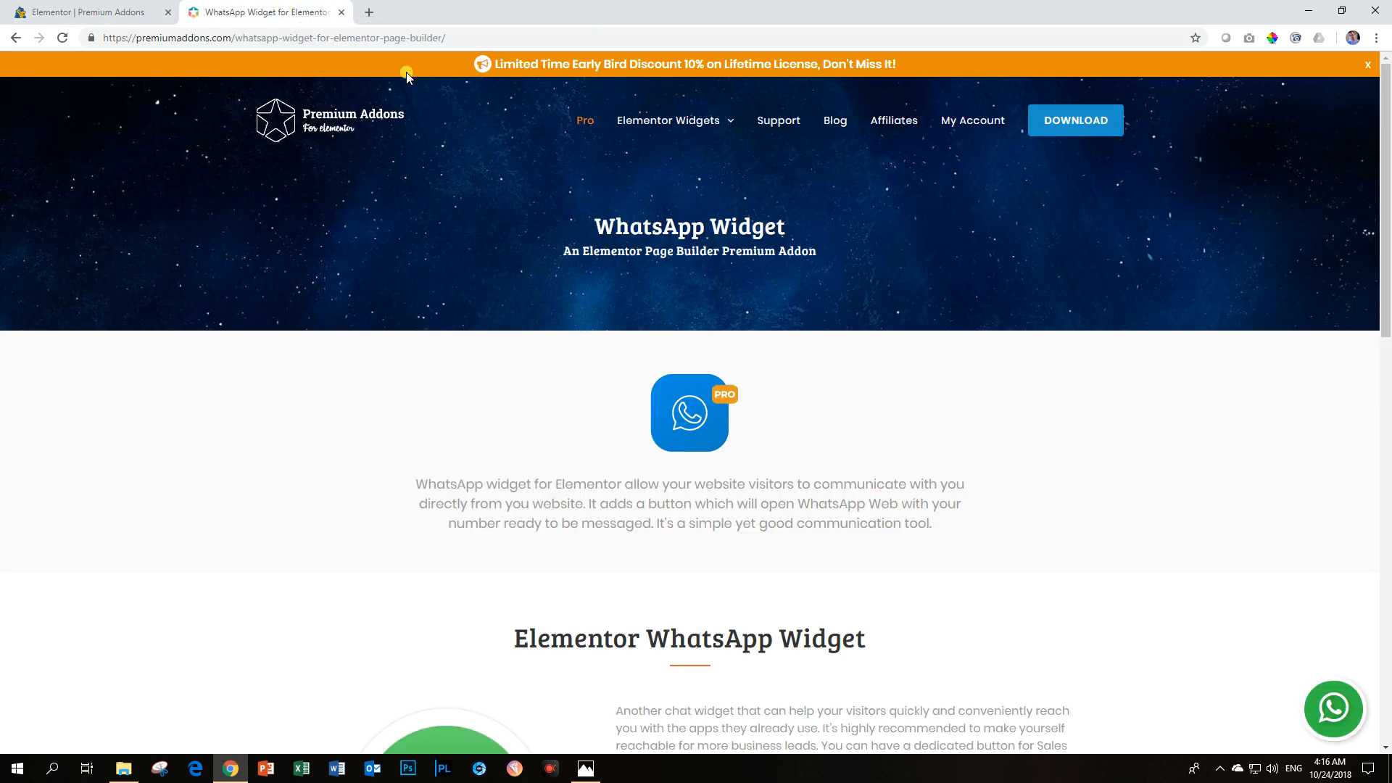
- Sample the green 31BA46 from the Message us button with the ColorPick Eyedropper
scroll(down, 3)
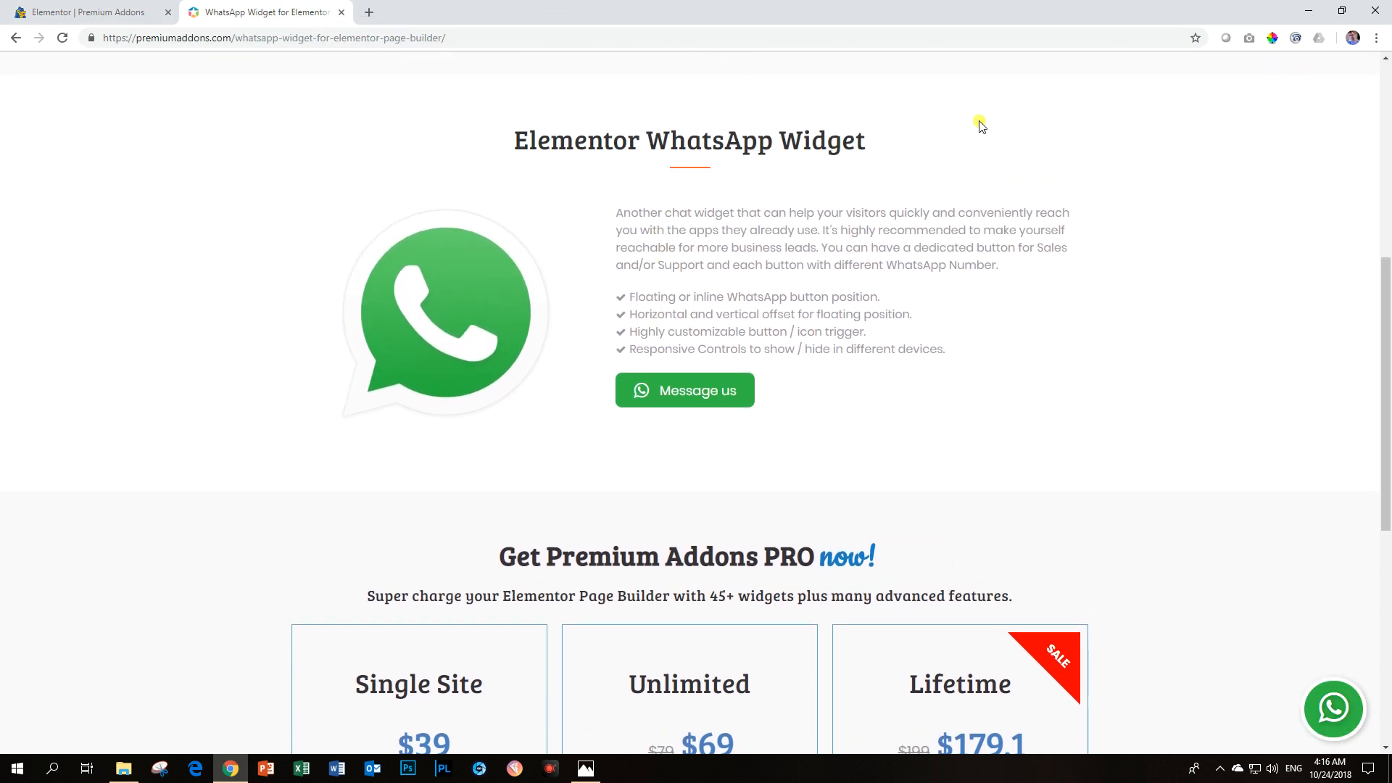
mouse_move(1272, 38)
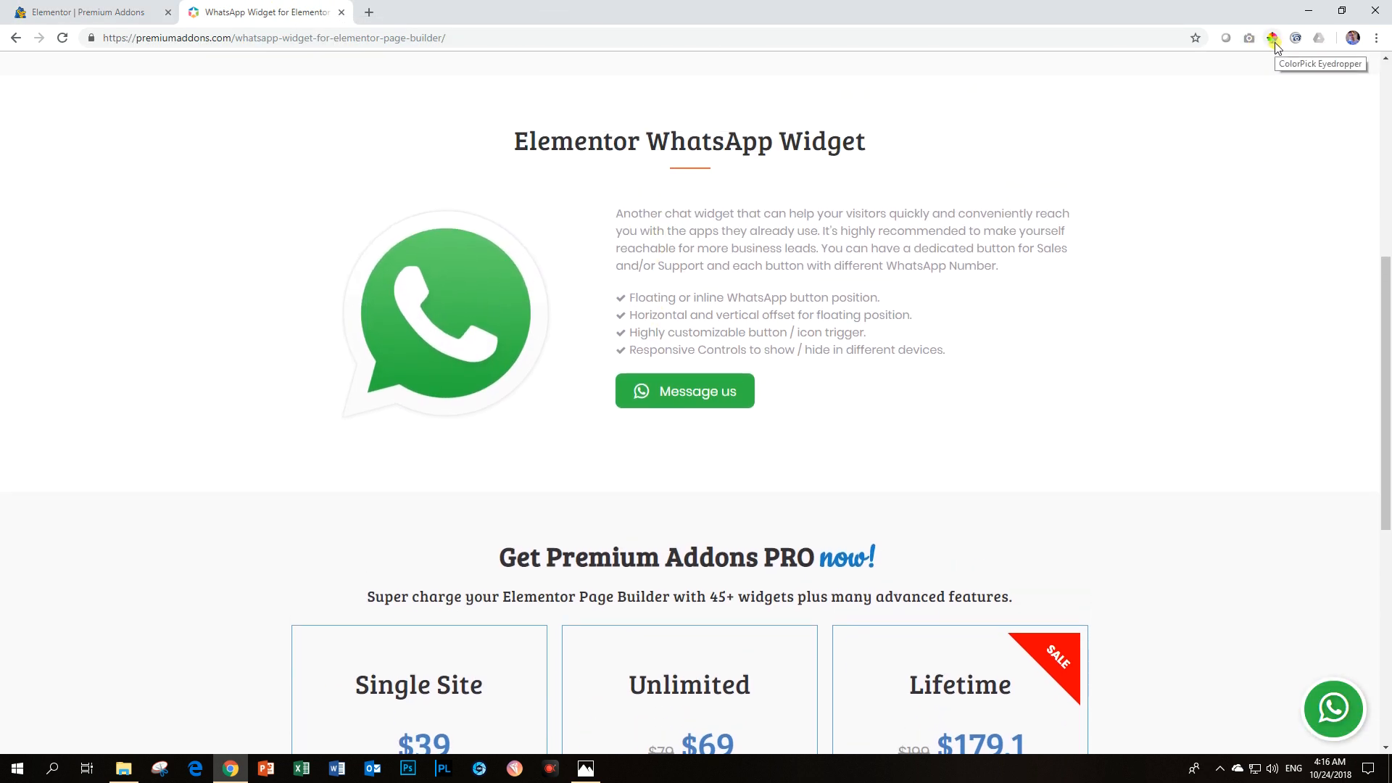
click(1272, 37)
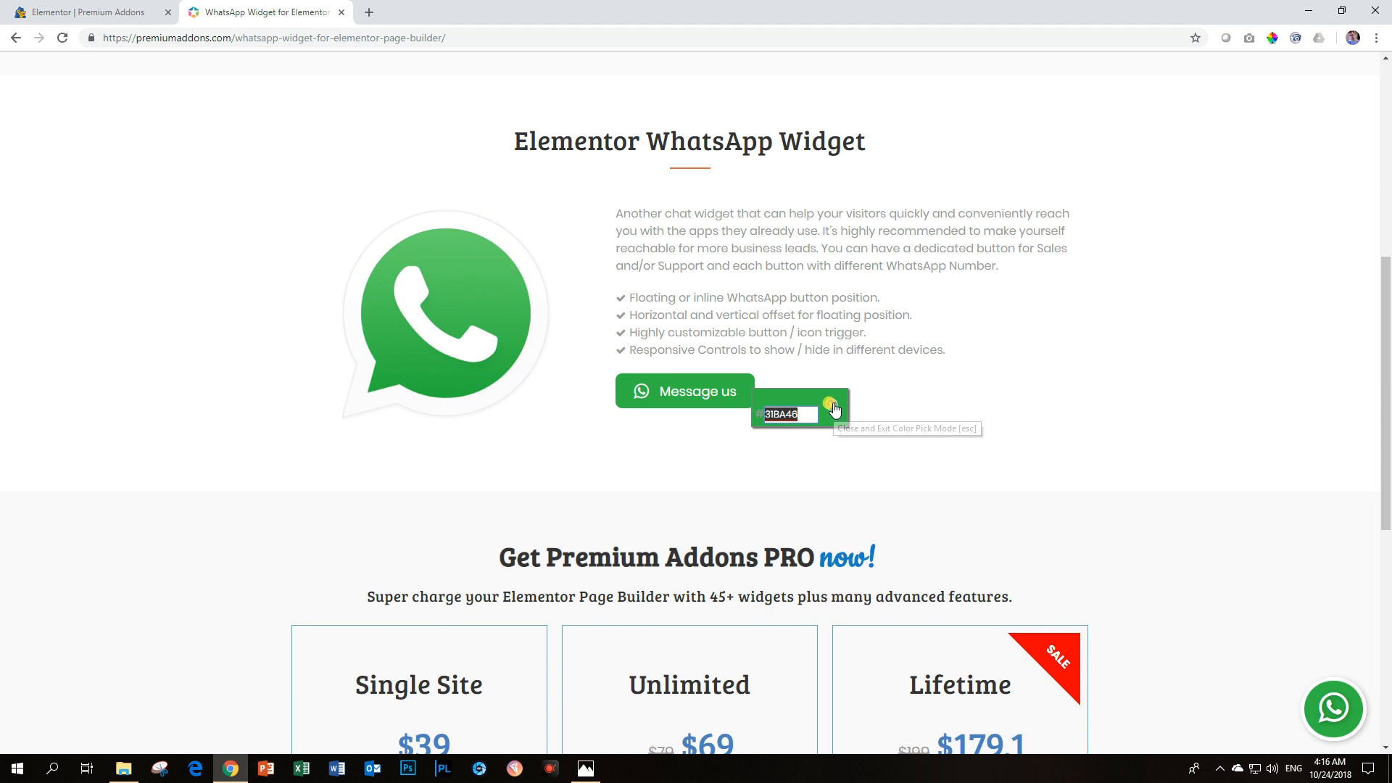
click(87, 12)
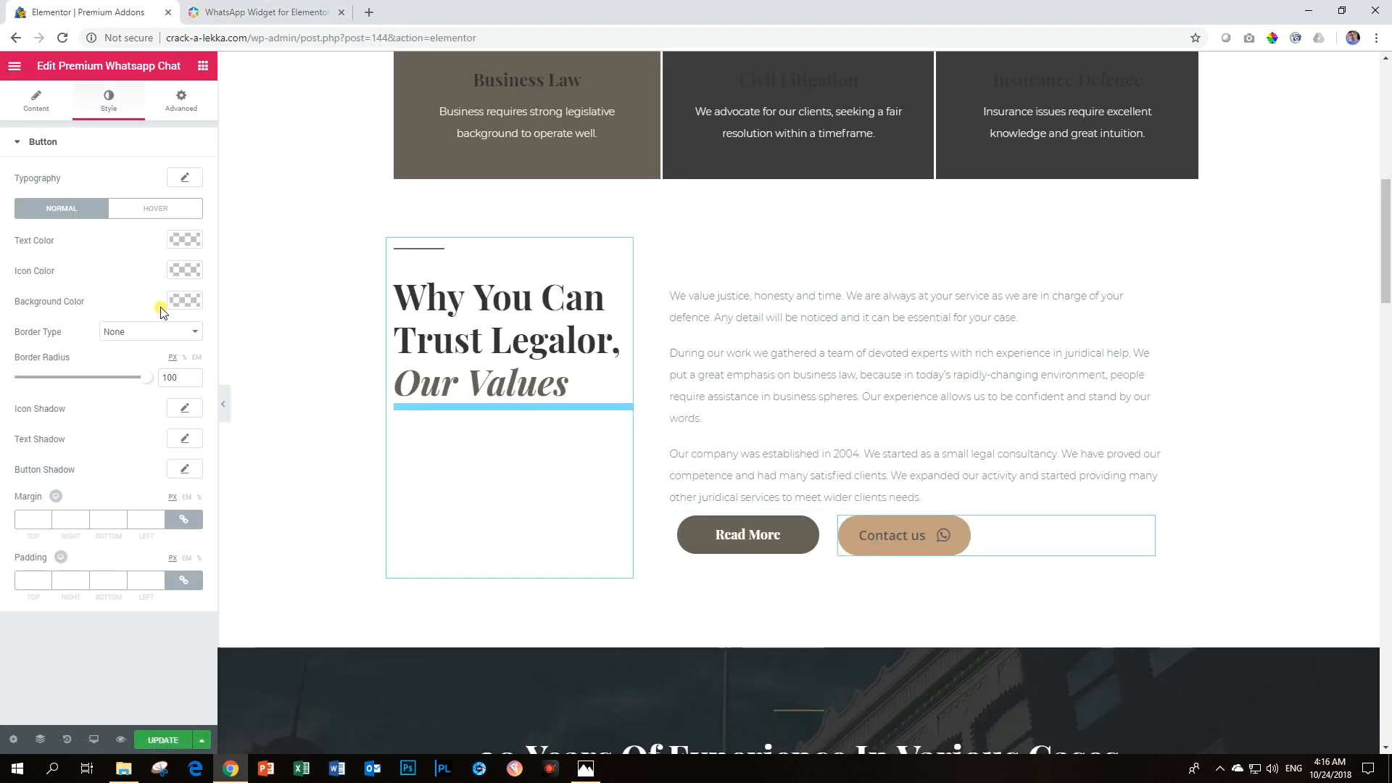
- Give the Contact us button background #31BA46 with white text and white icon
click(186, 302)
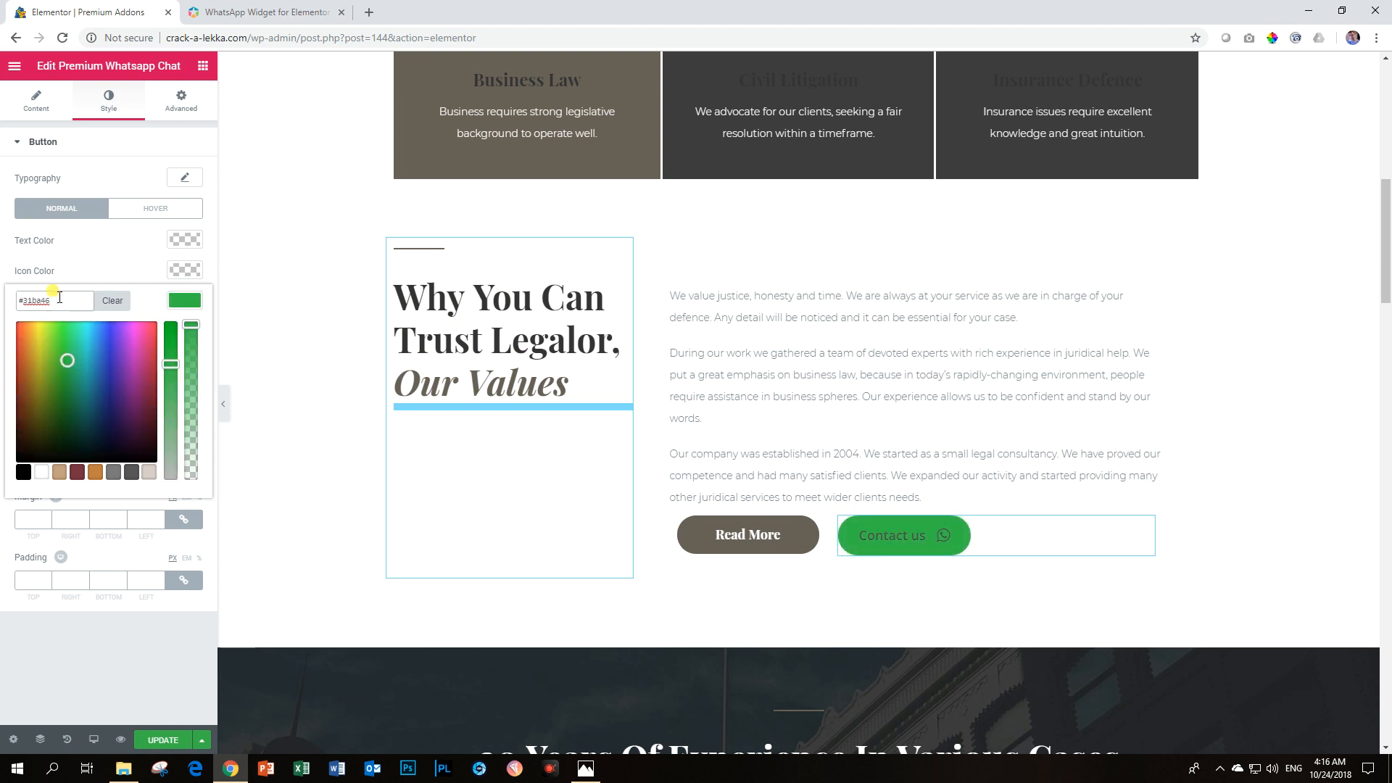
click(184, 301)
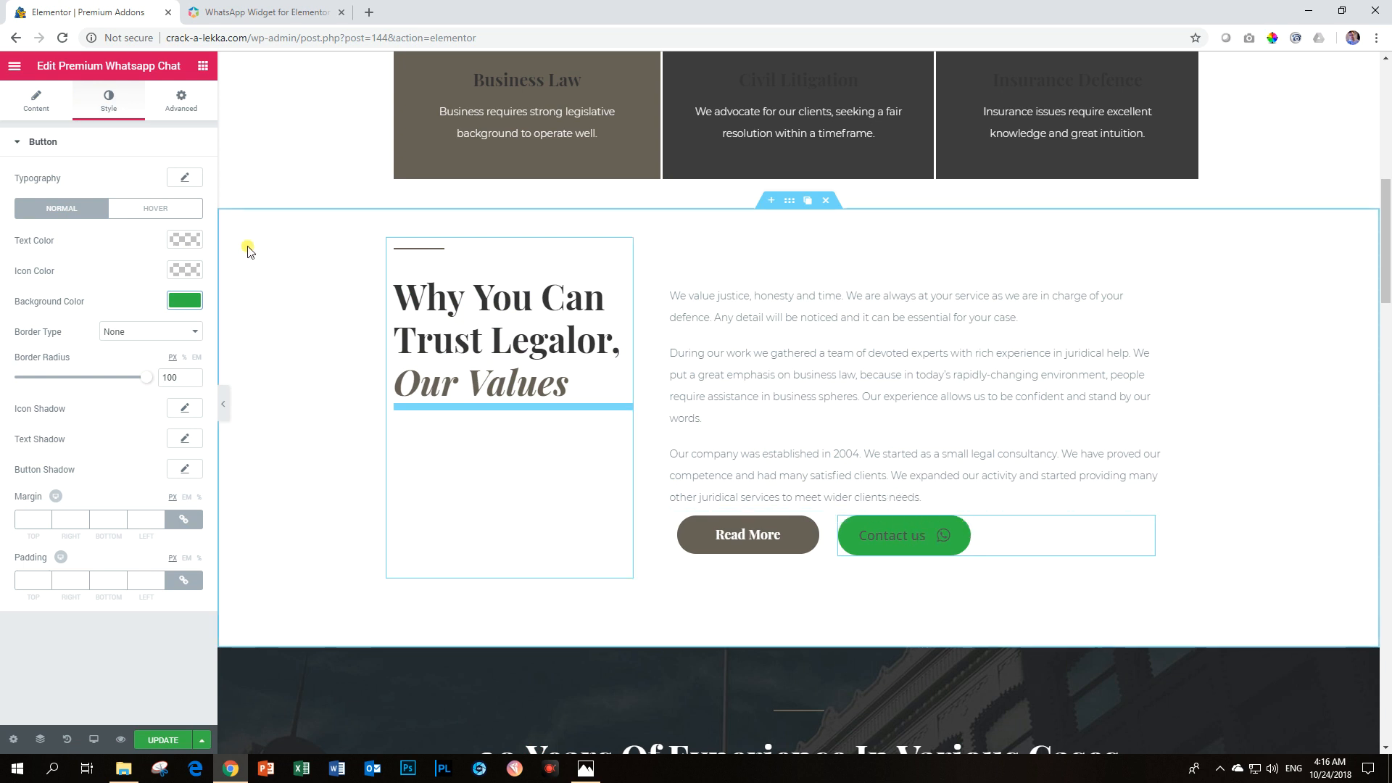
click(269, 11)
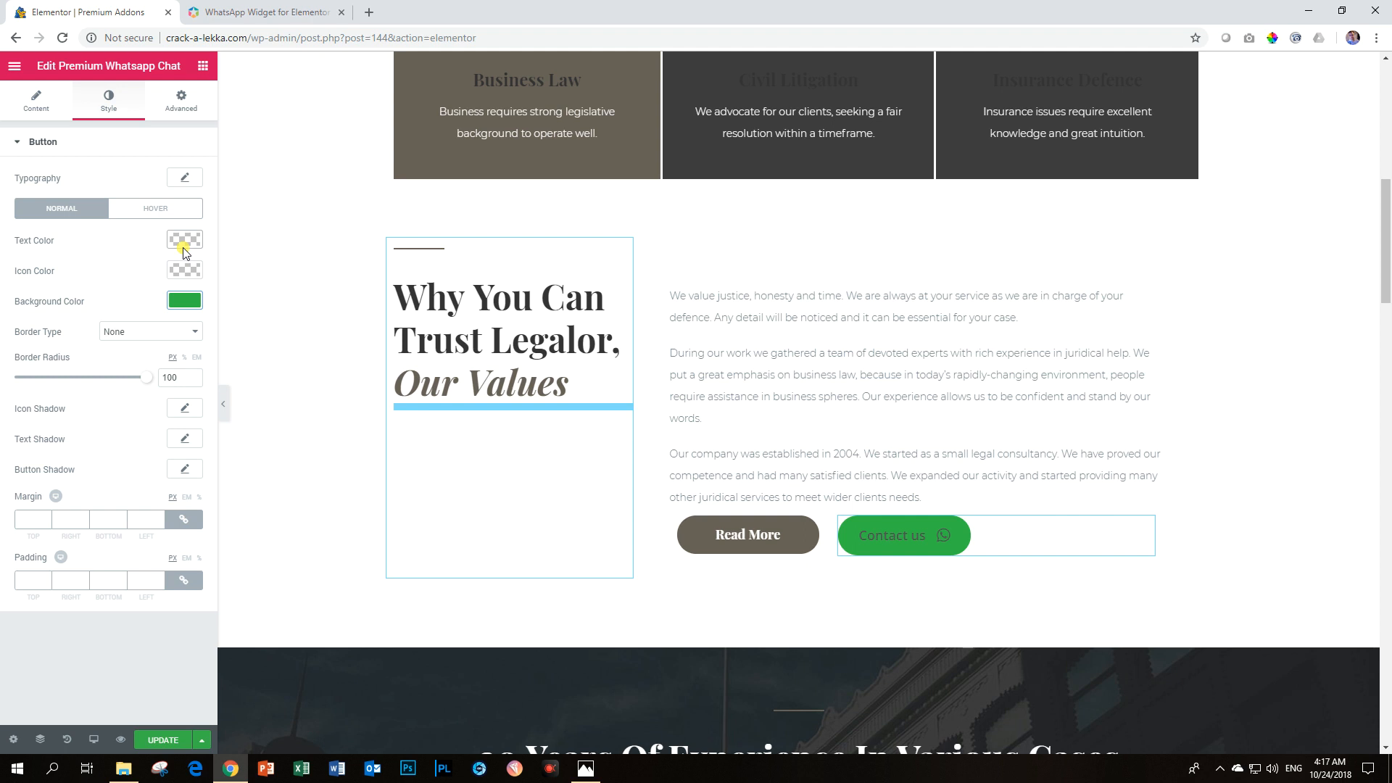
click(184, 241)
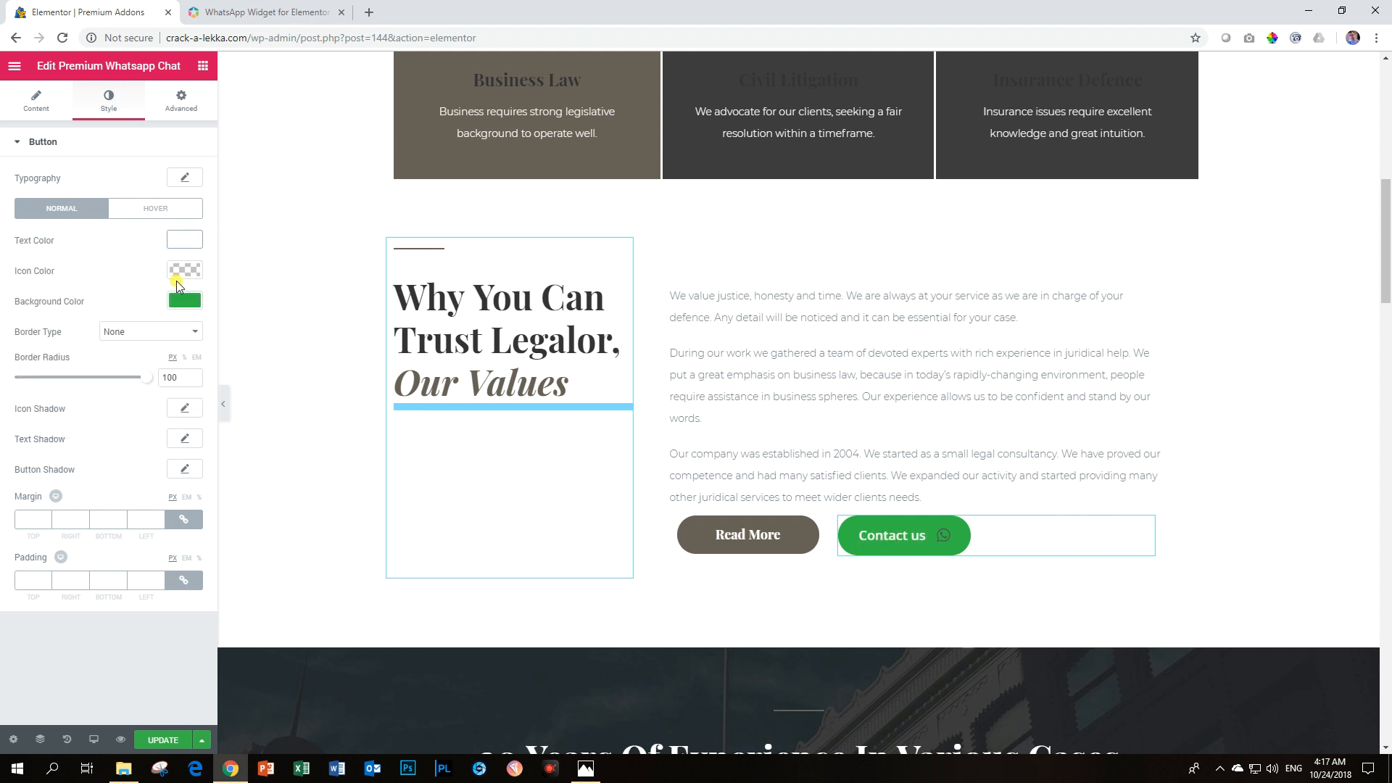
click(185, 270)
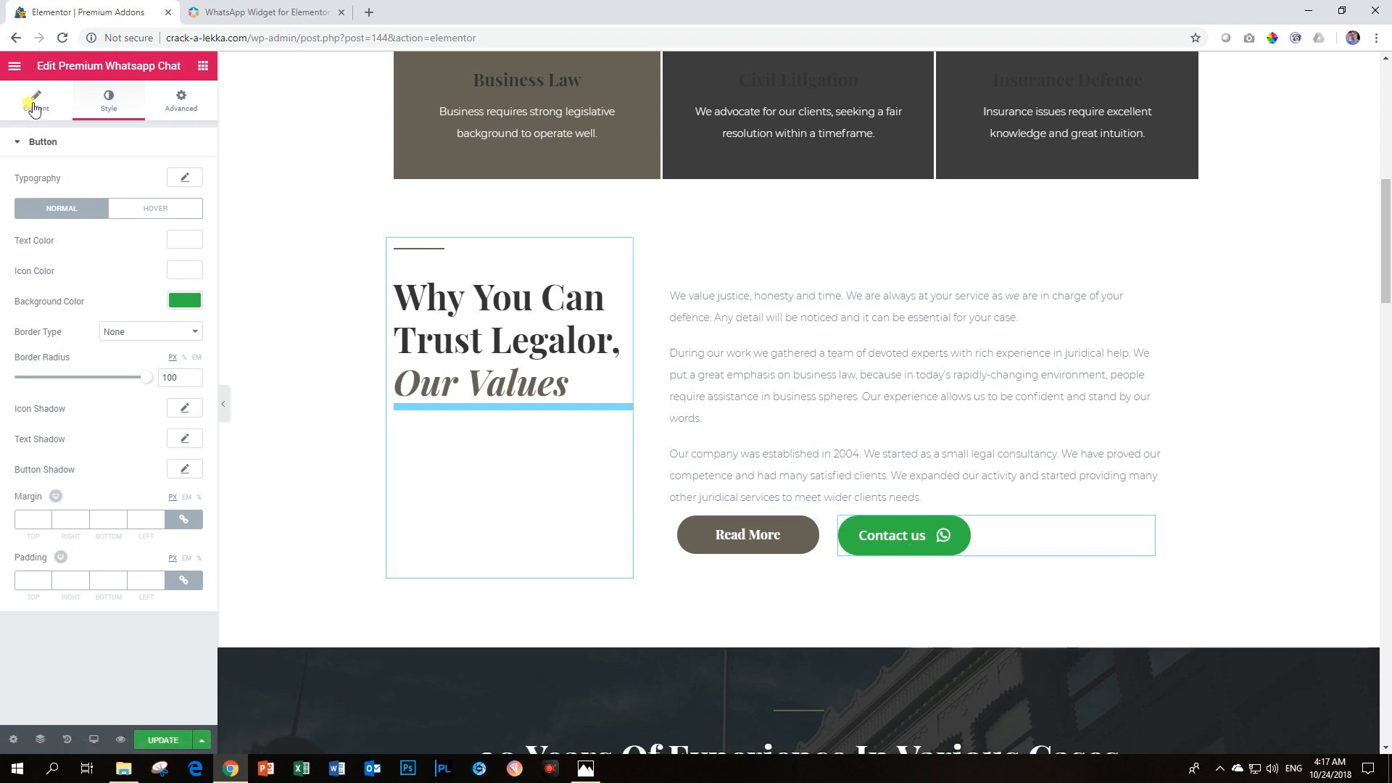
- Enter phone number +889651234 in the Chat section and check the button's WhatsApp link
click(29, 98)
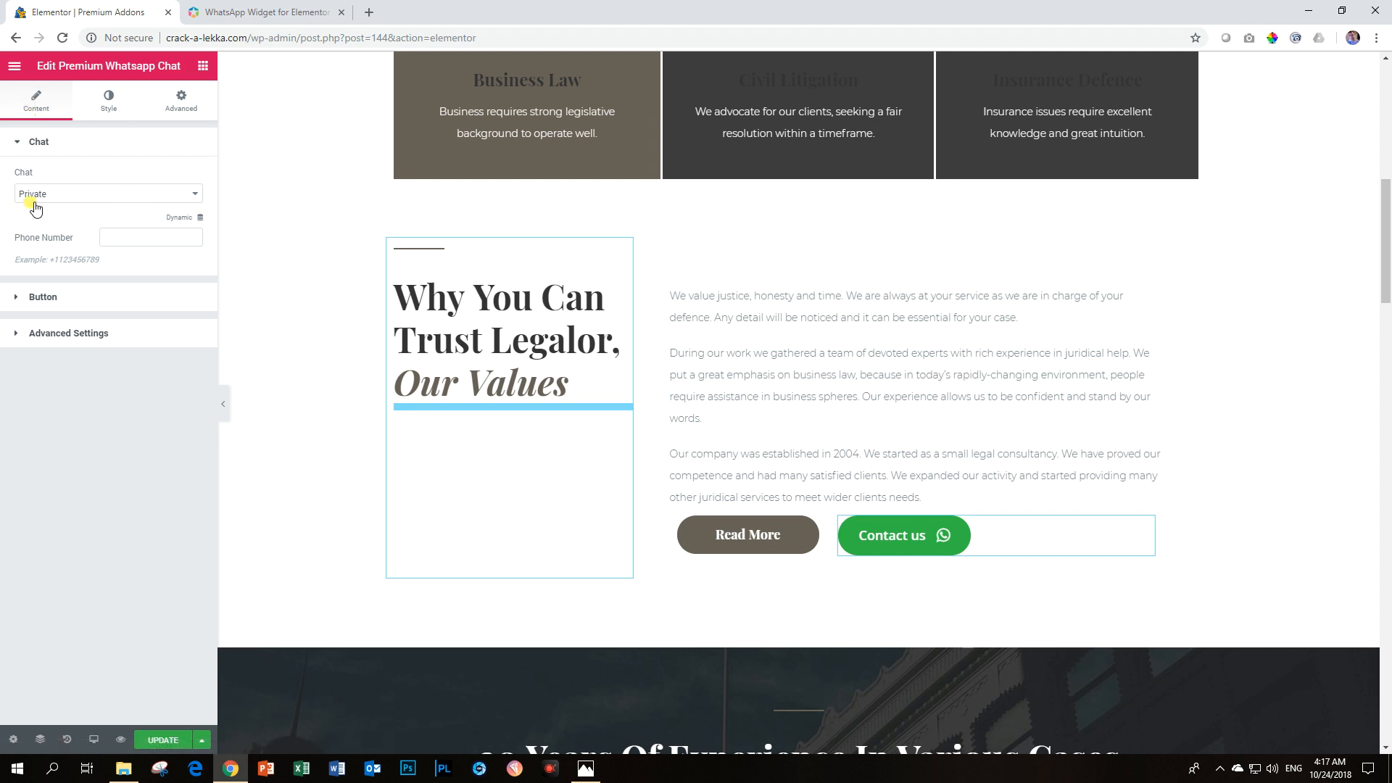
click(149, 237)
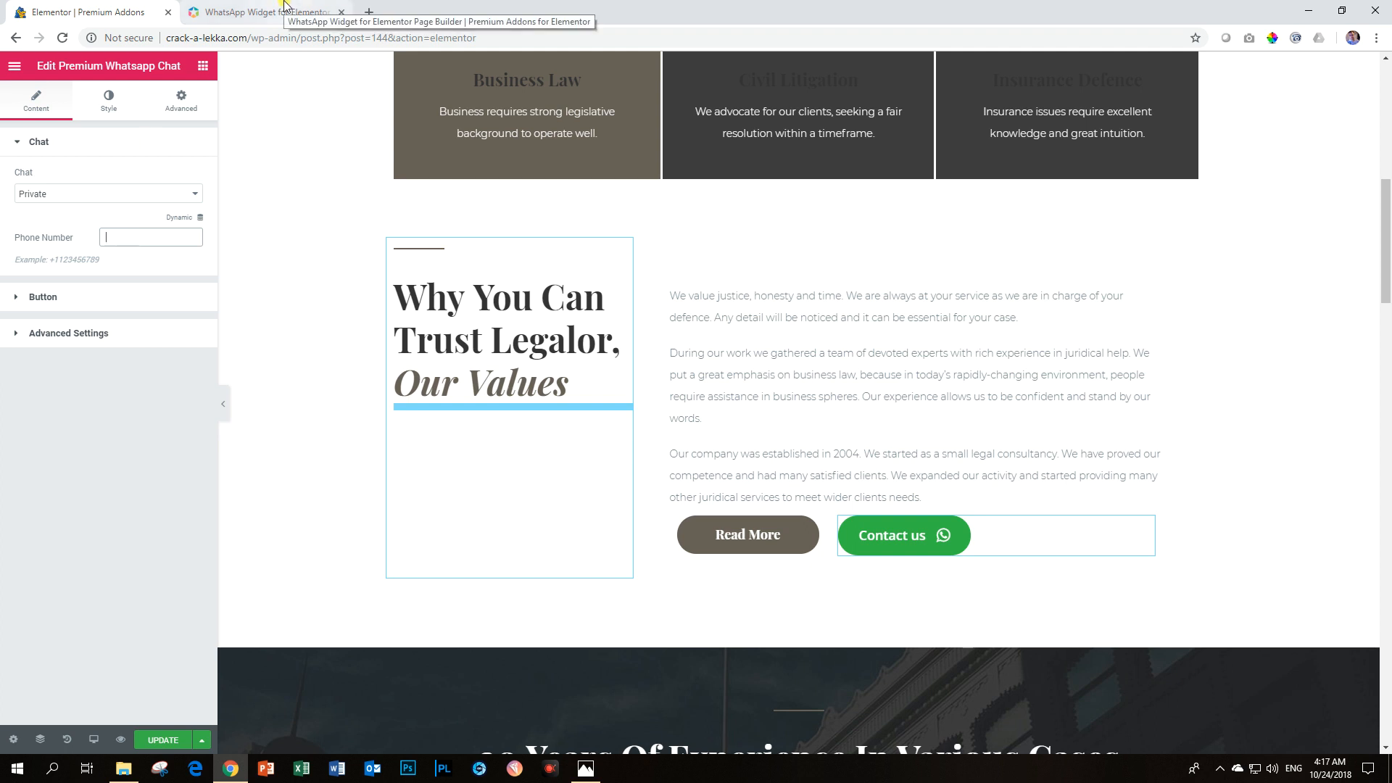
text(+889)
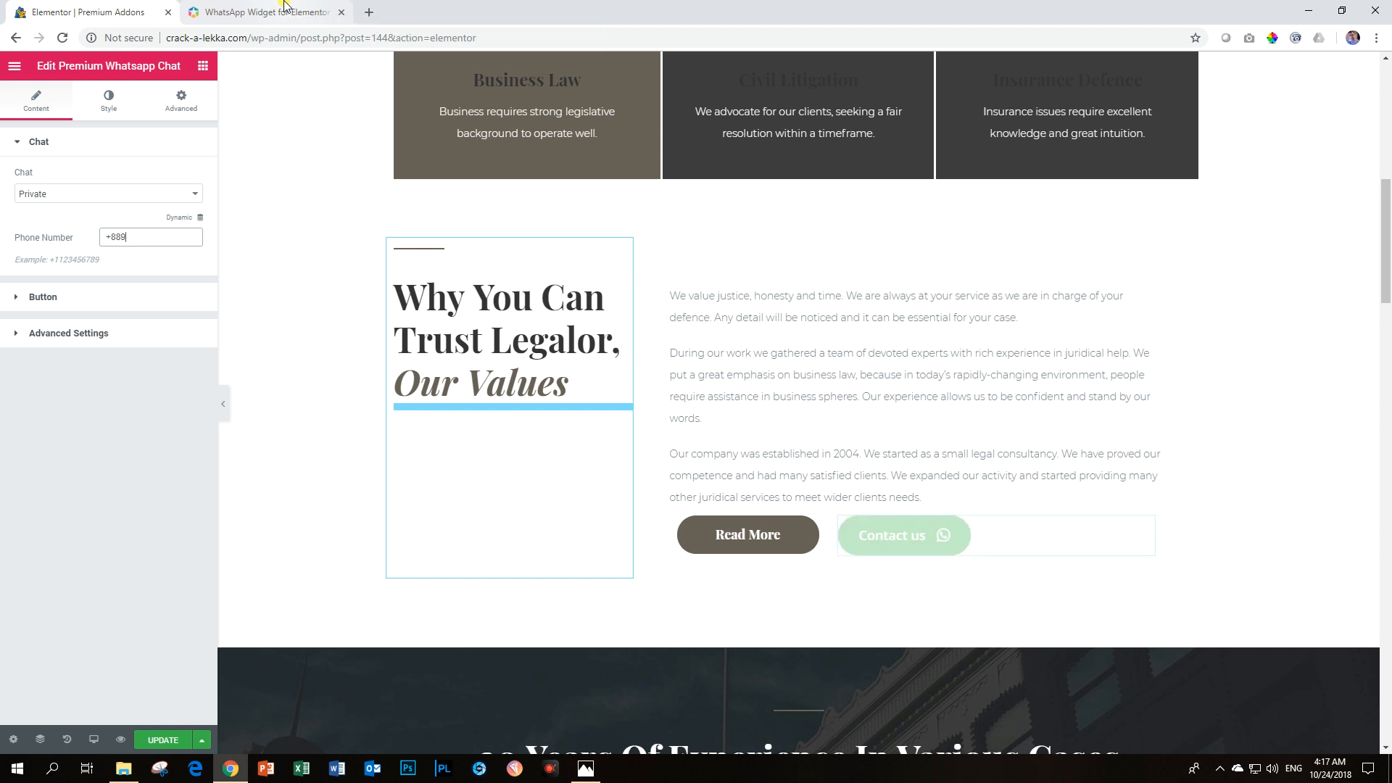
text(651234)
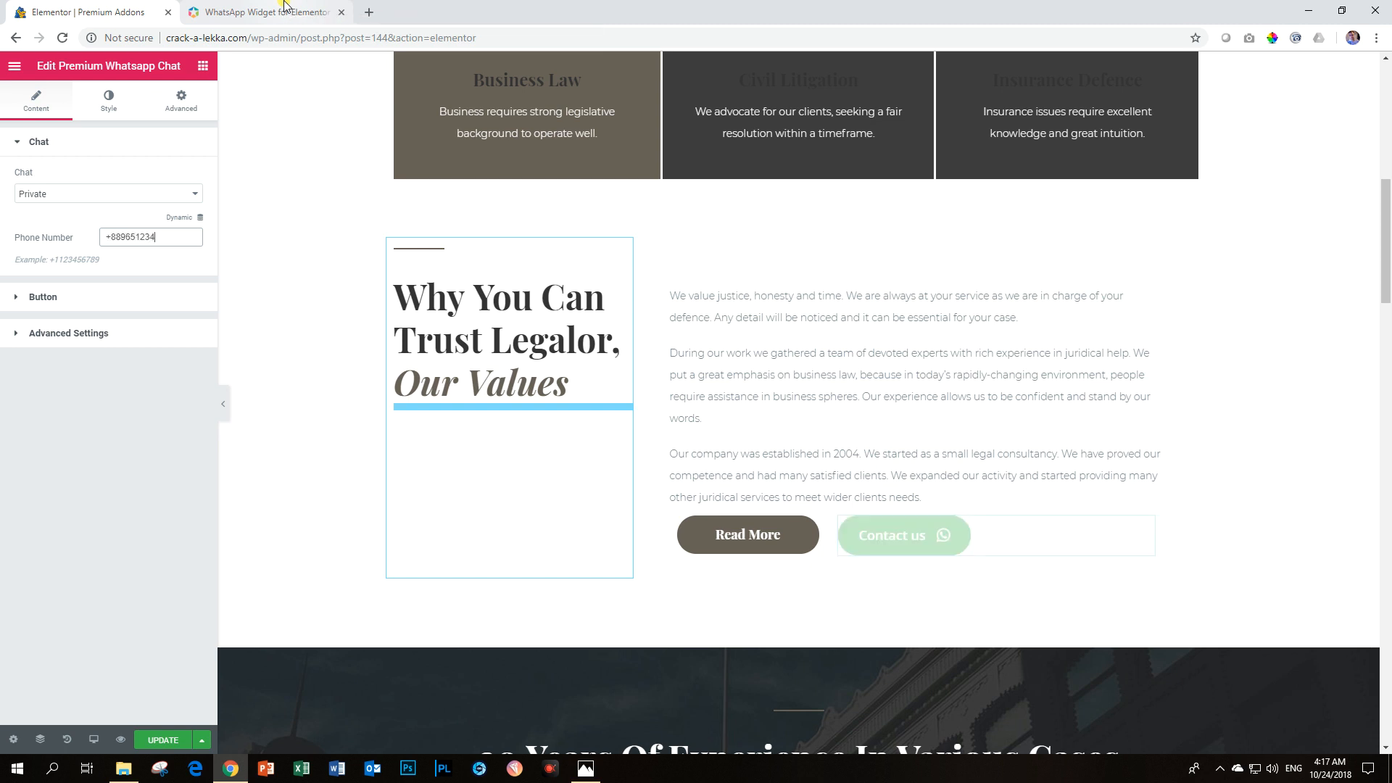
click(596, 364)
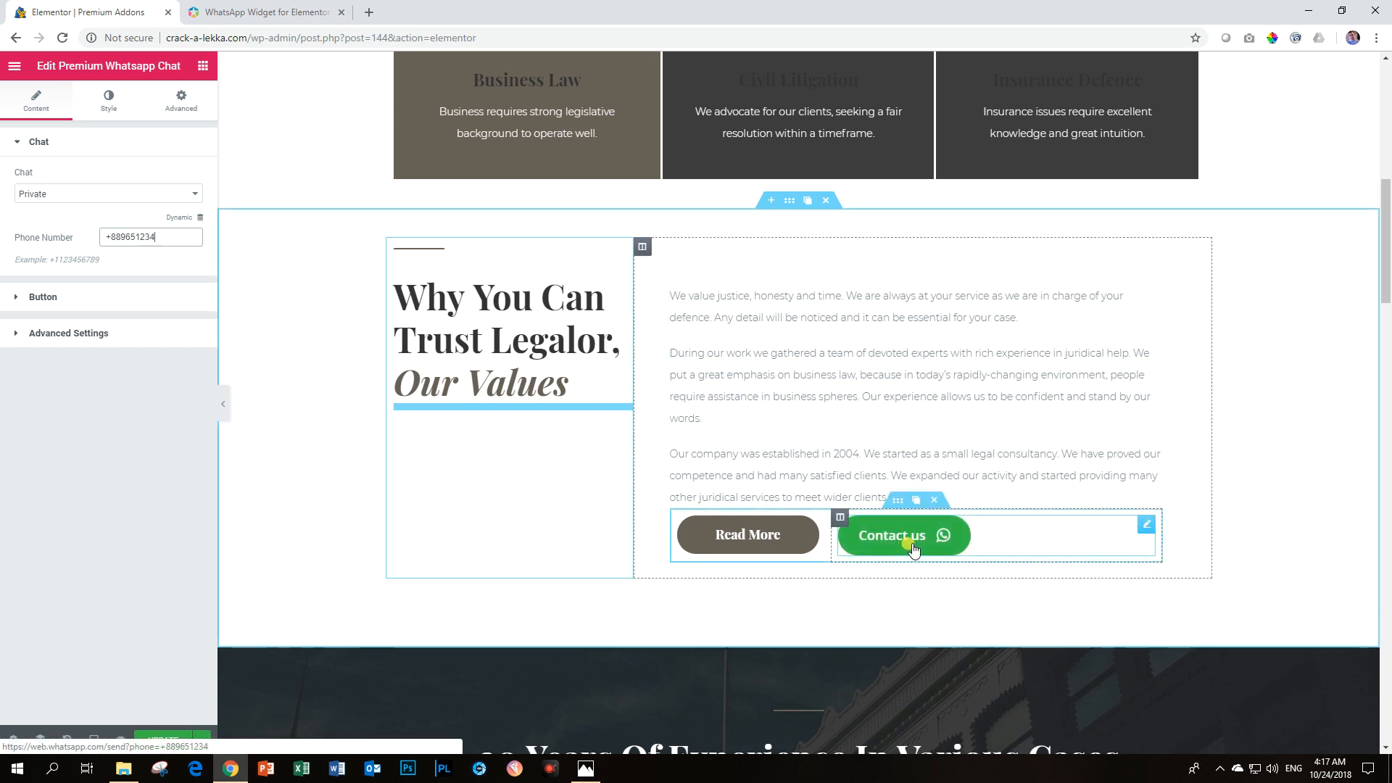
- Set chat type to Group and follow the 'click here' link to the group ID video
click(107, 195)
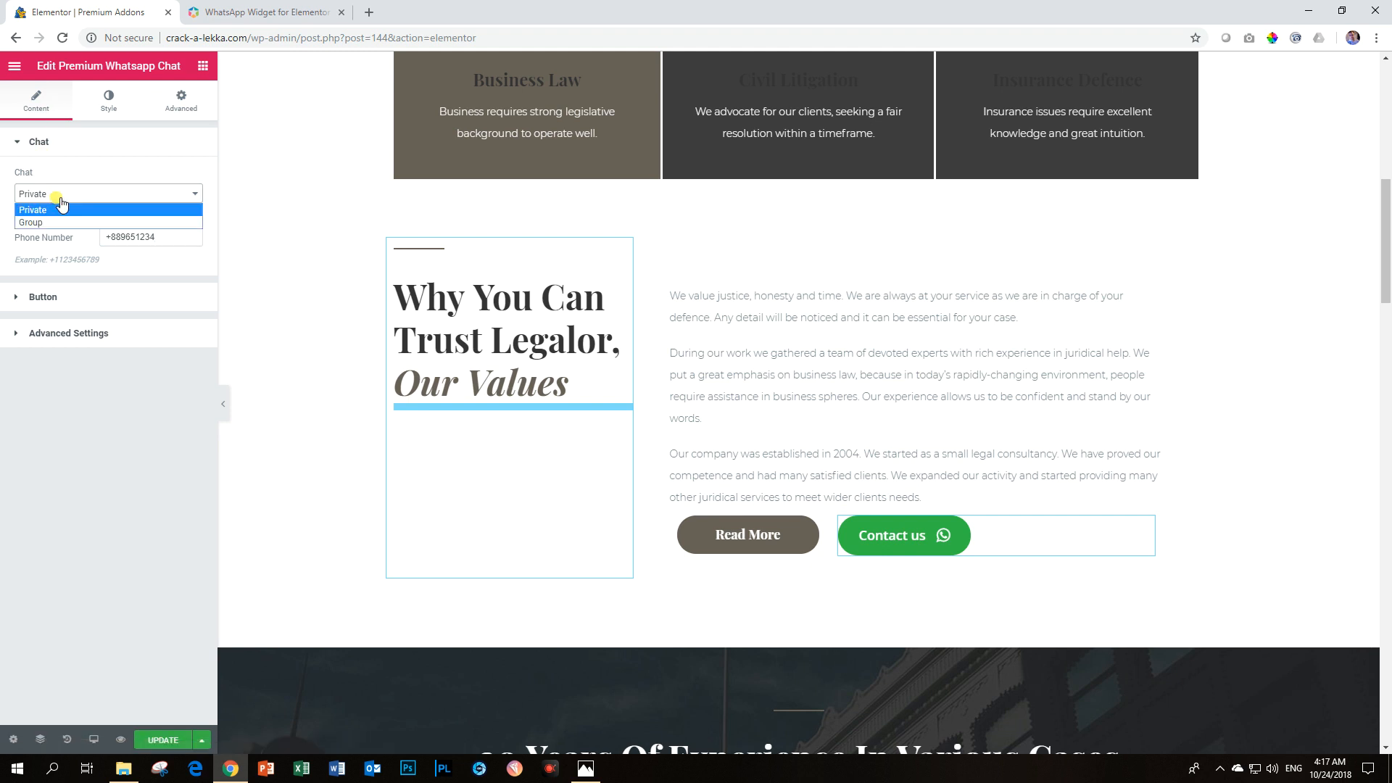
click(32, 222)
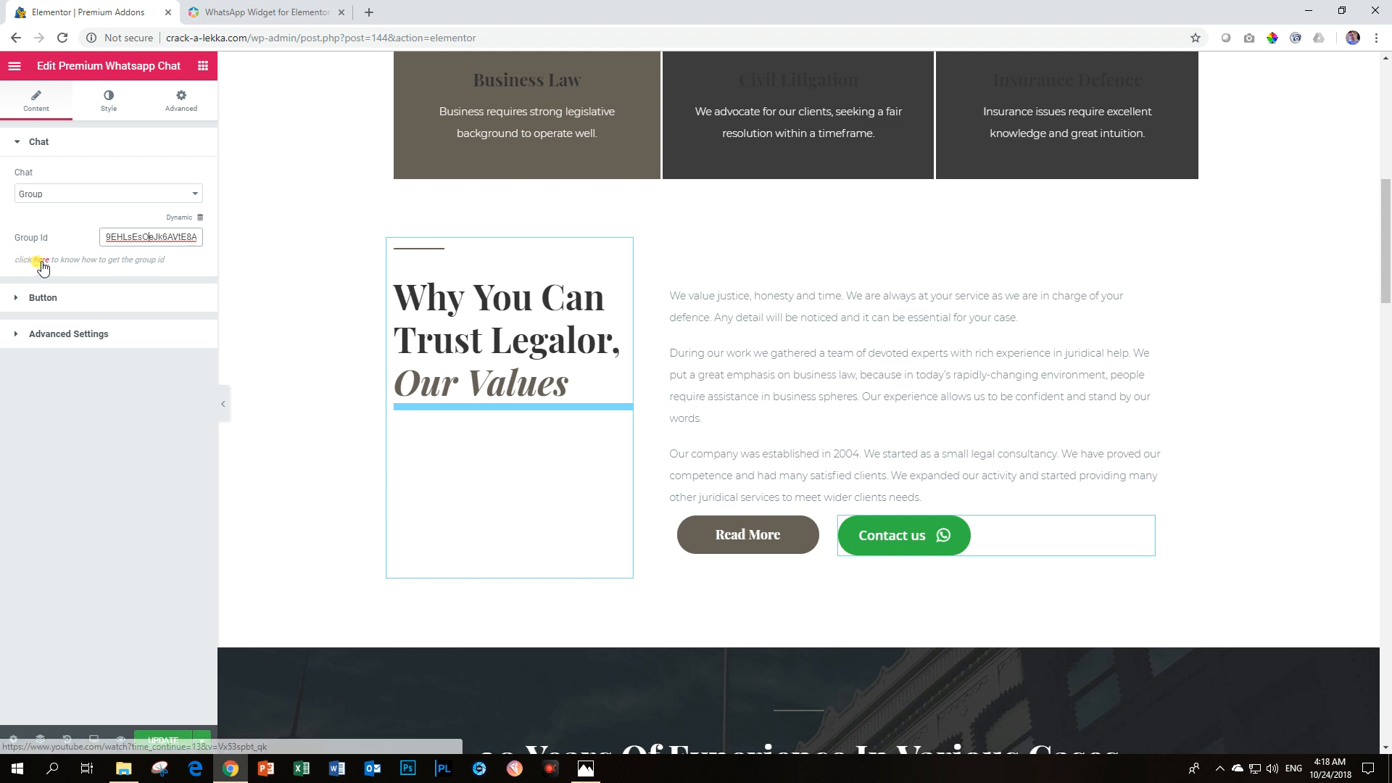
click(37, 261)
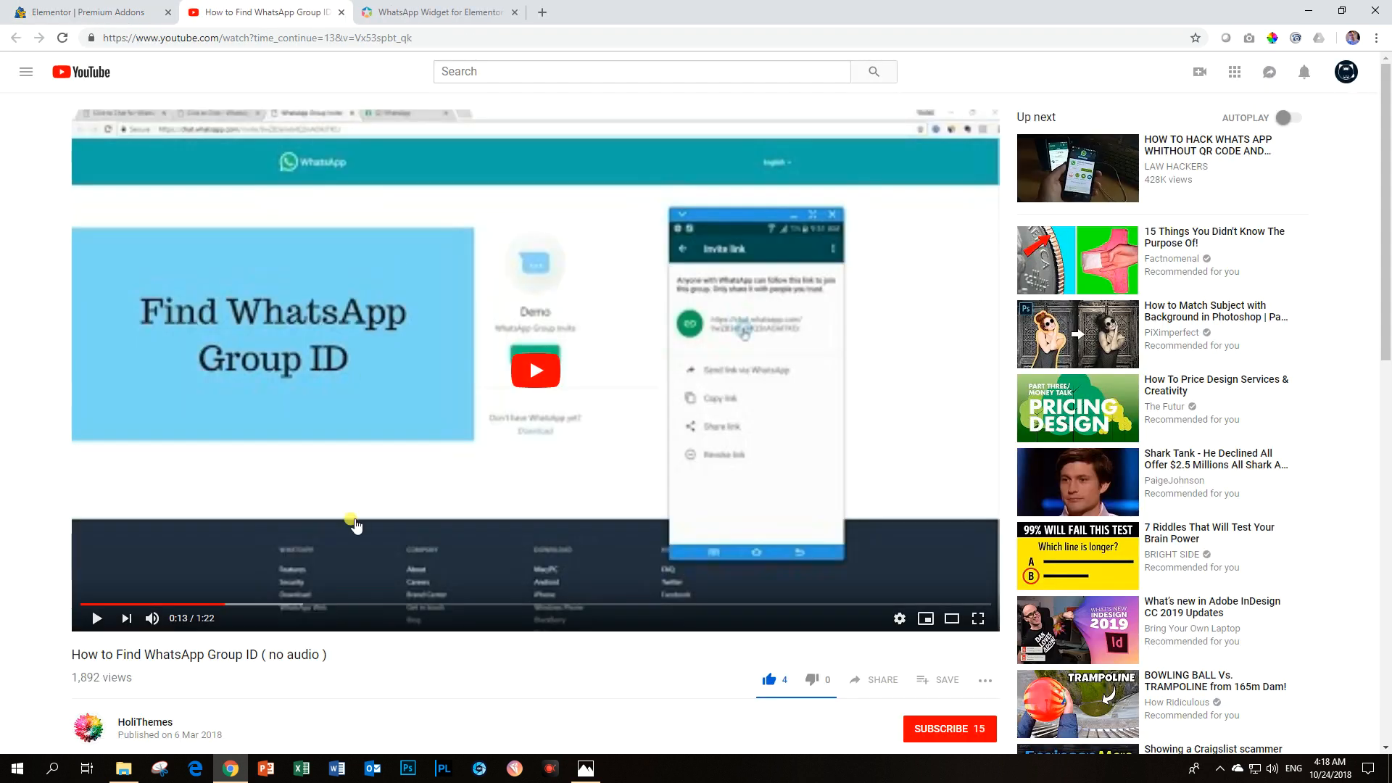
mouse_move(745, 333)
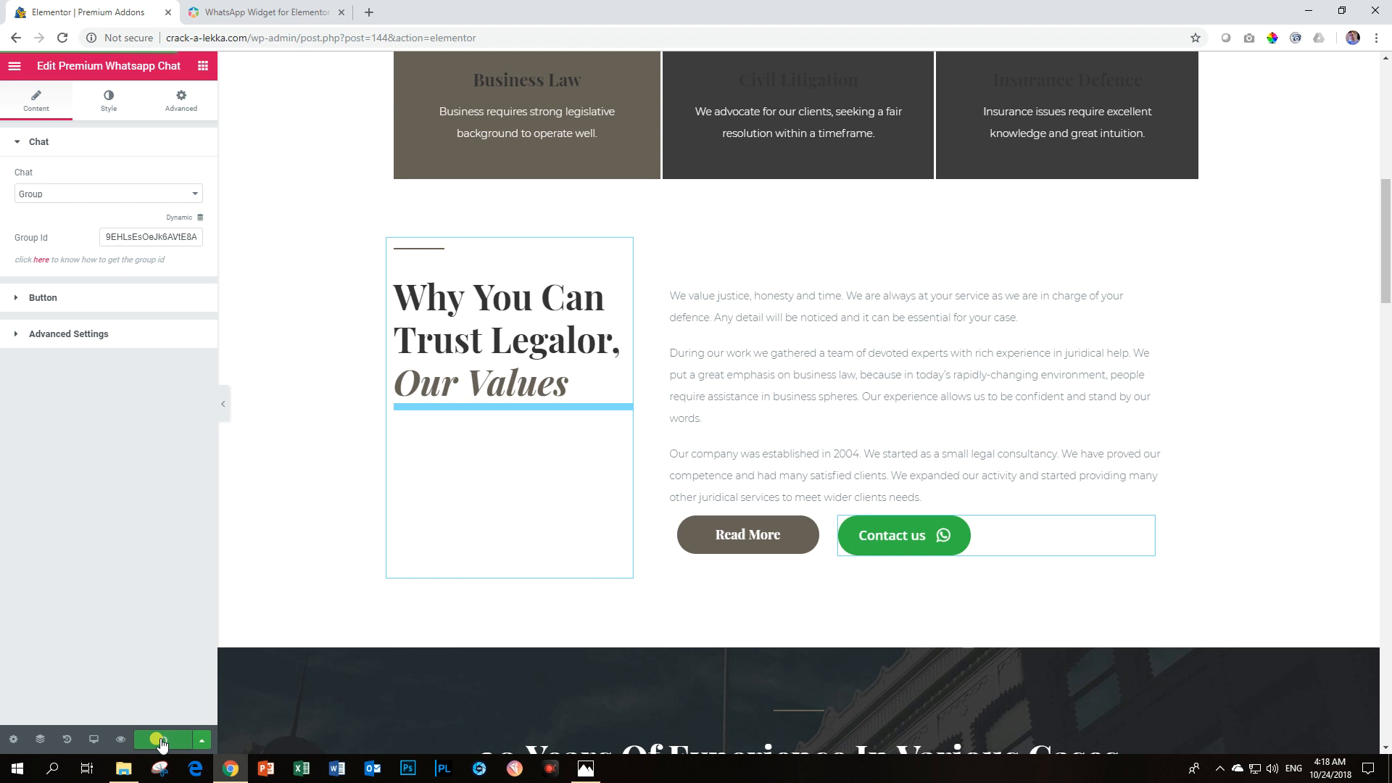
- Preview the page and confirm Contact us opens the Demo WhatsApp group invite
click(117, 737)
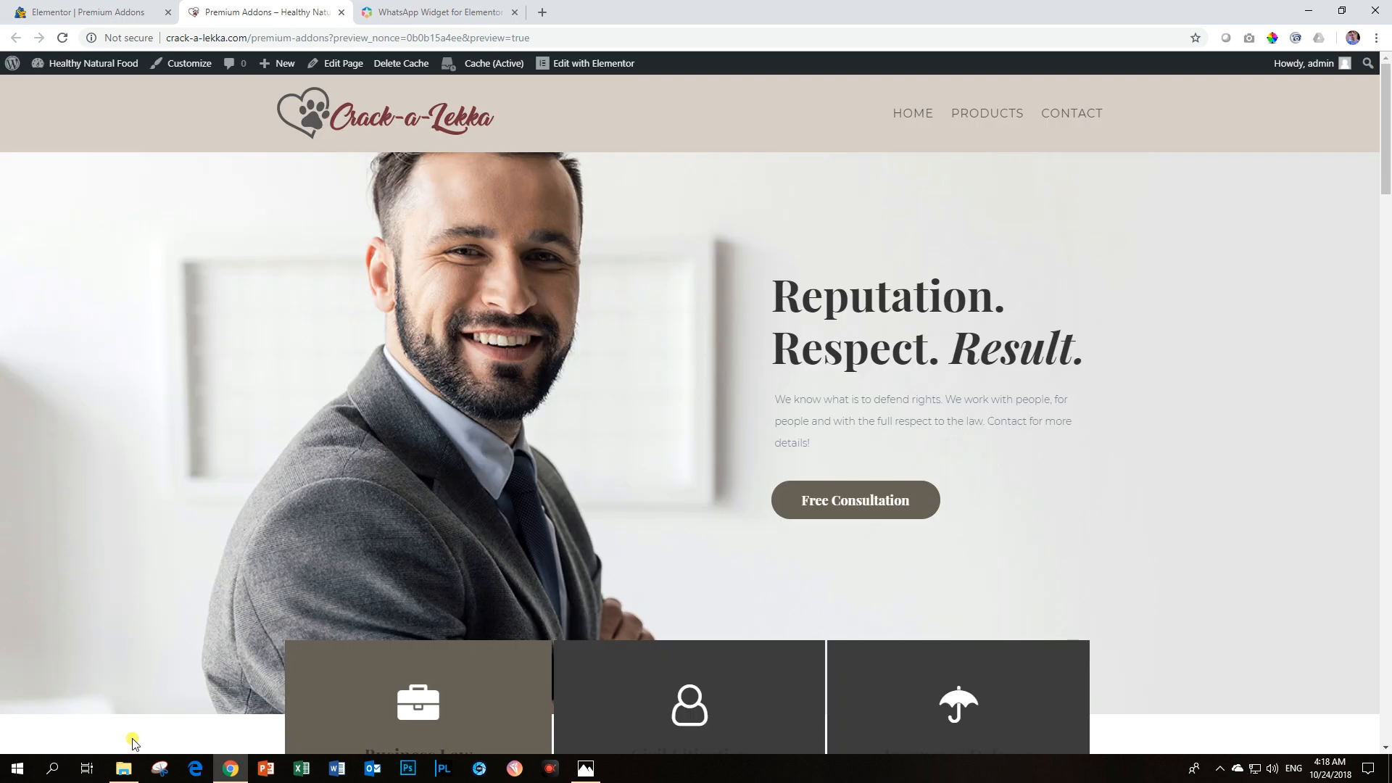
scroll(down, 3)
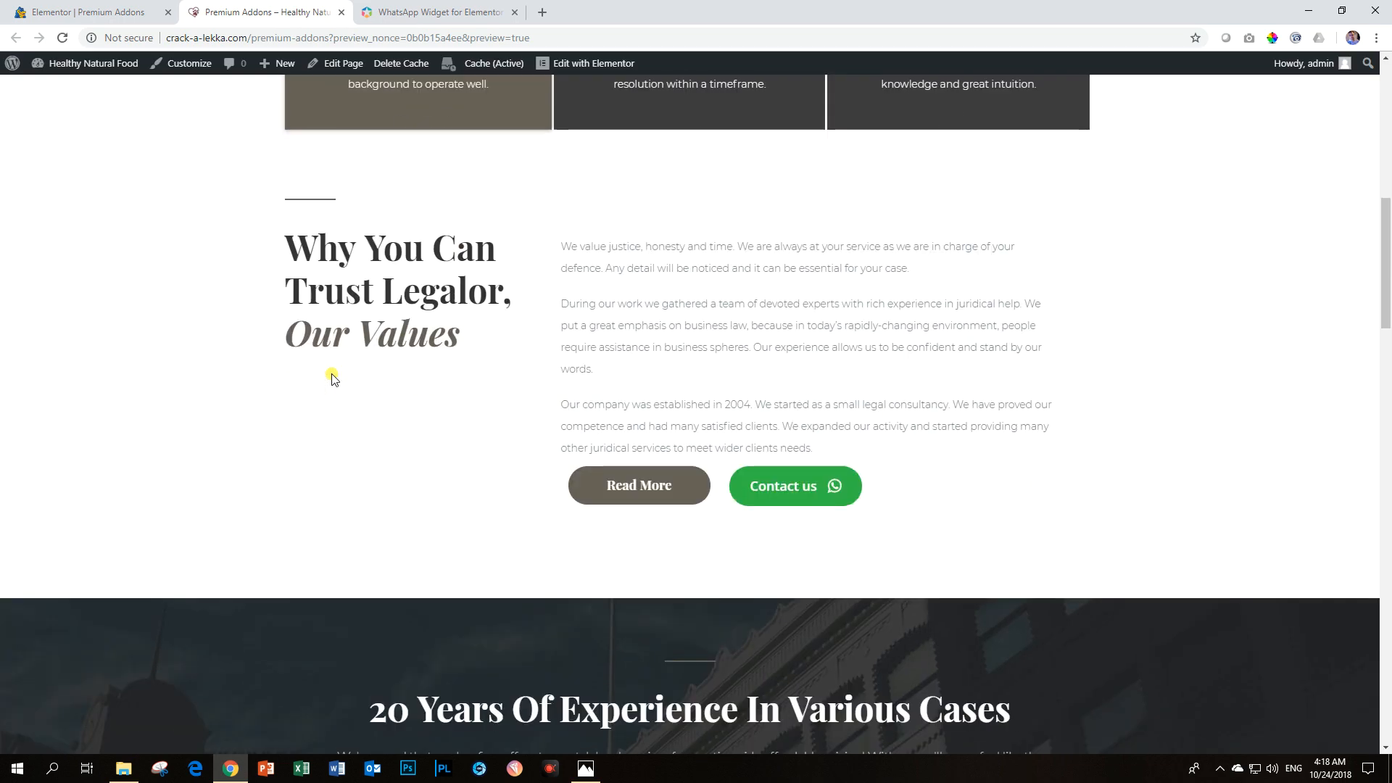
click(783, 486)
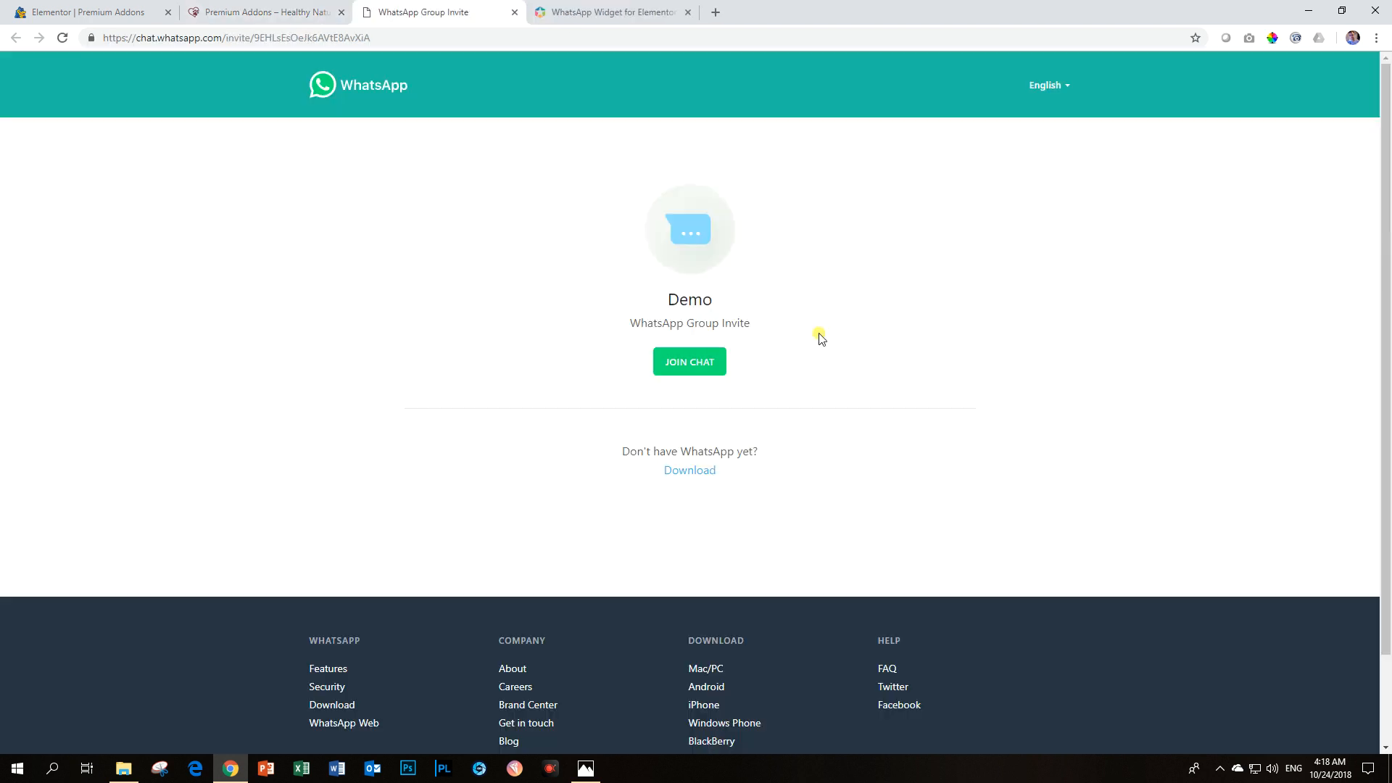
mouse_move(565, 75)
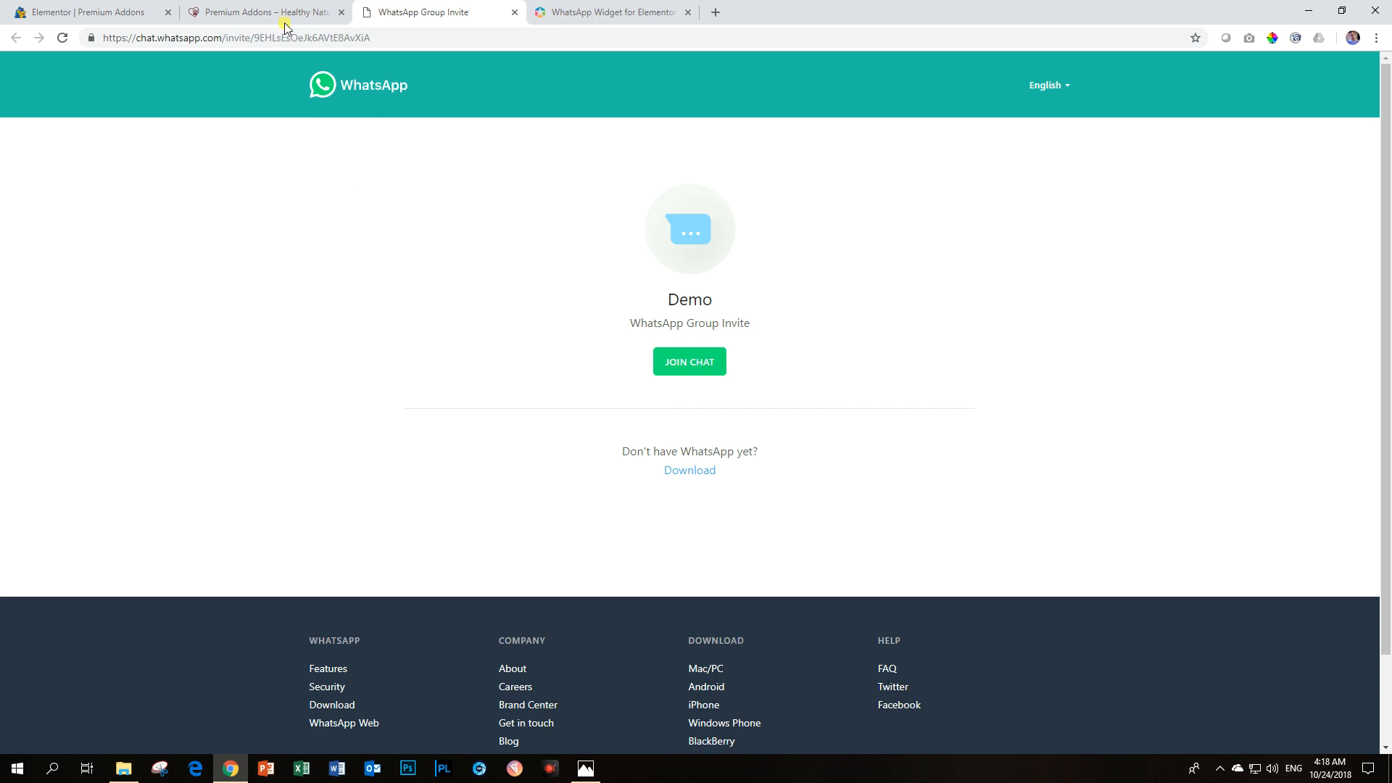
click(270, 11)
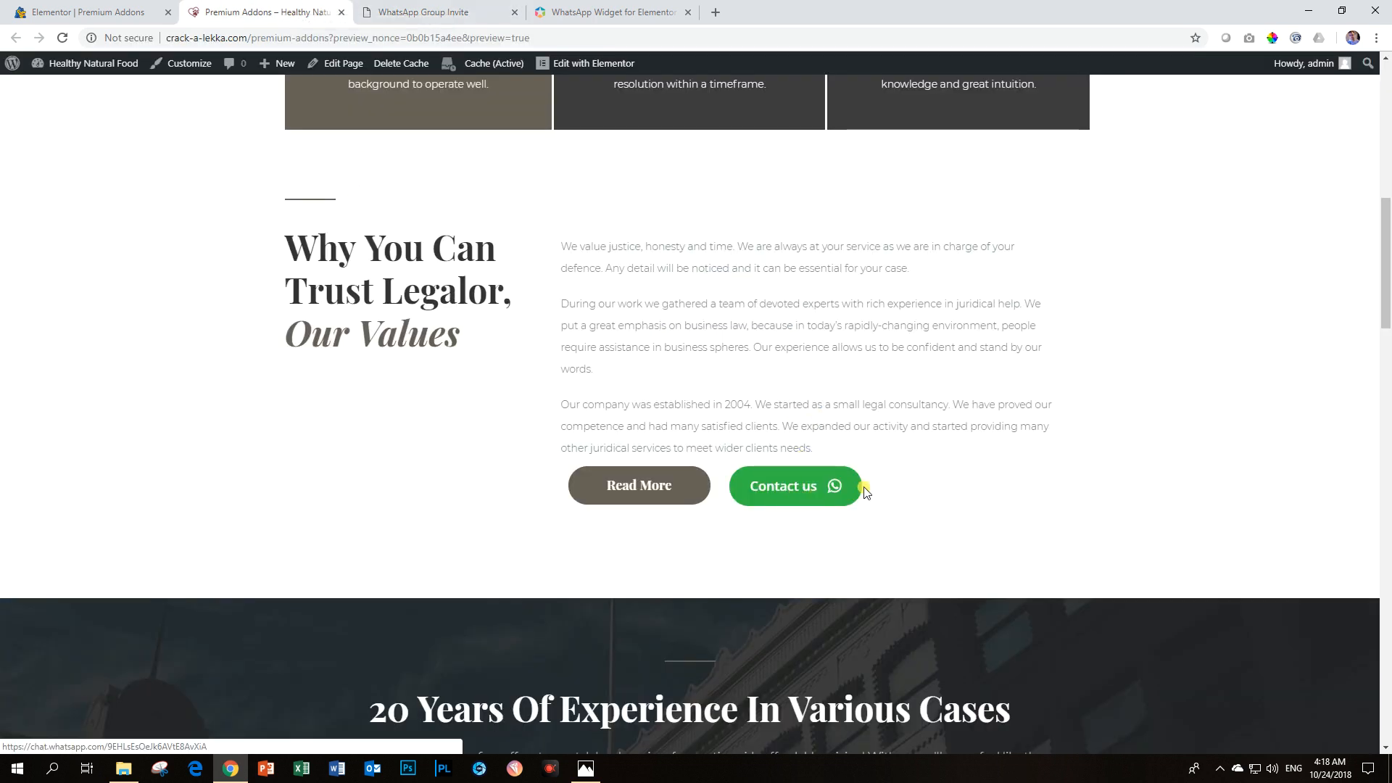
mouse_move(850, 452)
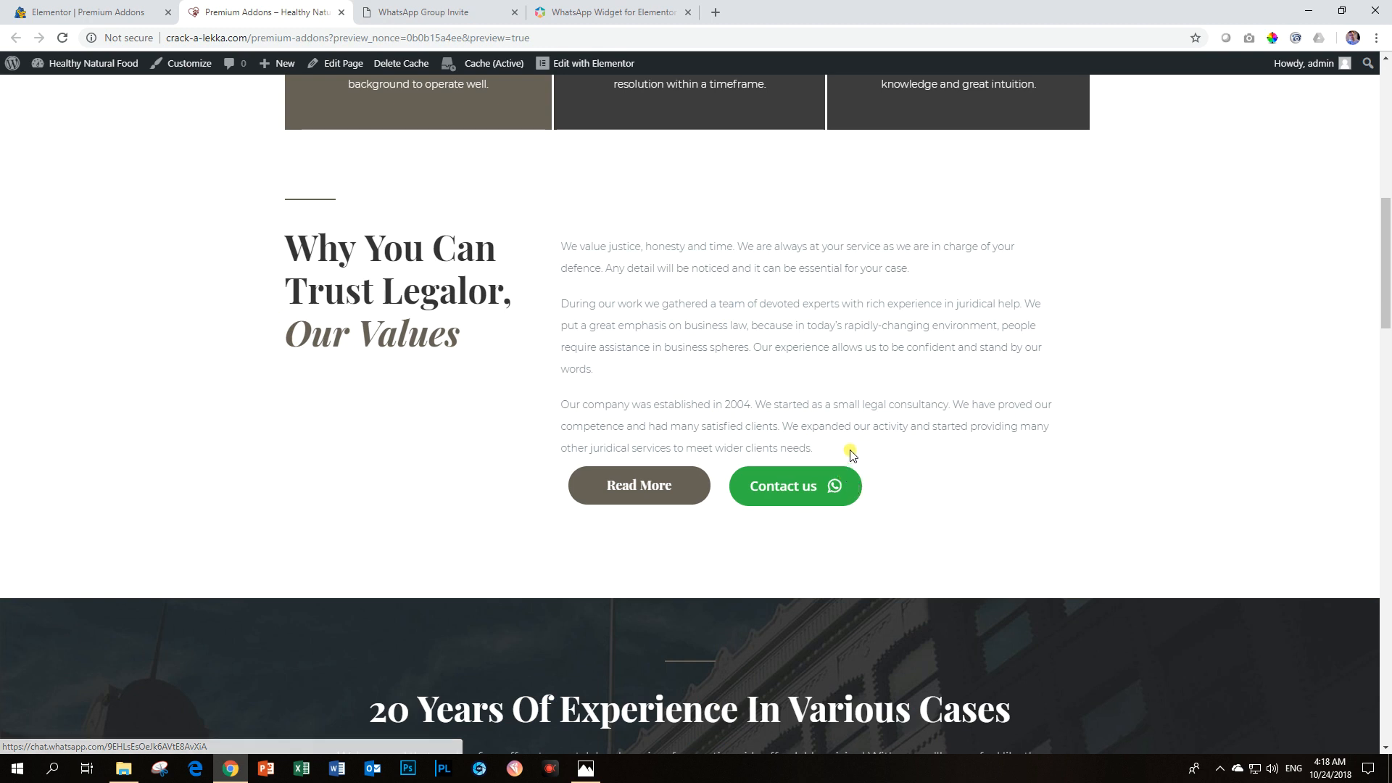
mouse_move(684, 415)
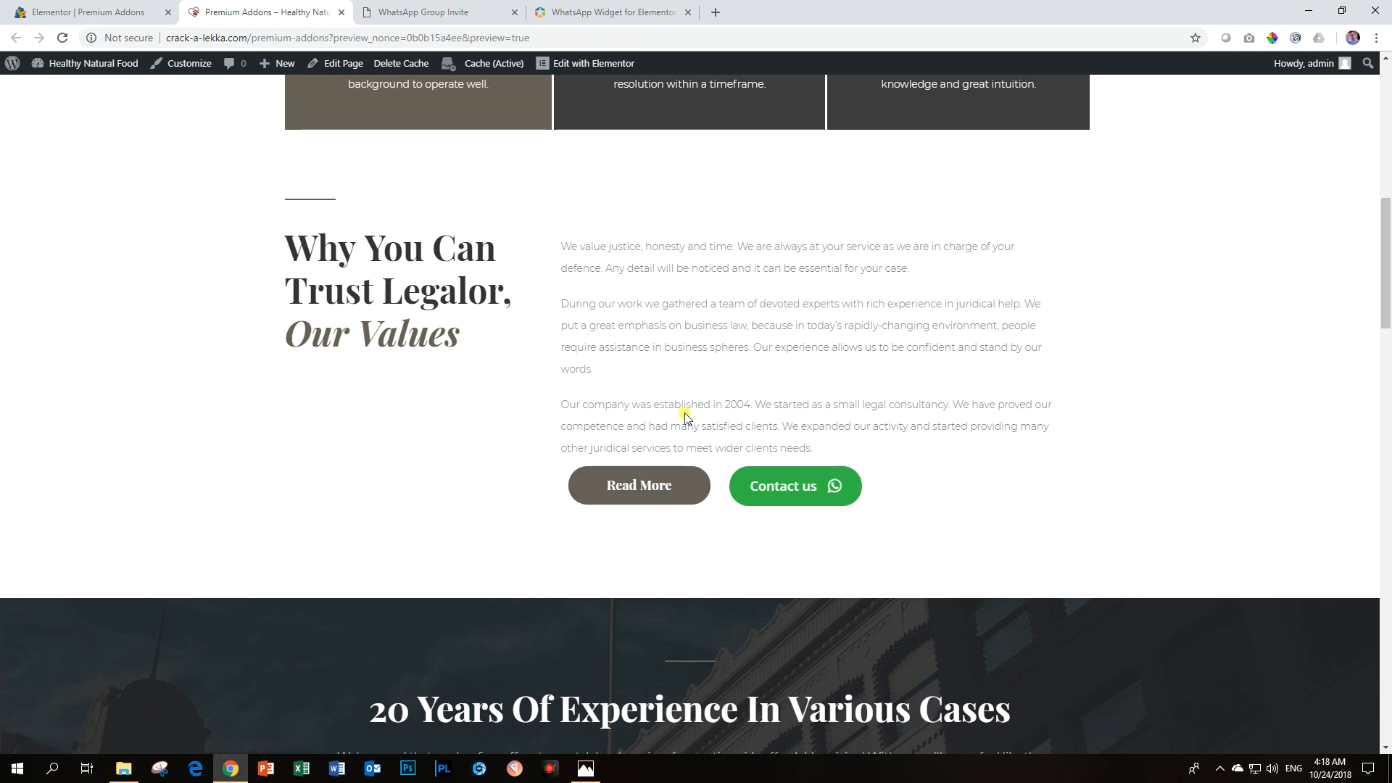
mouse_move(844, 492)
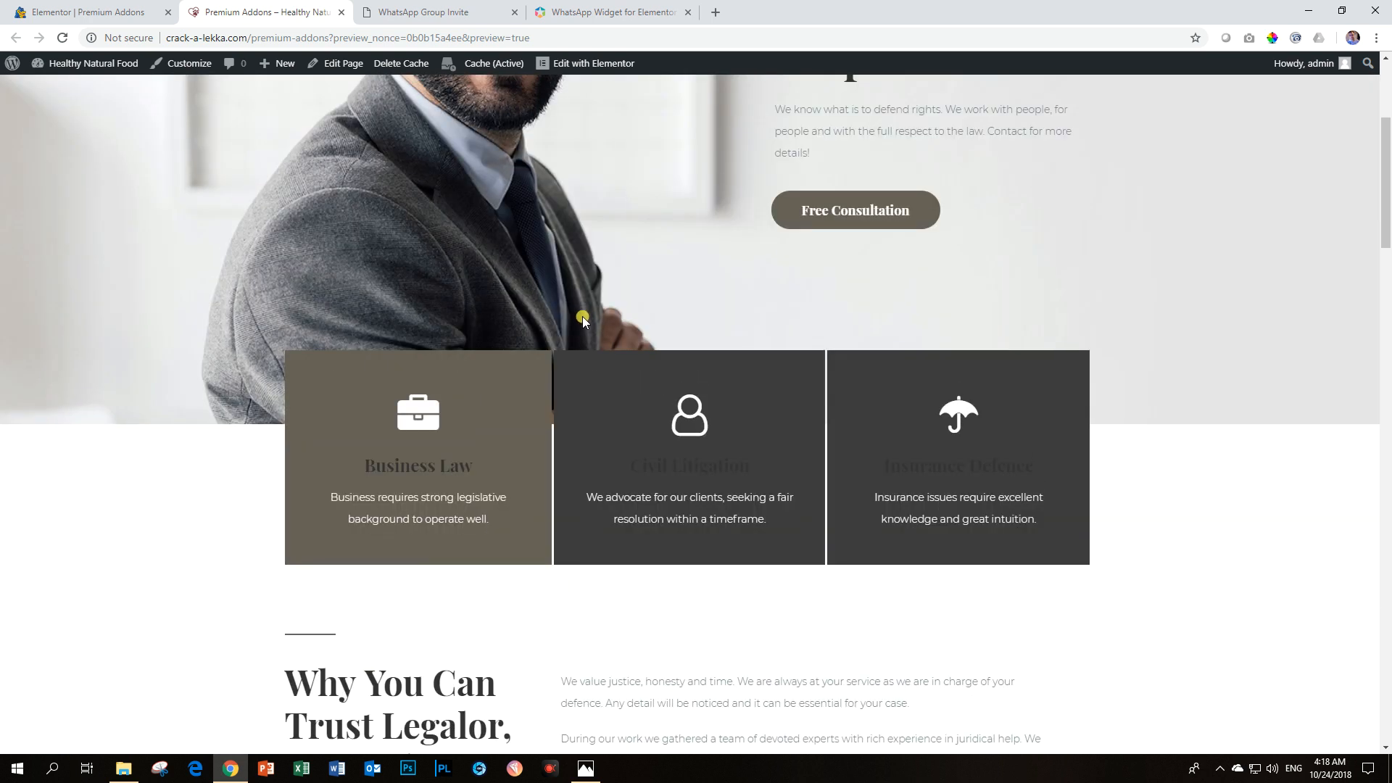
scroll(down, 3)
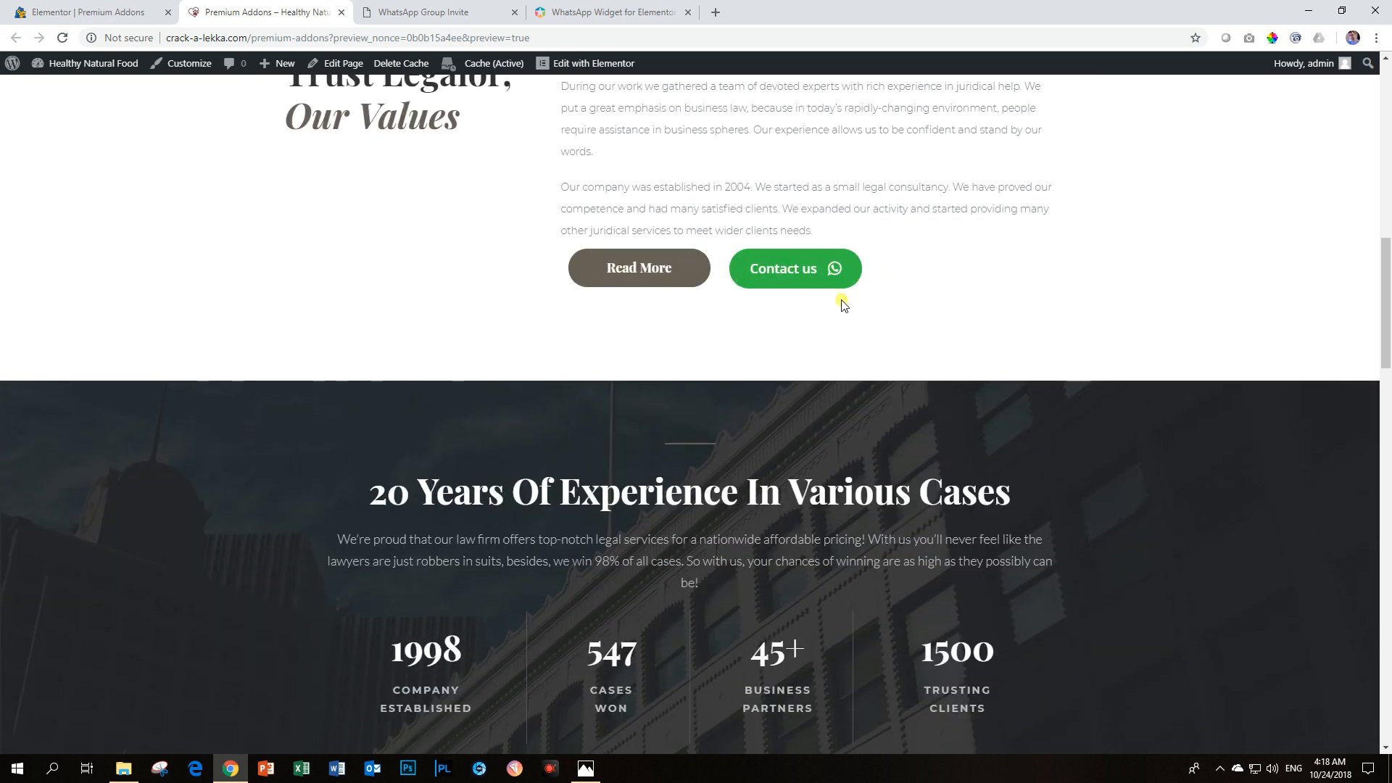
mouse_move(626, 205)
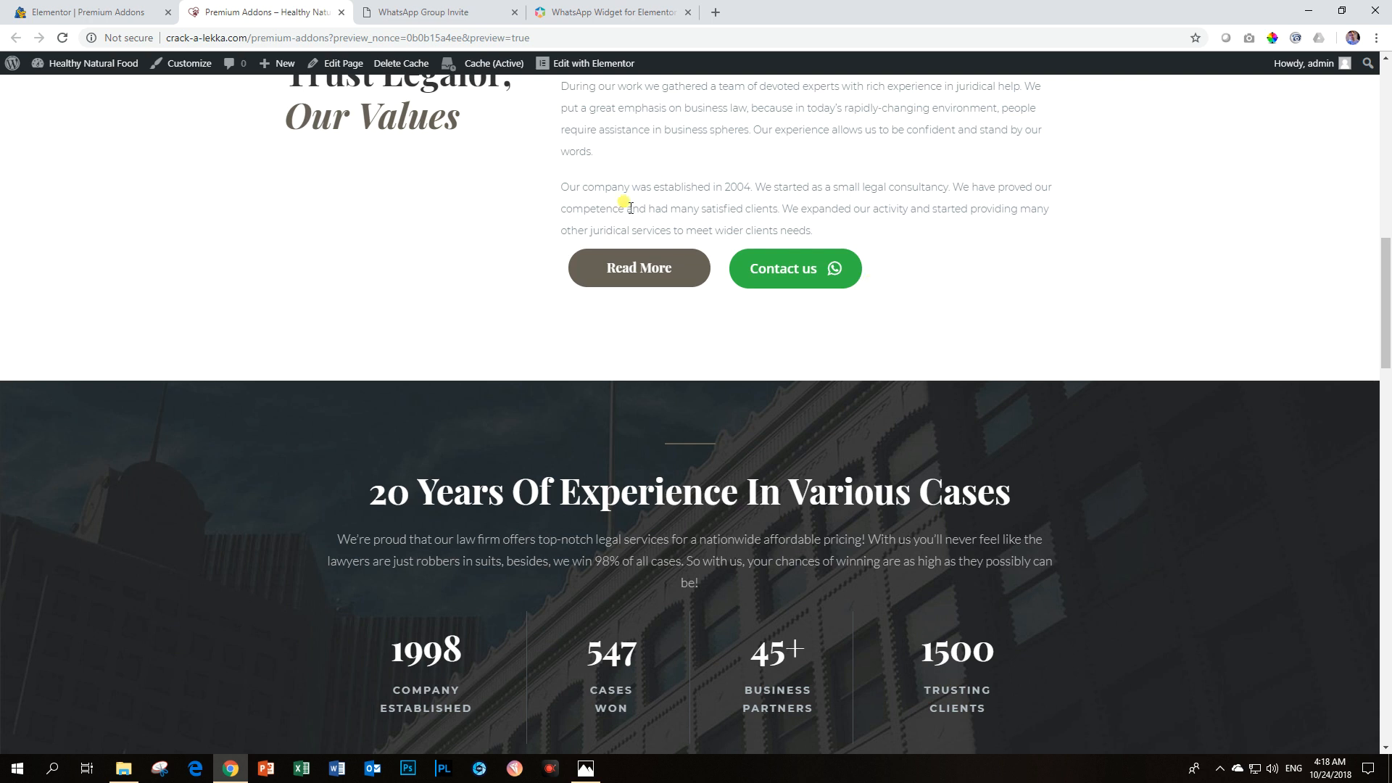
mouse_move(930, 327)
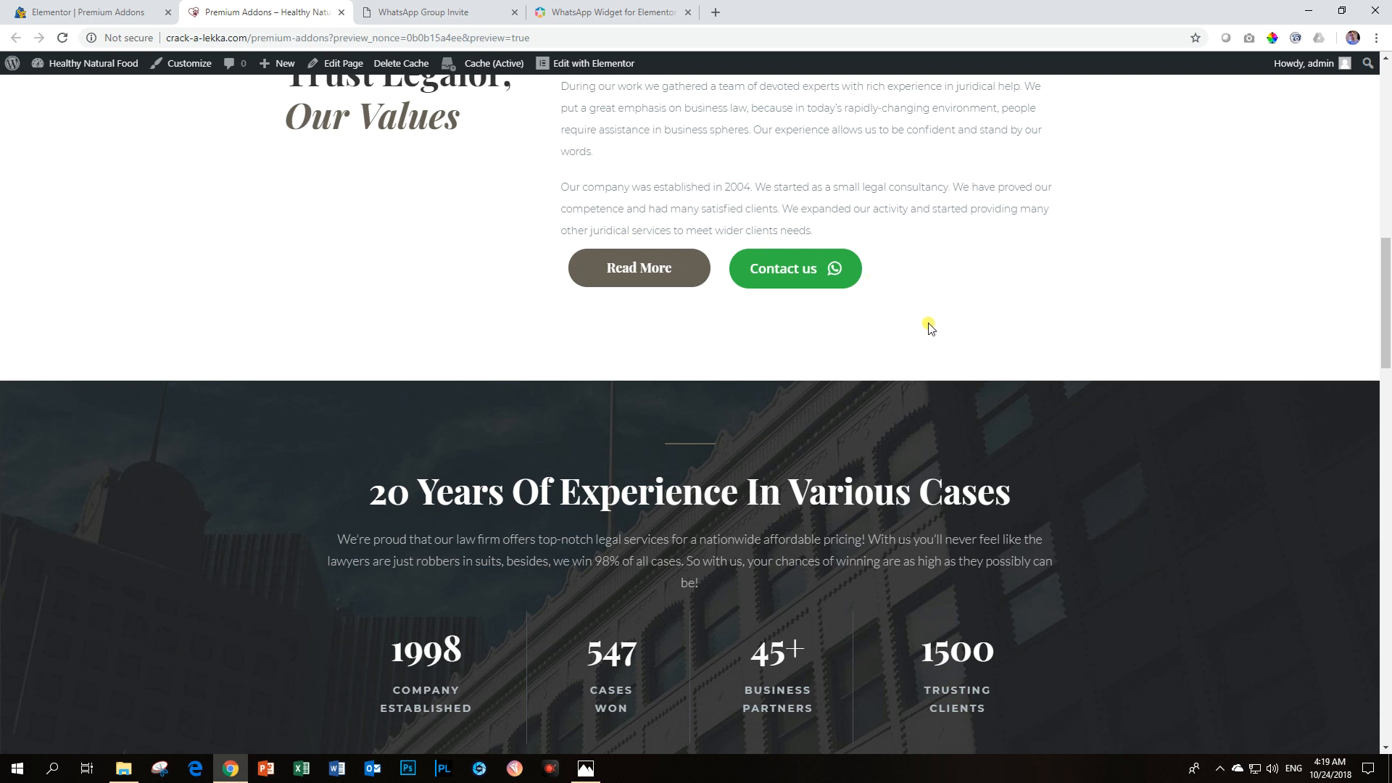
mouse_move(827, 374)
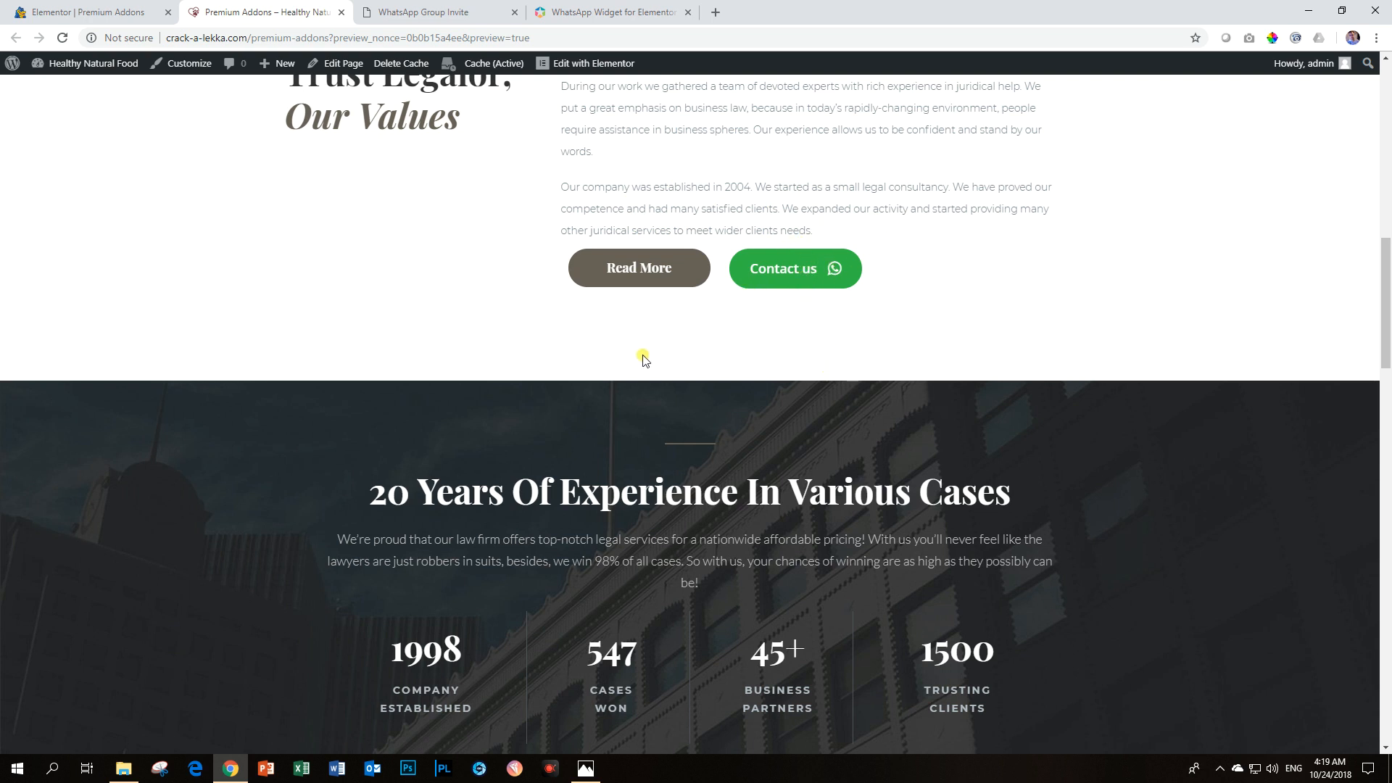
scroll(up, 3)
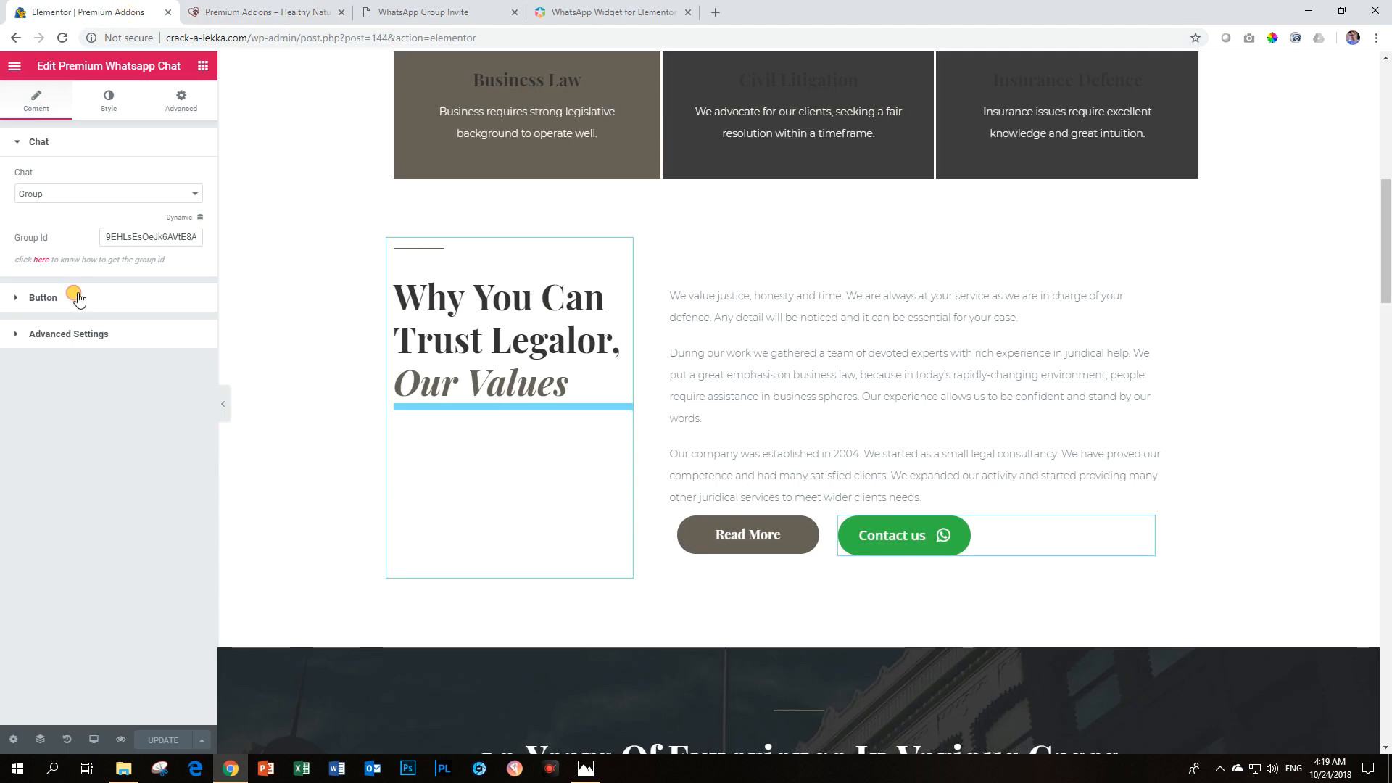
- Switch on Float for the Contact us button and check it stays bottom-right while scrolling
click(42, 297)
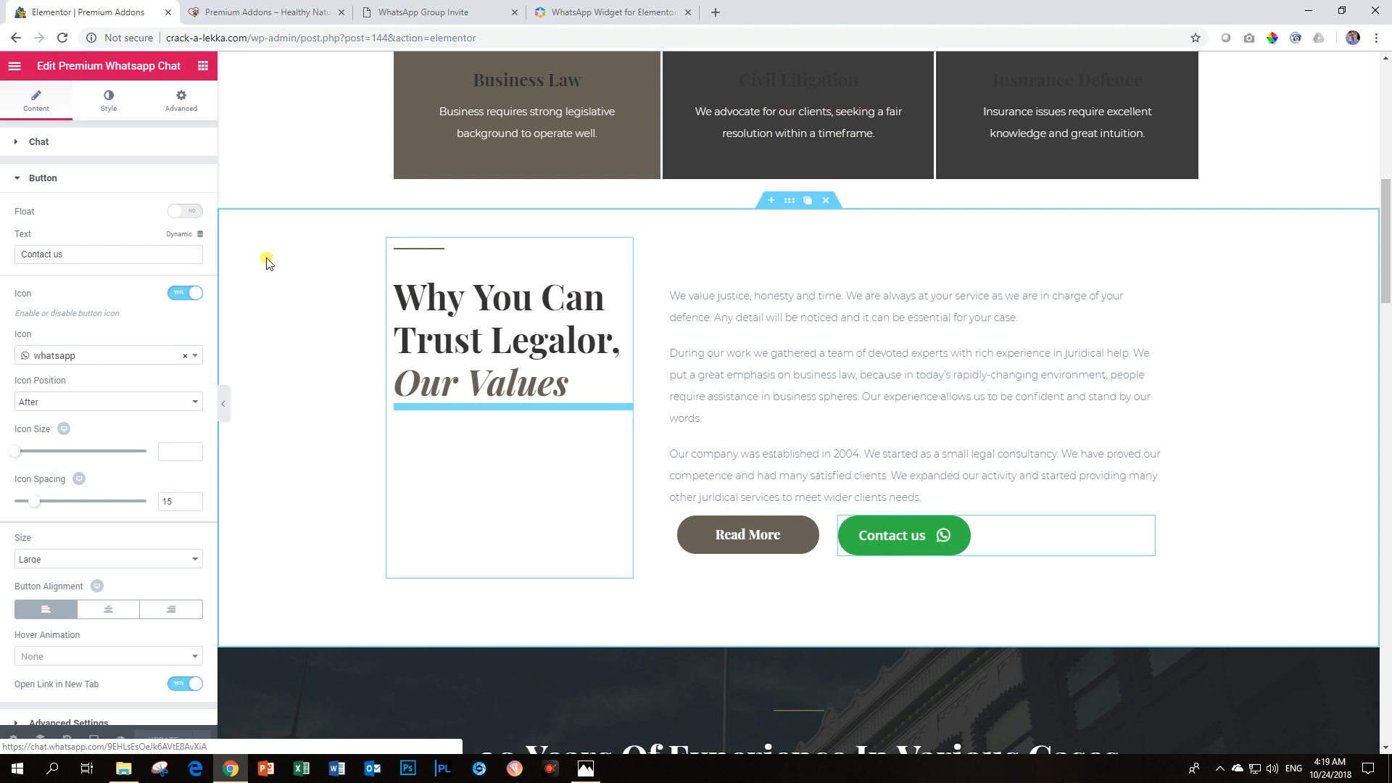
click(184, 211)
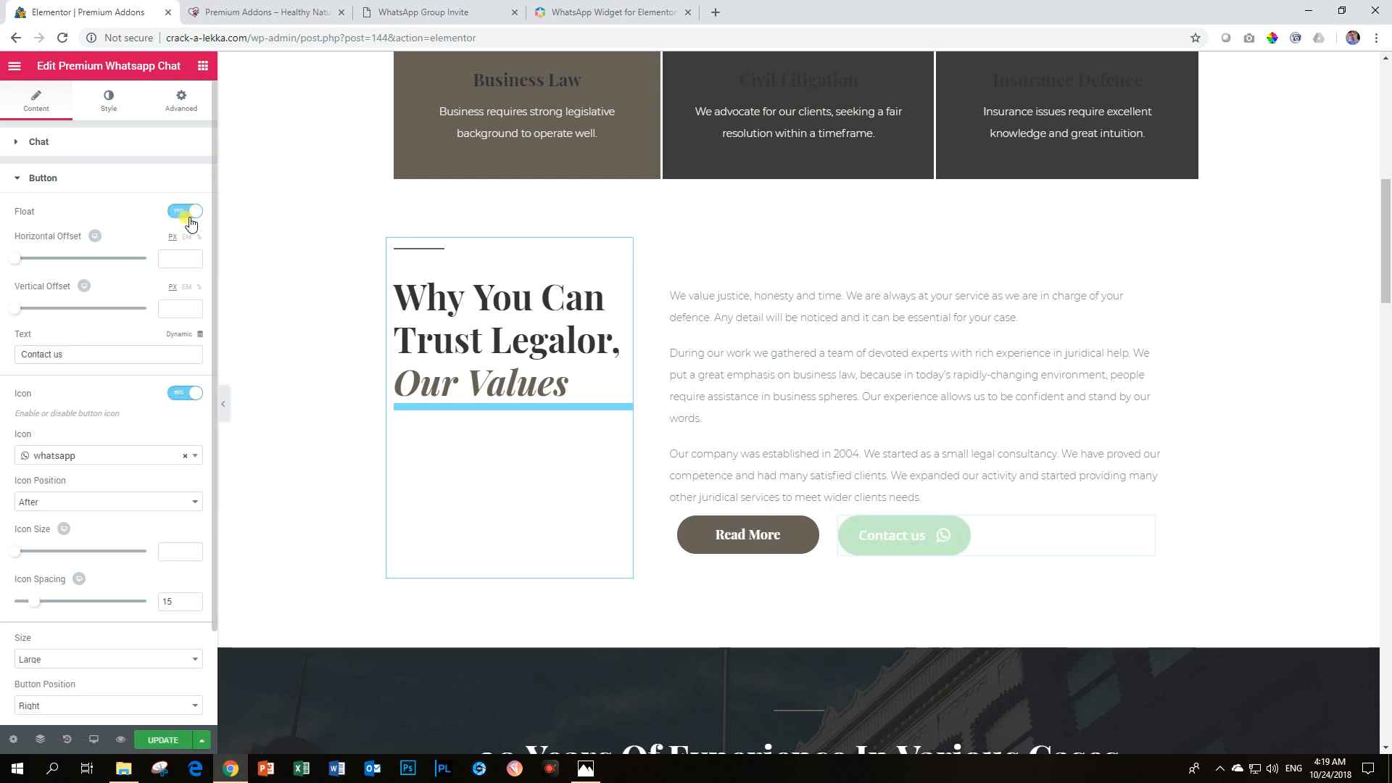
click(185, 212)
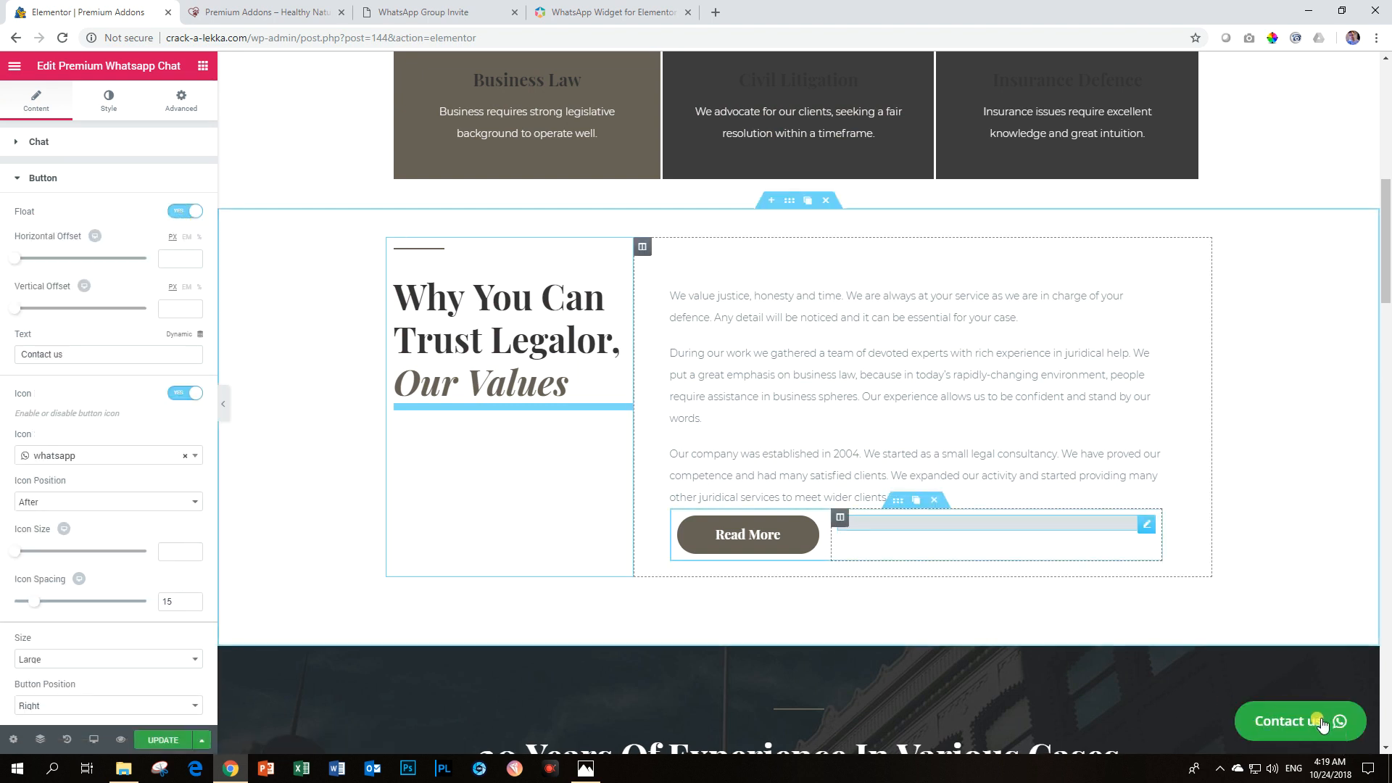
scroll(down, 3)
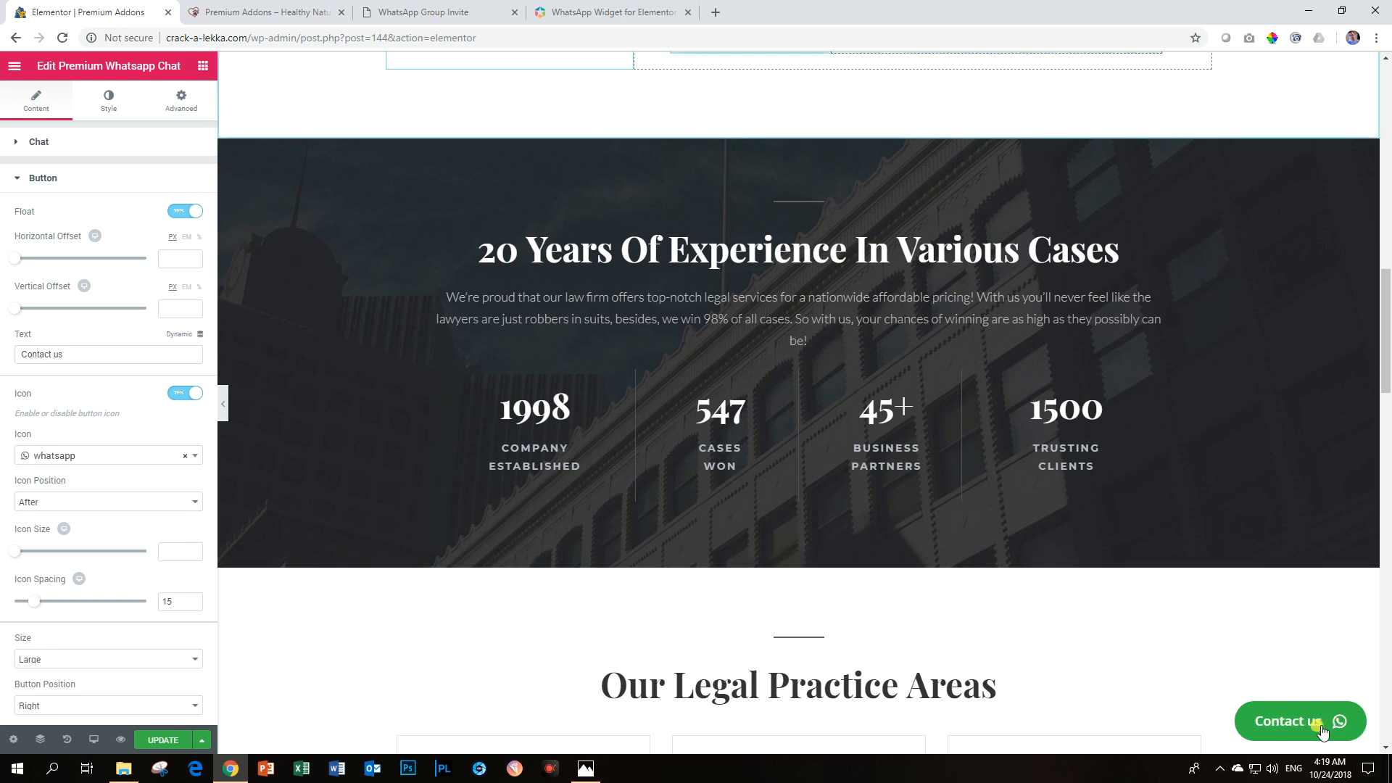
scroll(down, 3)
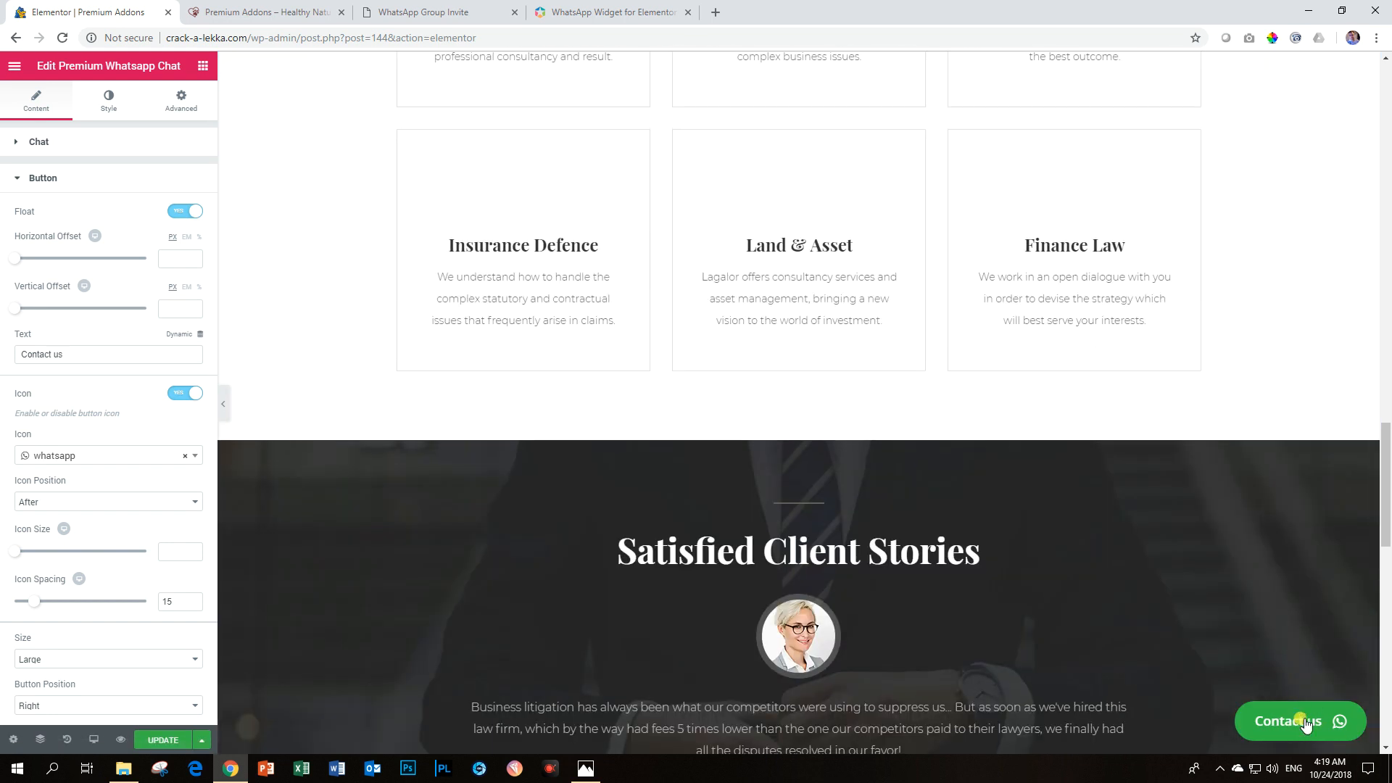
scroll(down, 3)
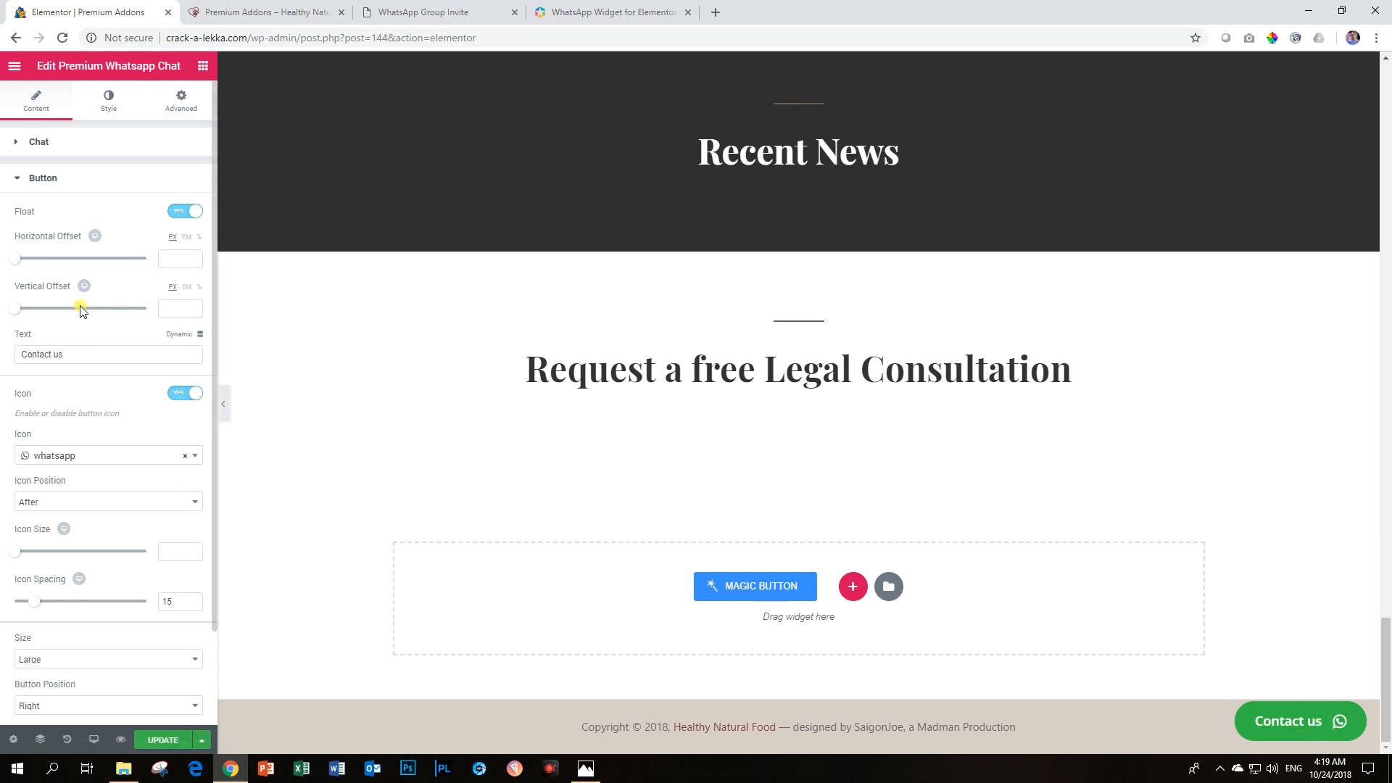
- Test the floating button's Horizontal and Vertical Offset sliders, returning it to the corner
drag(15, 258, 26, 258)
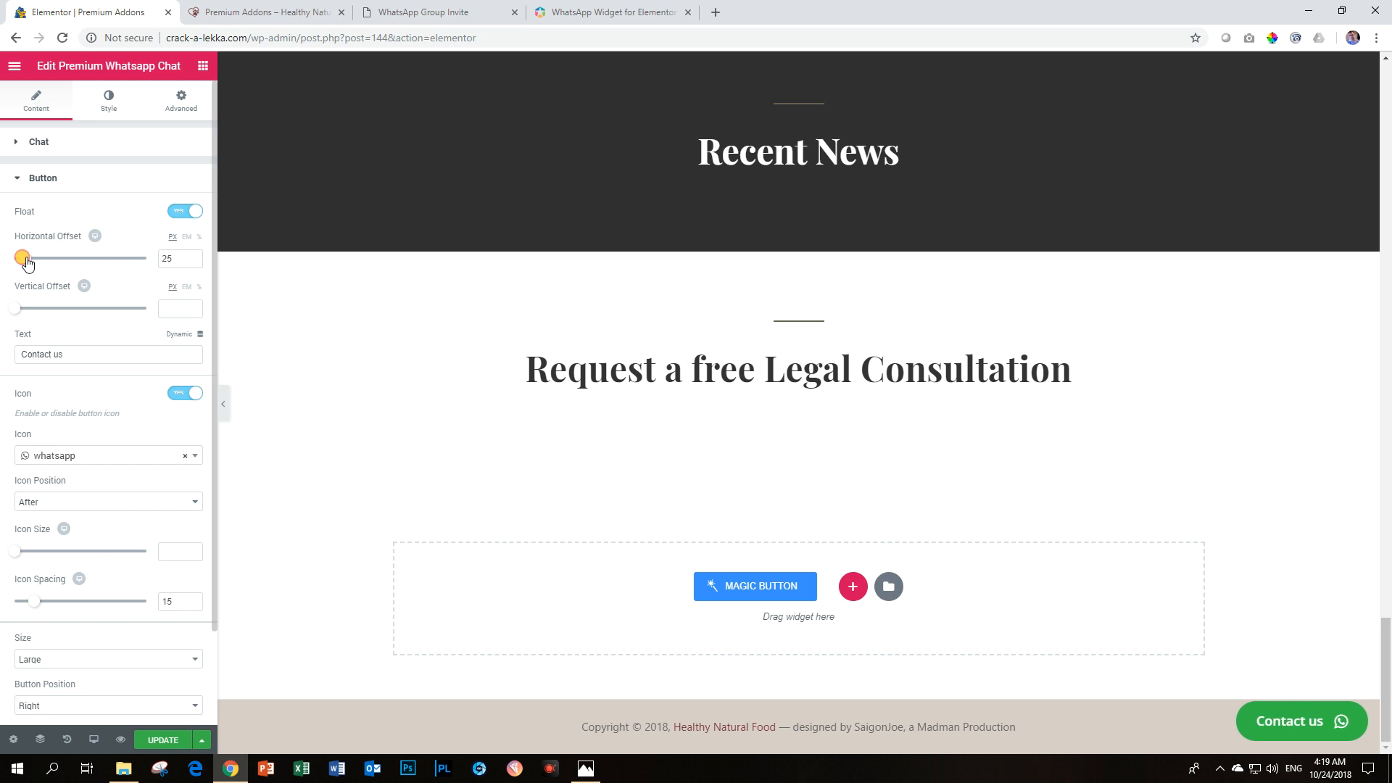
drag(23, 258, 96, 258)
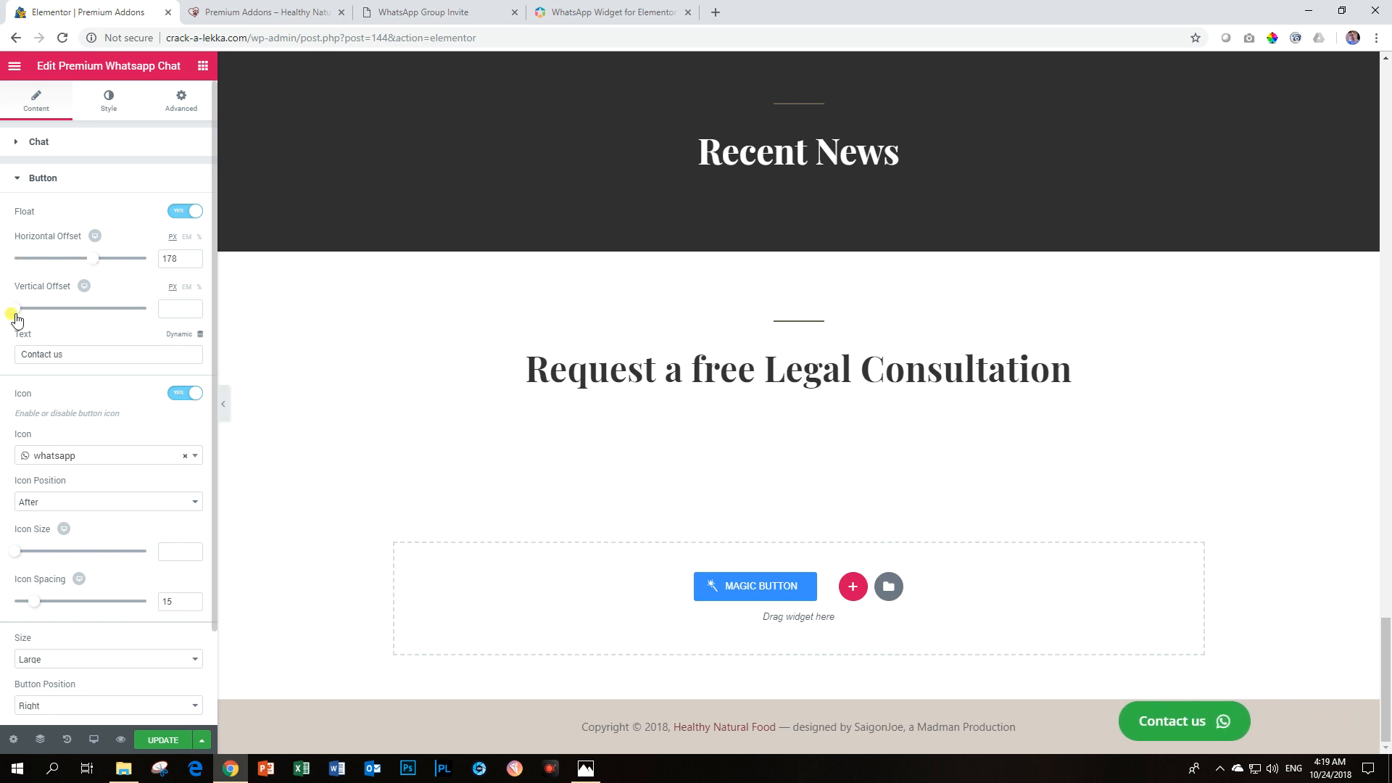
drag(13, 307, 96, 307)
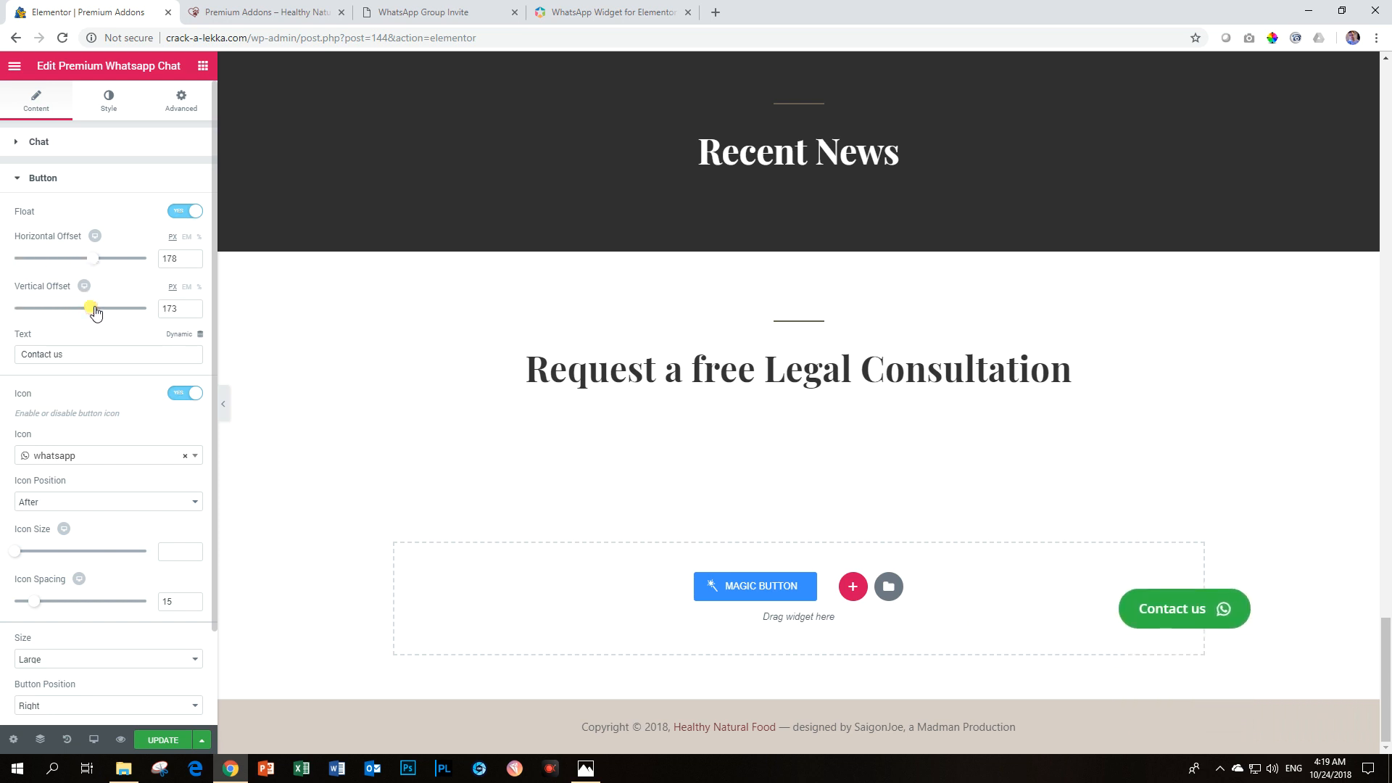
drag(94, 258, 55, 258)
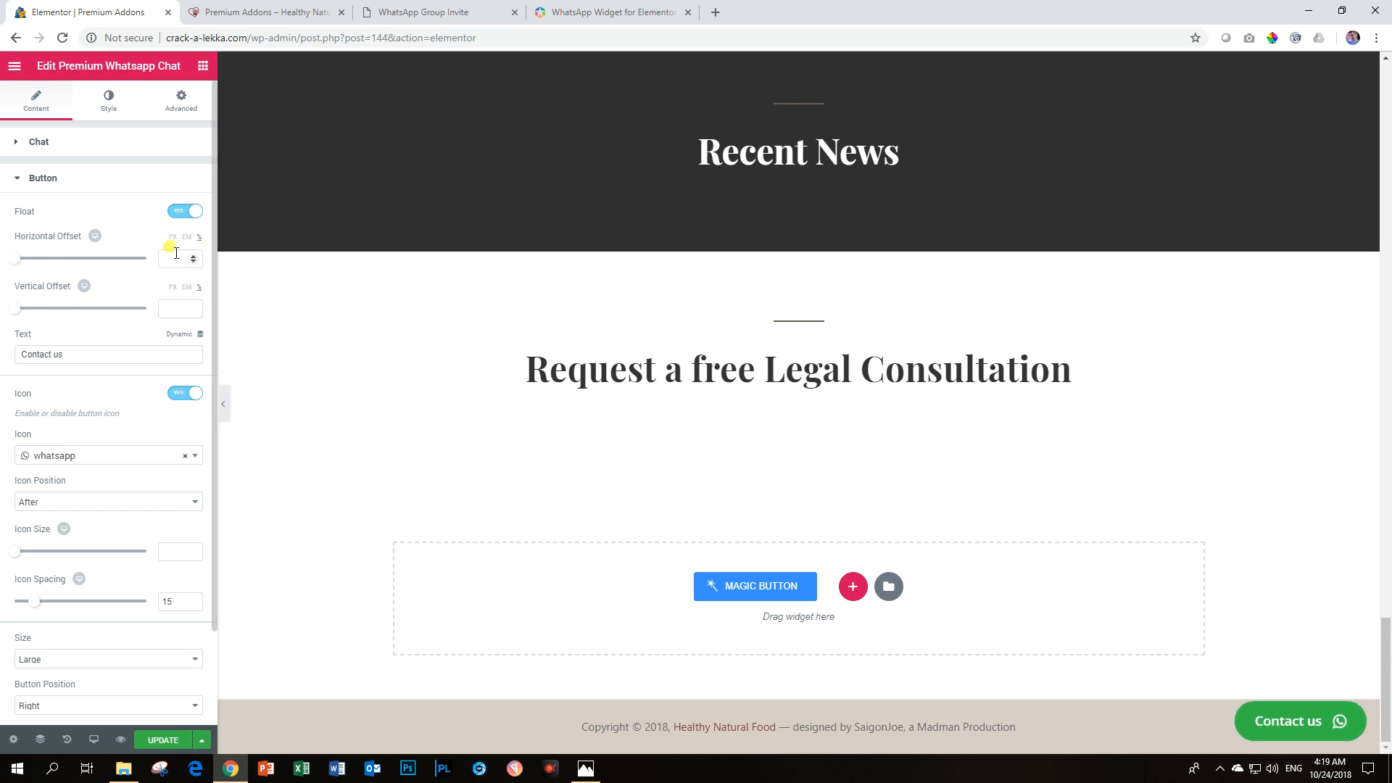
- Set the floating button's offsets to 50 horizontal and 92 vertical
text(50)
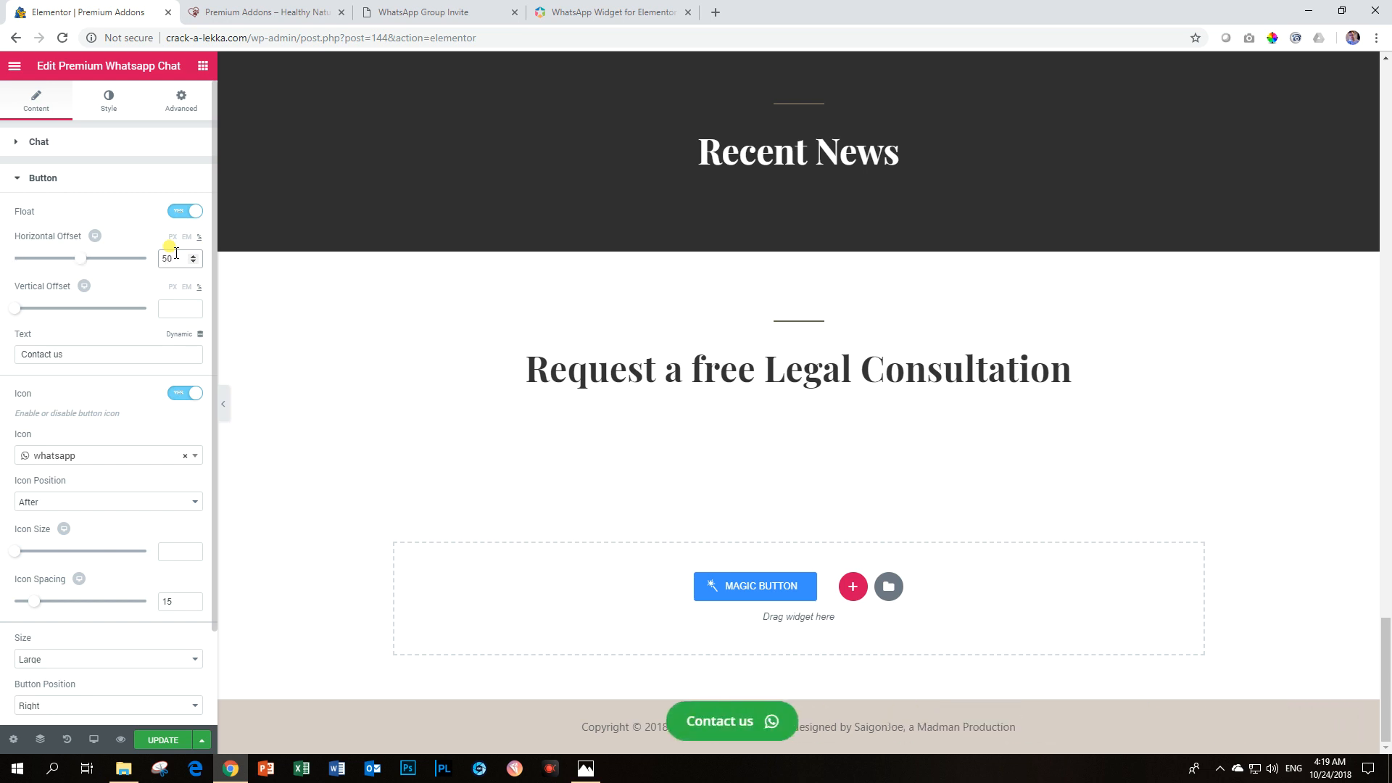
click(174, 309)
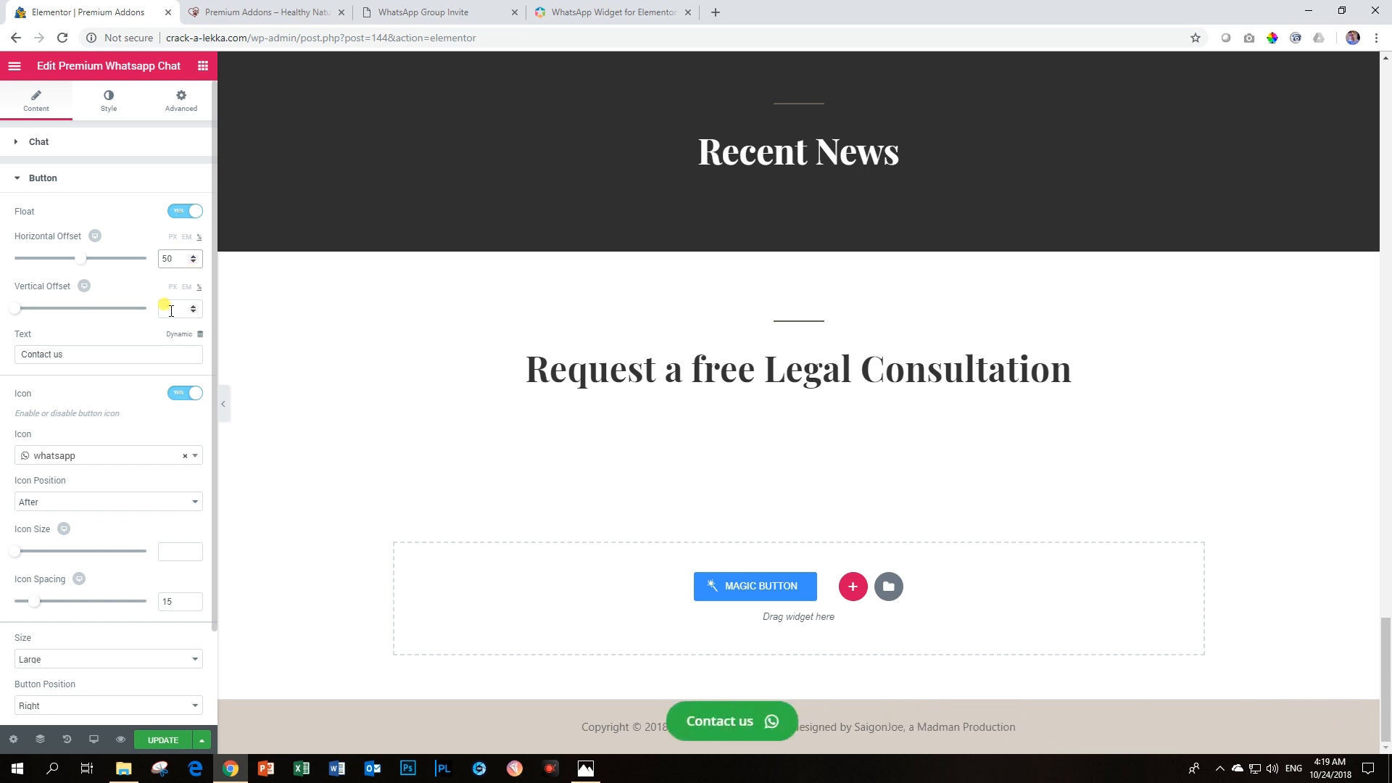
drag(15, 307, 145, 307)
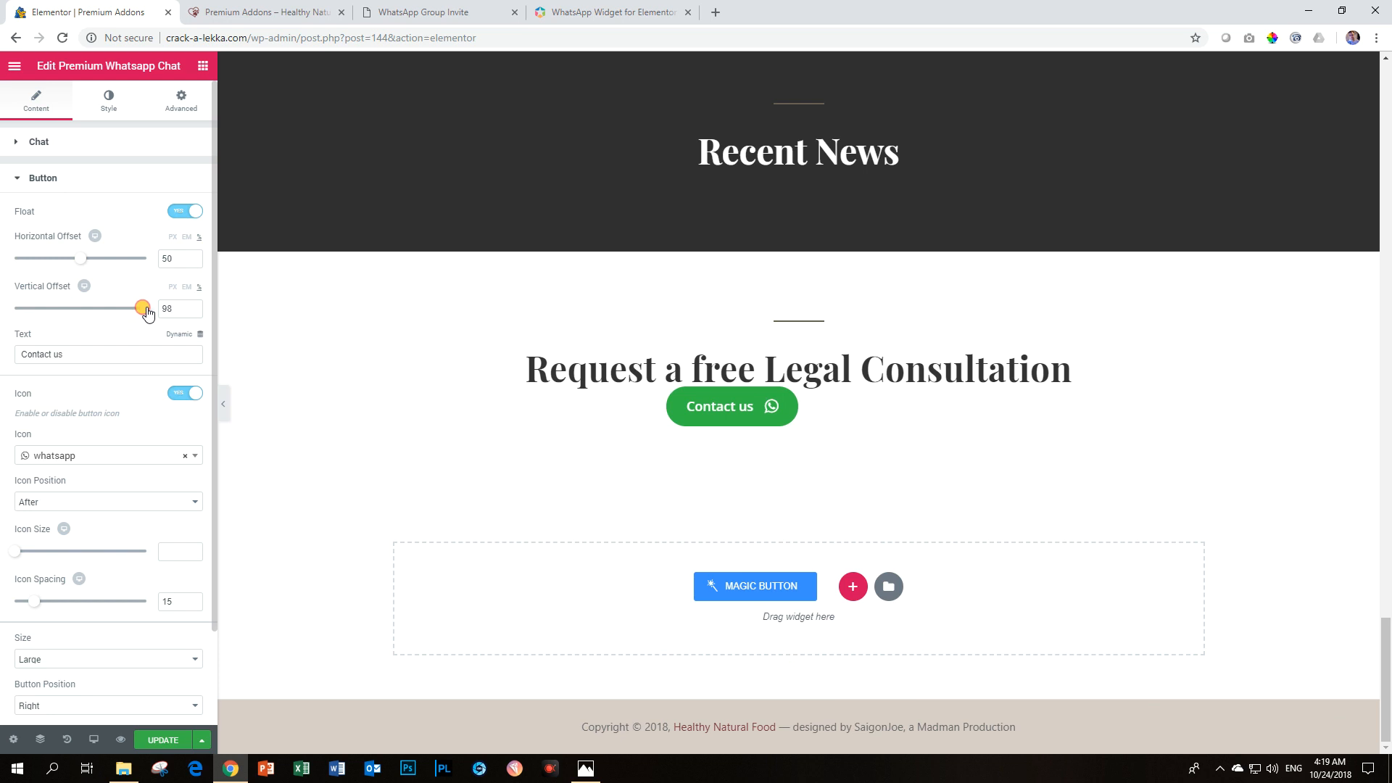
drag(142, 307, 151, 308)
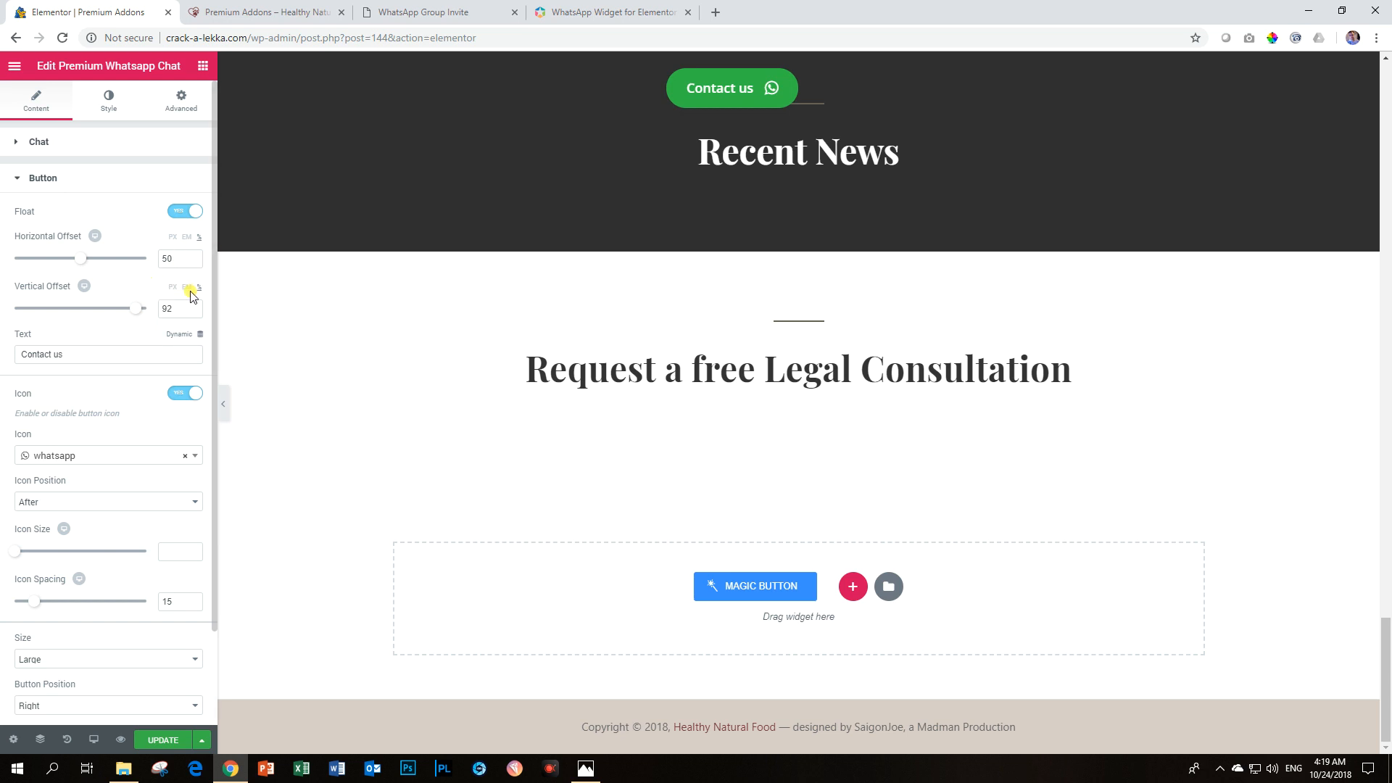
mouse_move(195, 304)
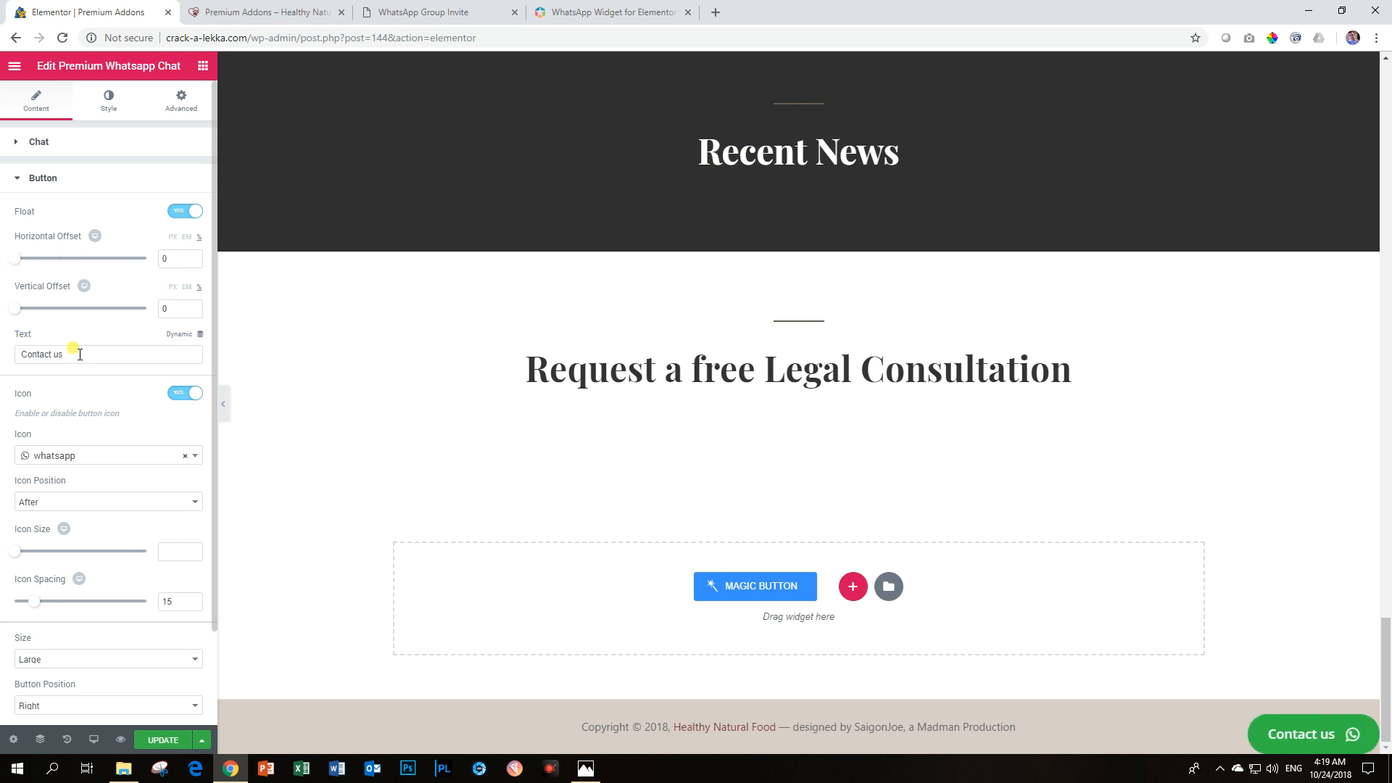
- Edit the floating button's Text field, which briefly reads 'Whatsapp Us' before being cleared
text(What)
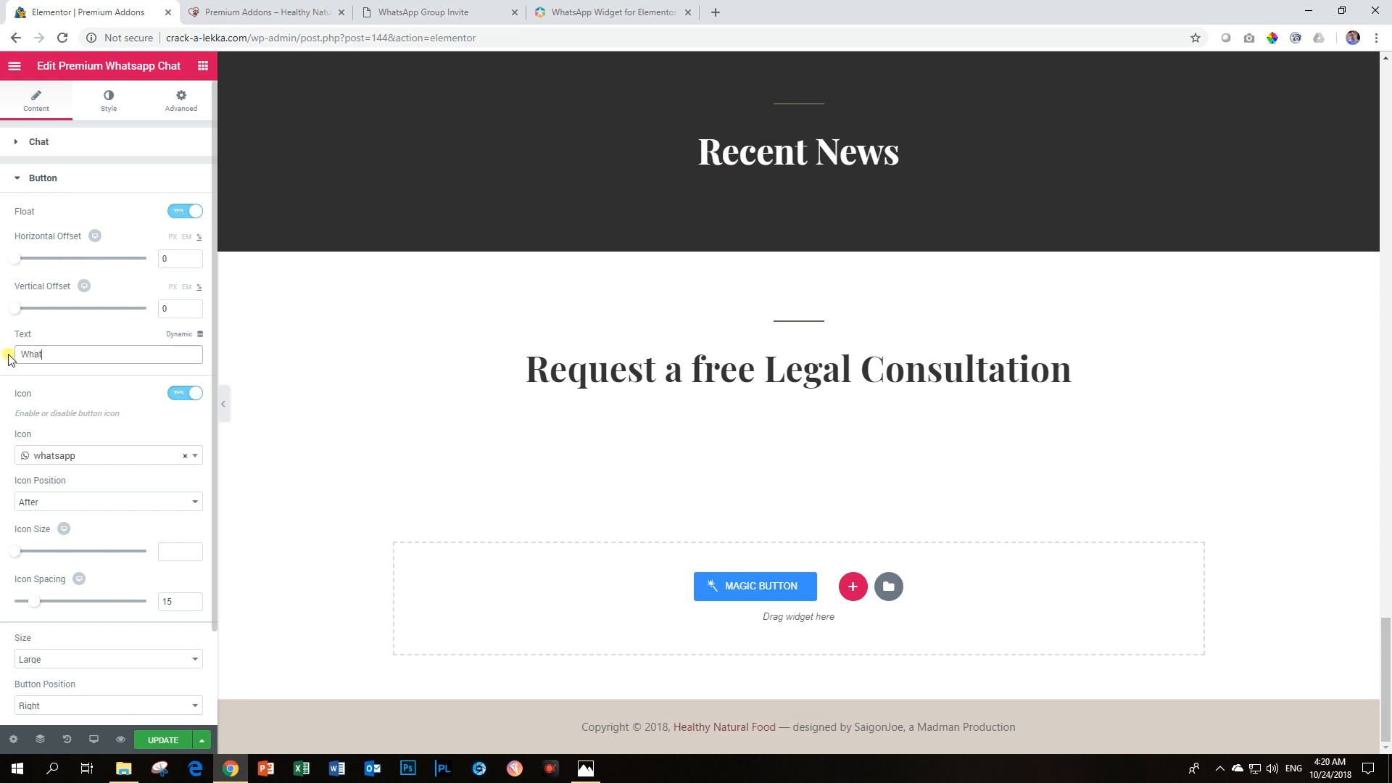
text(Whatsapp Us)
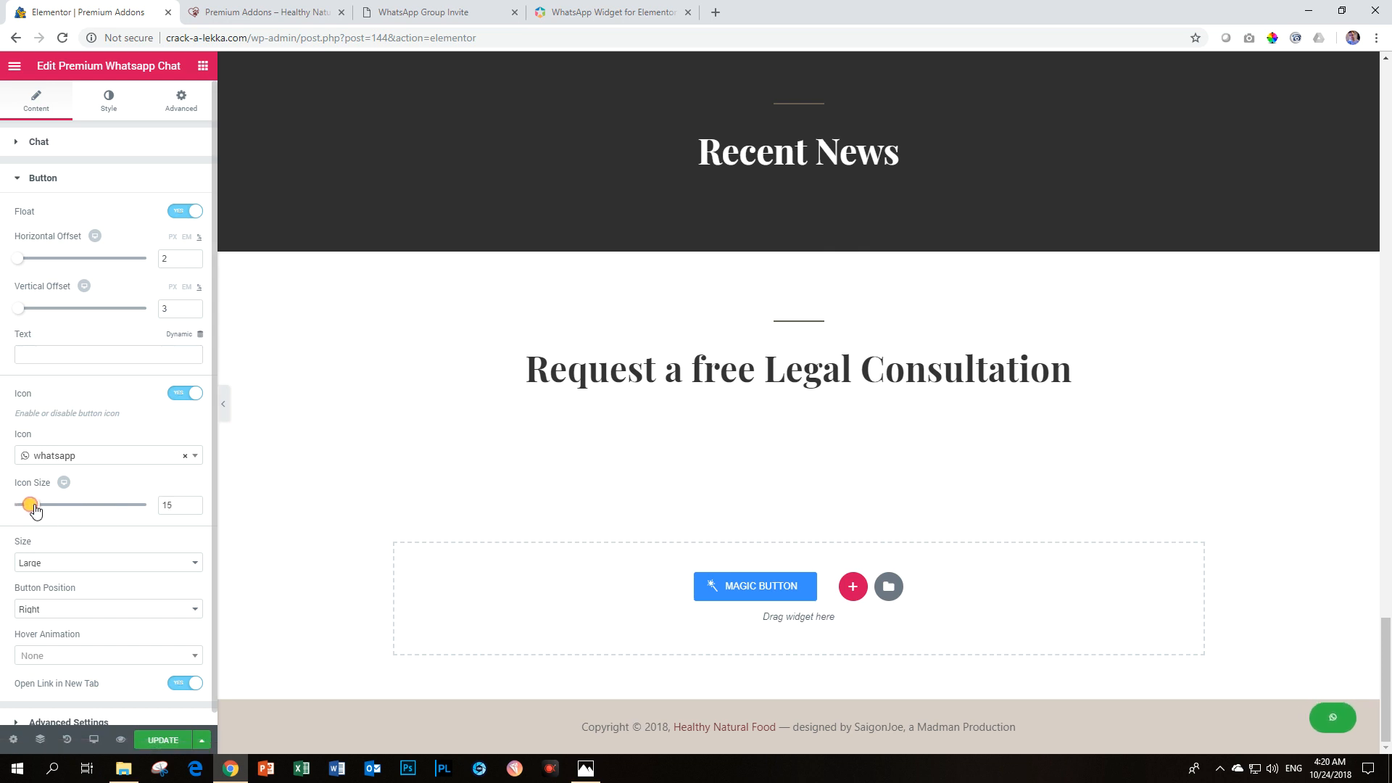
- Raise the button's Icon Size to 91 and check it stays pinned bottom-right while scrolling
drag(32, 505, 73, 505)
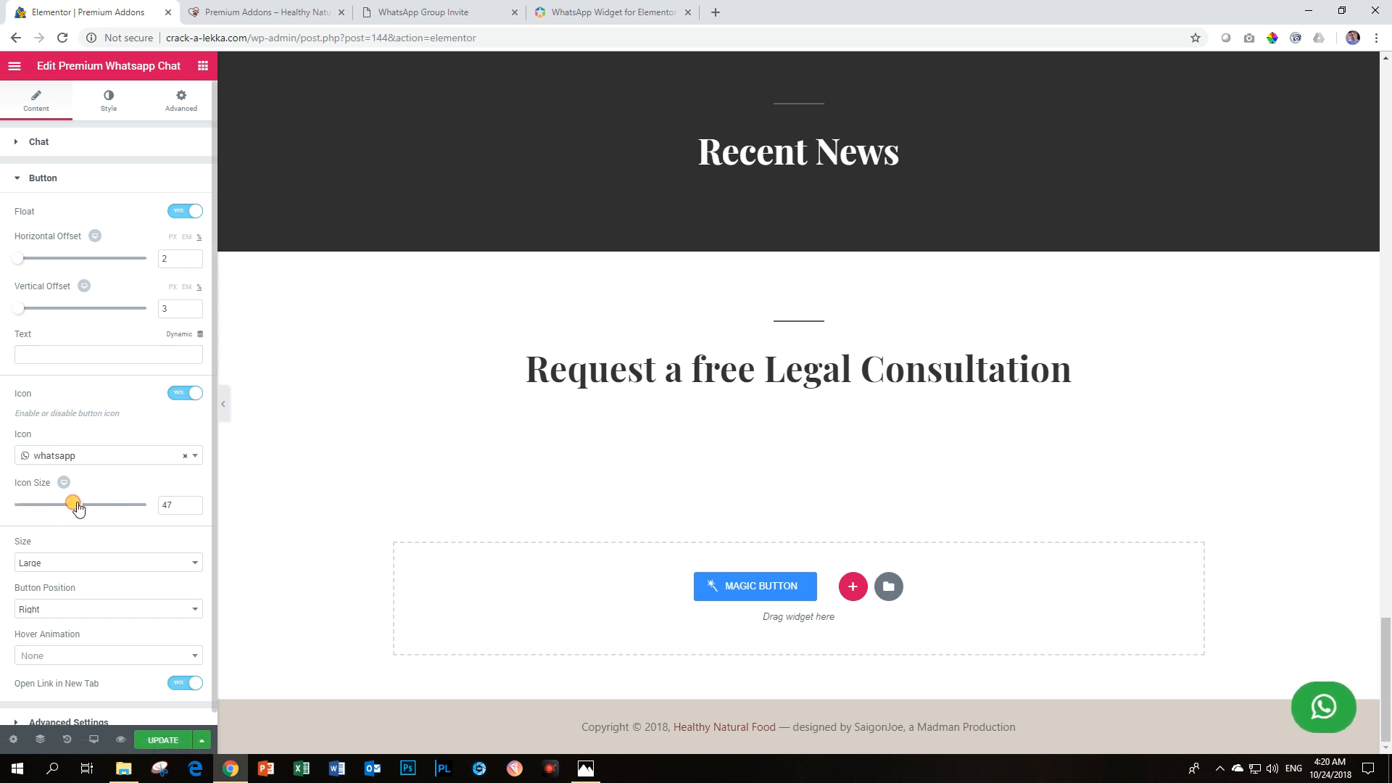
drag(73, 504, 82, 504)
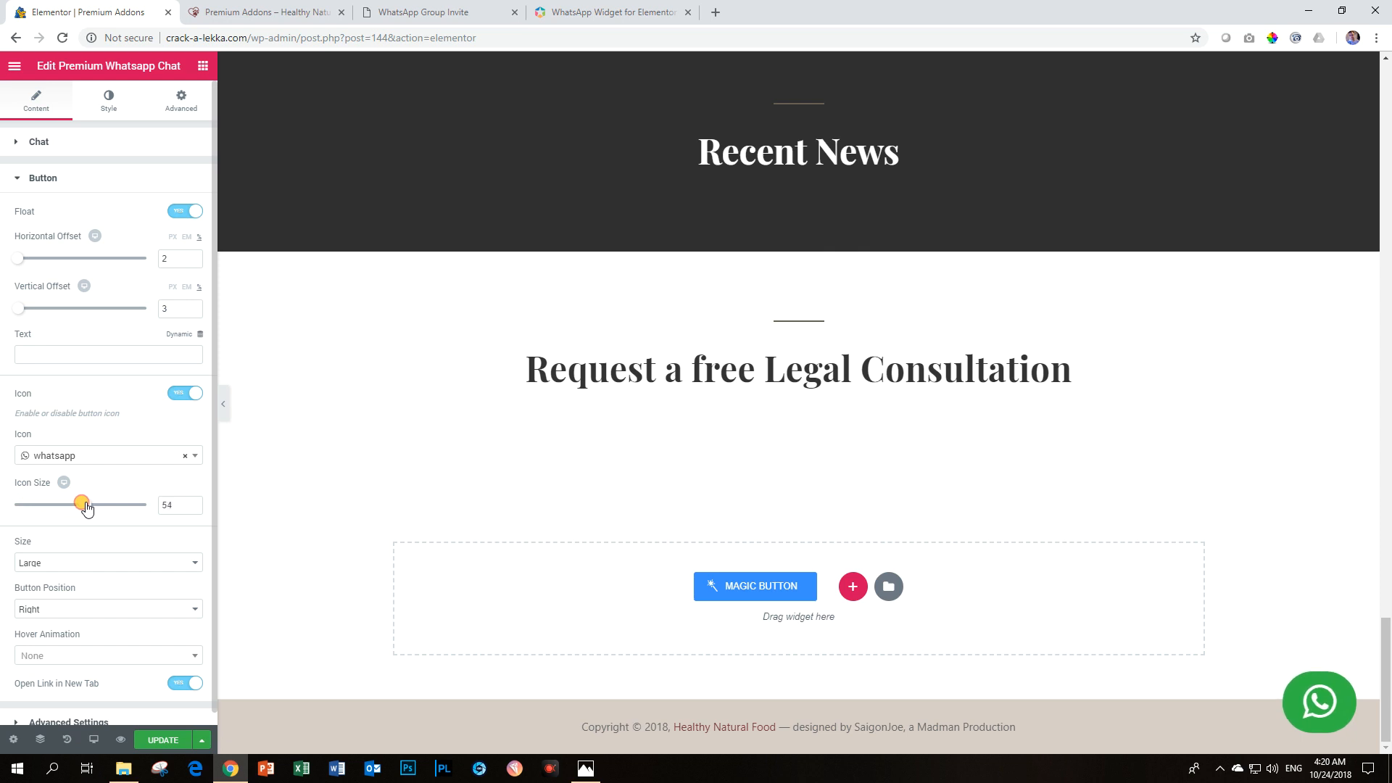
drag(81, 505, 96, 505)
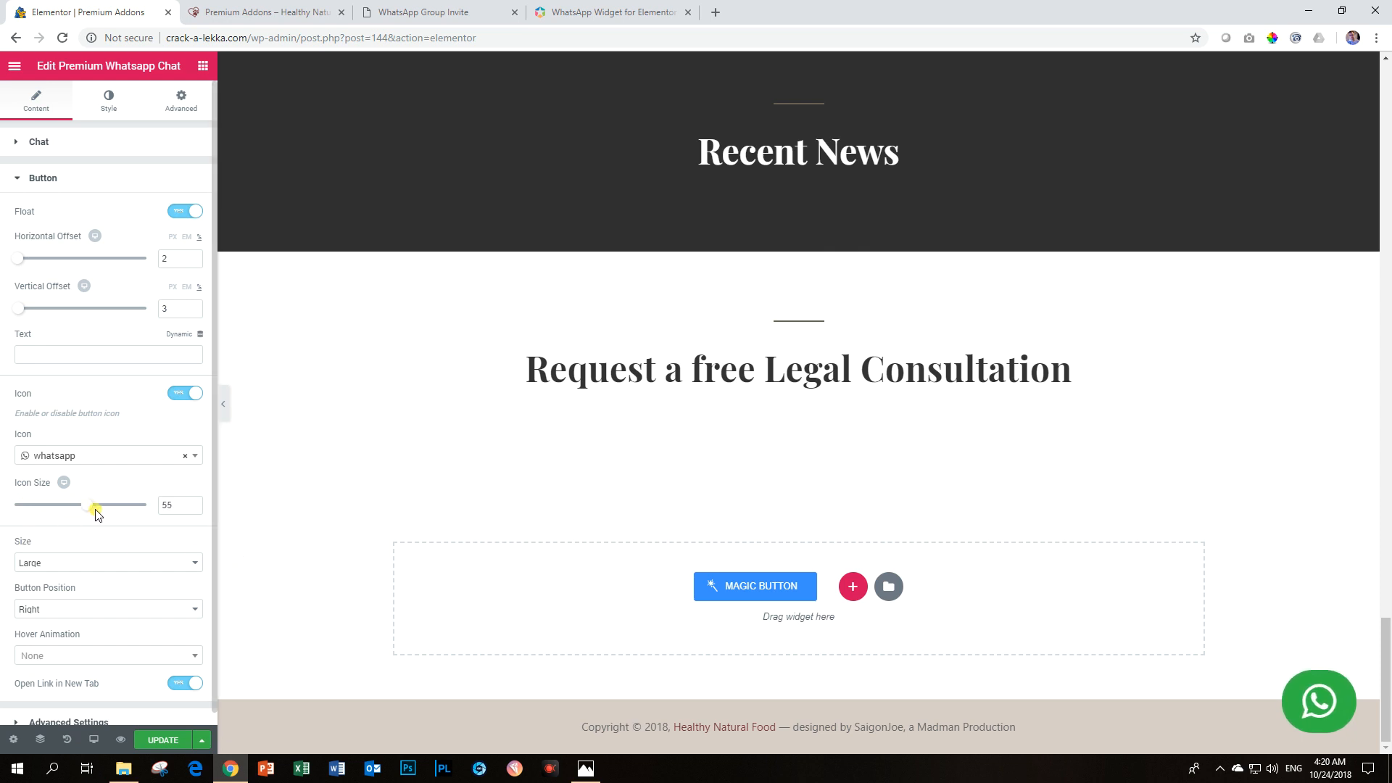
drag(96, 504, 113, 505)
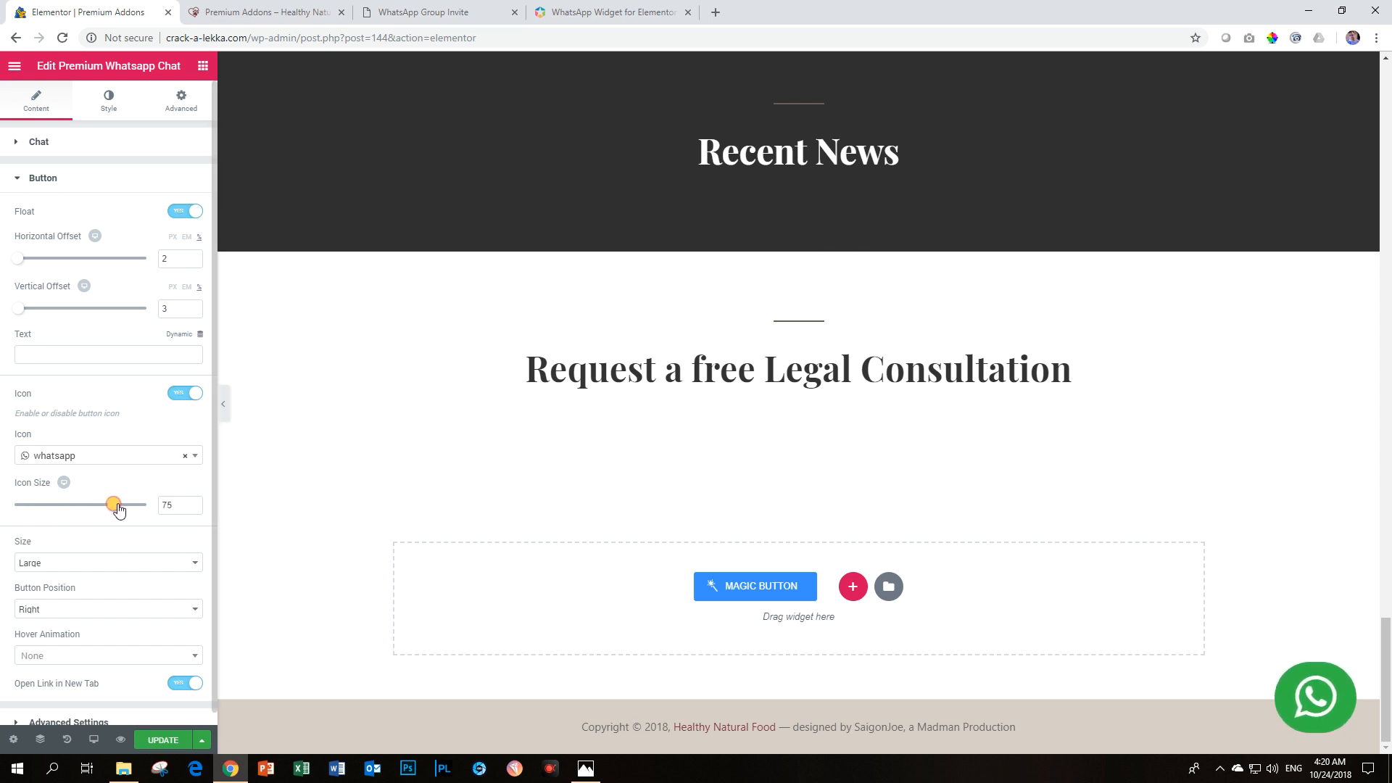
drag(113, 504, 141, 505)
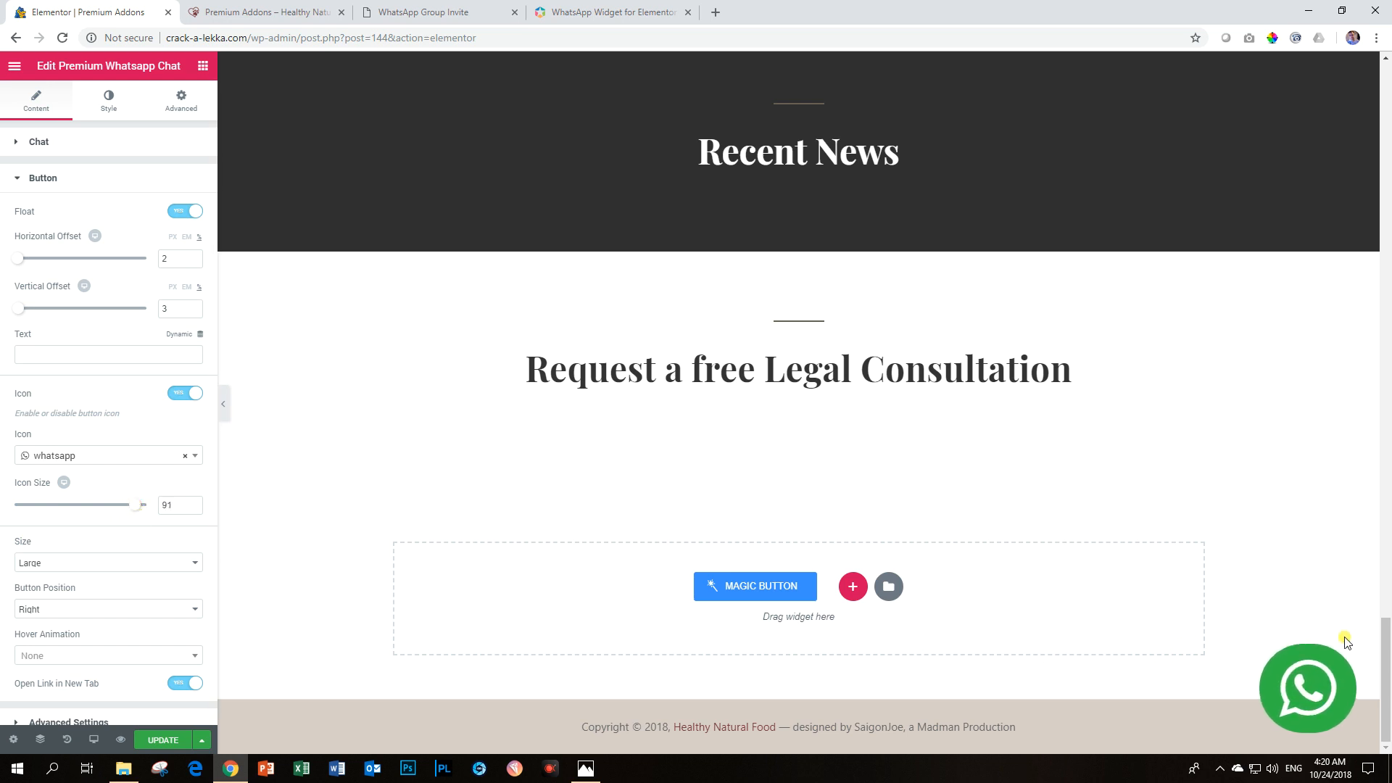
mouse_move(1338, 702)
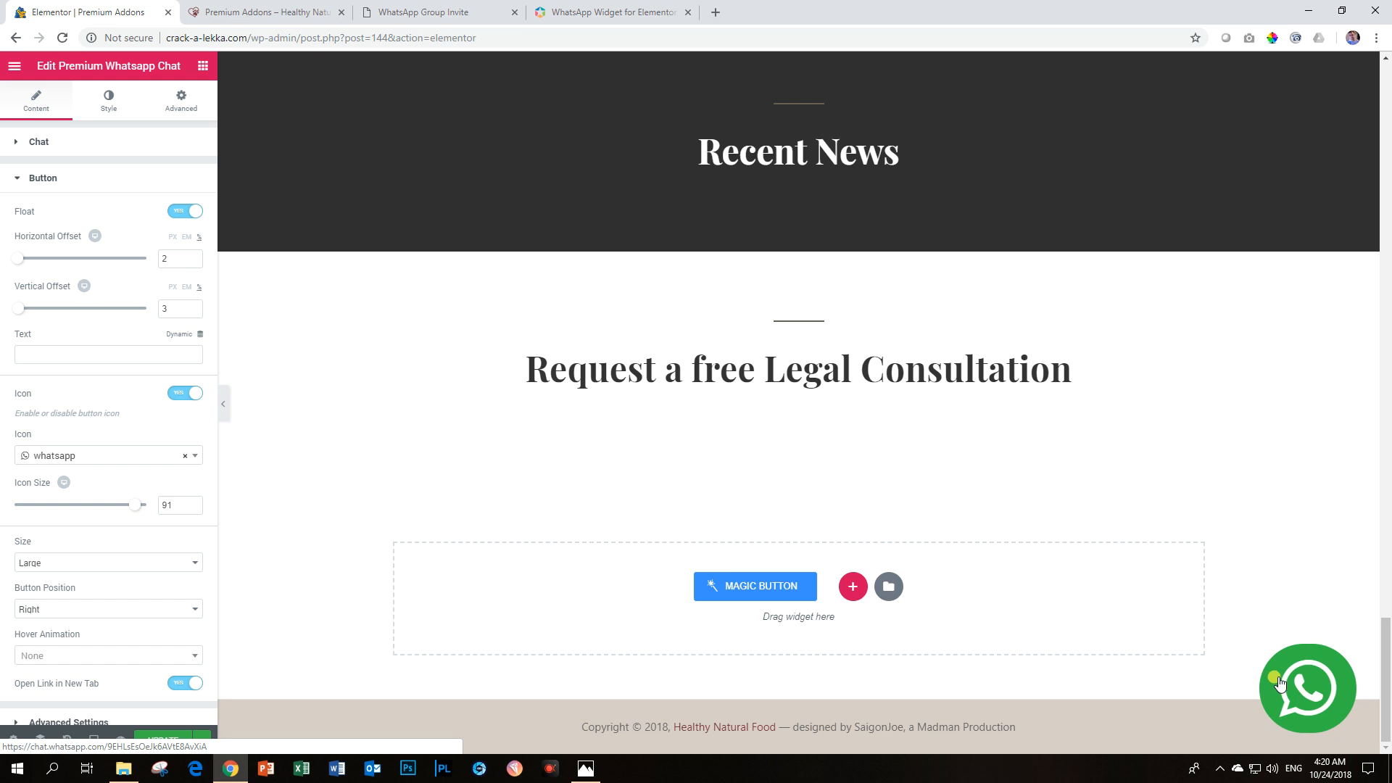
scroll(down, 3)
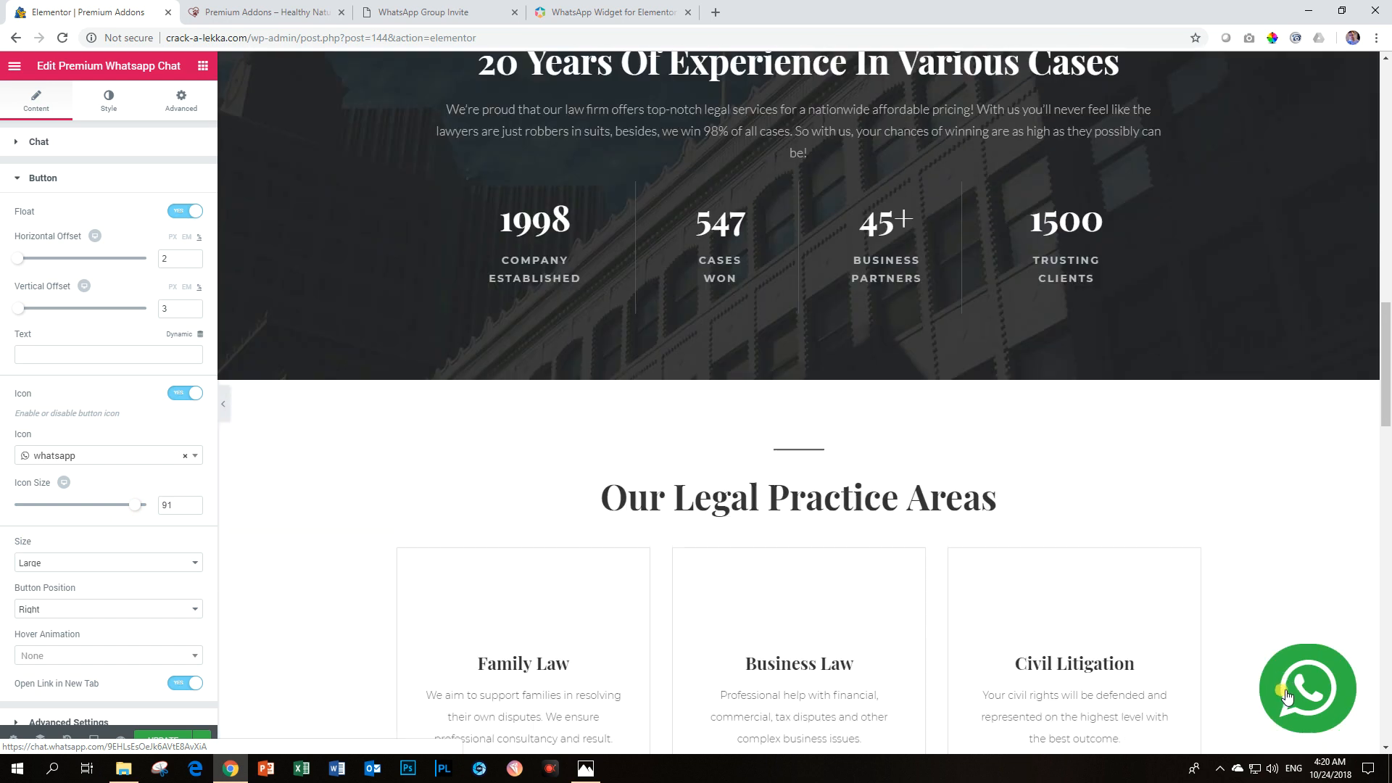
scroll(up, 3)
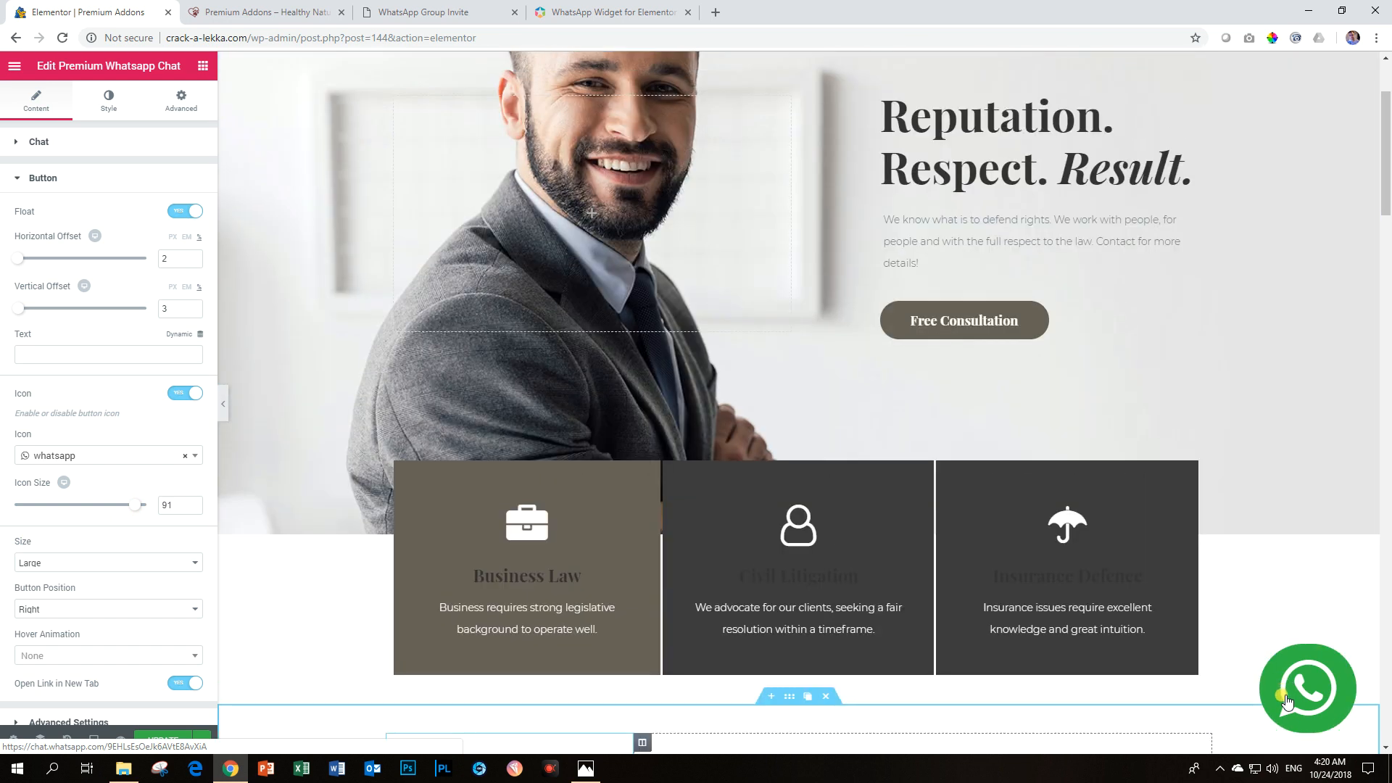
scroll(down, 3)
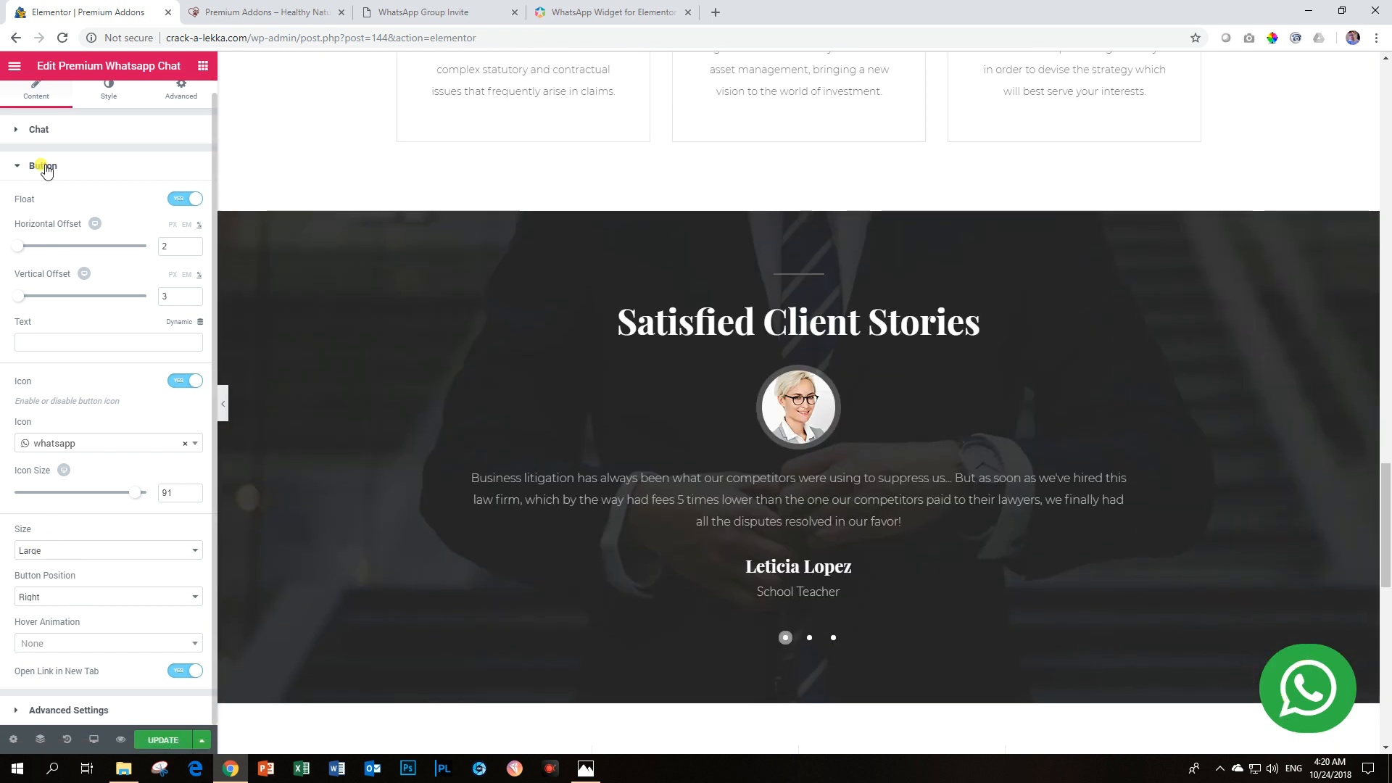
- In Style, set the button's padding to 25 linked on all sides, then change it to 15
click(108, 90)
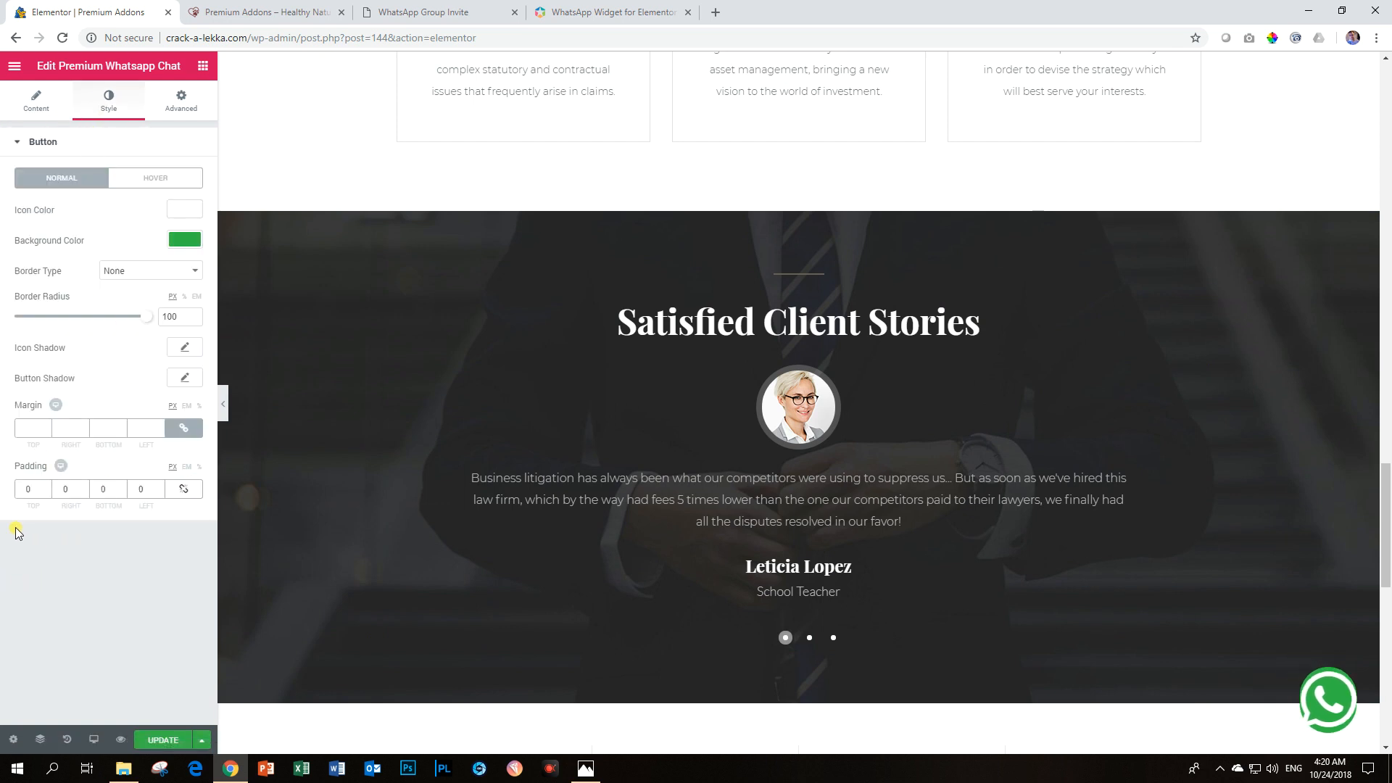
click(31, 488)
text(25)
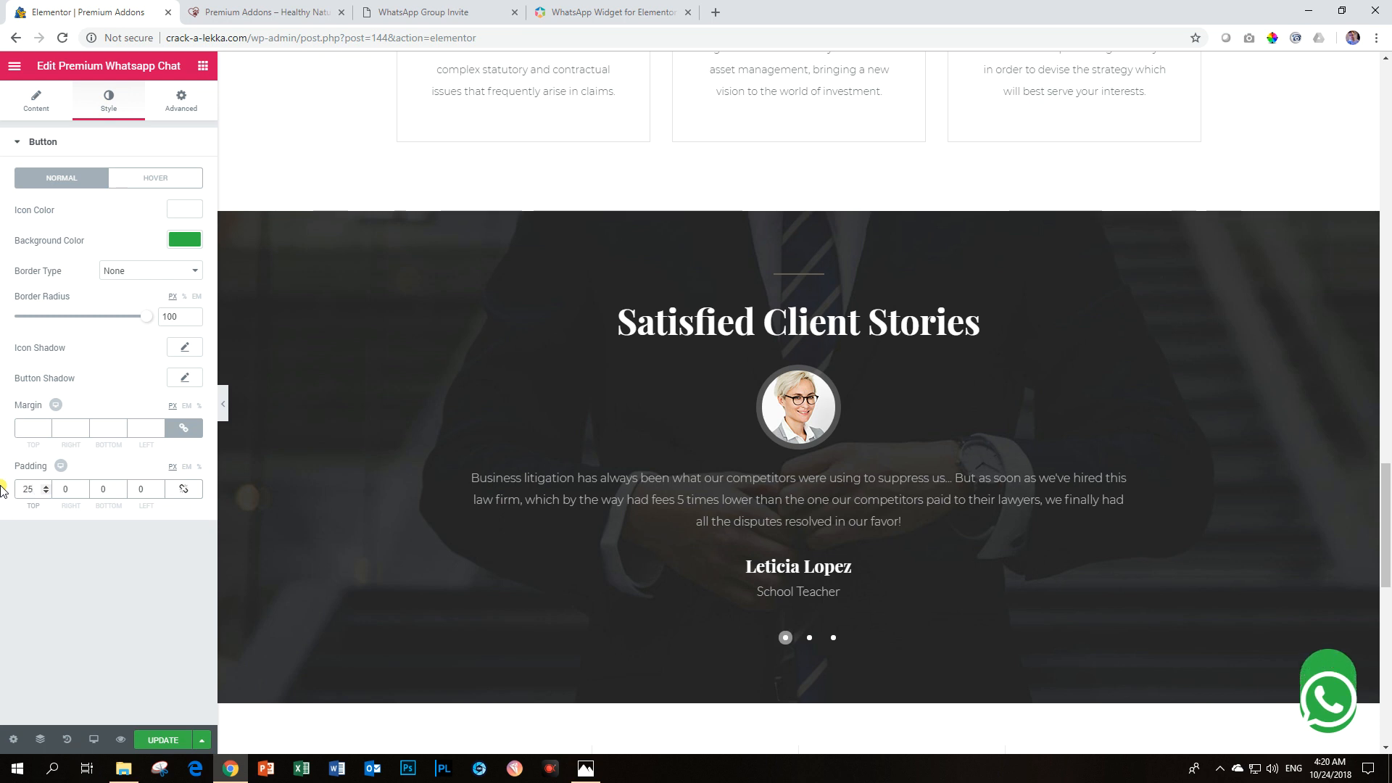
click(182, 488)
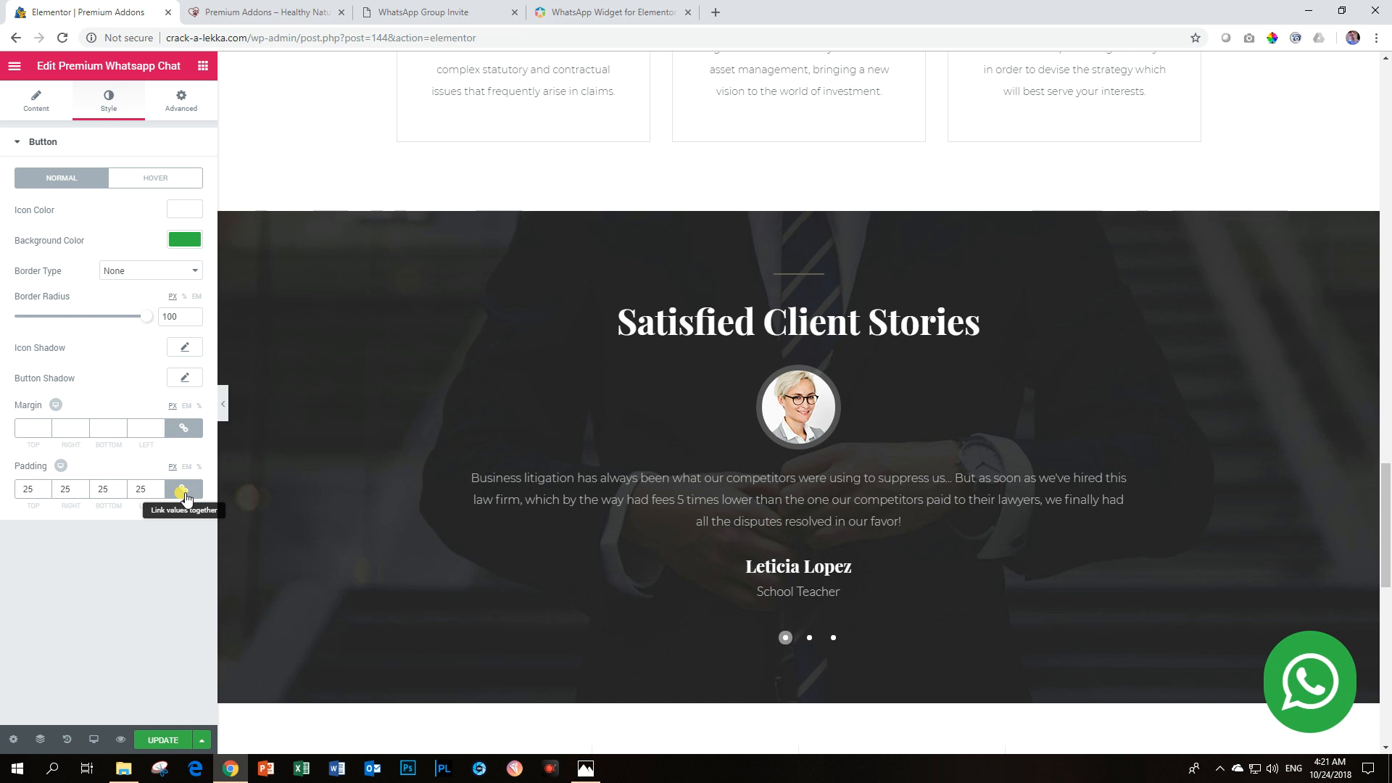
click(28, 488)
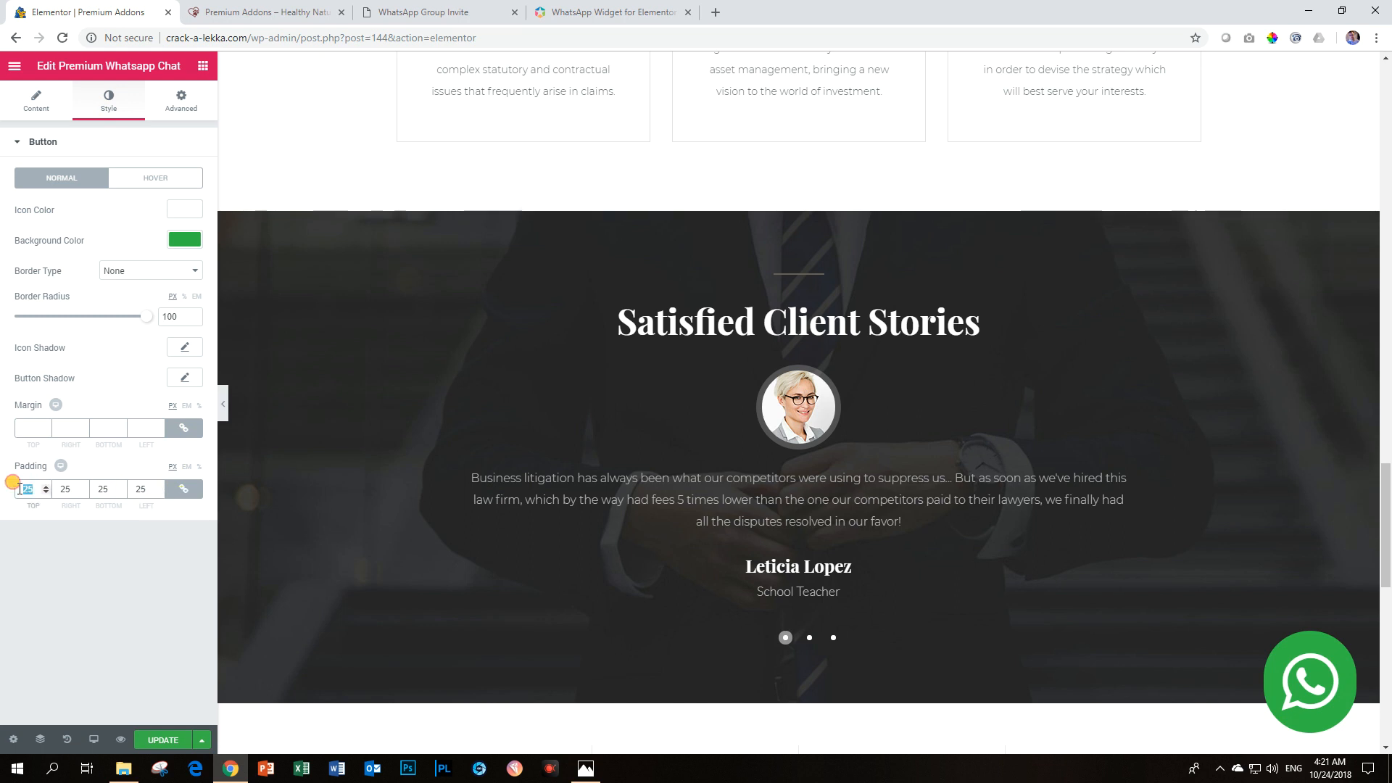
text(15)
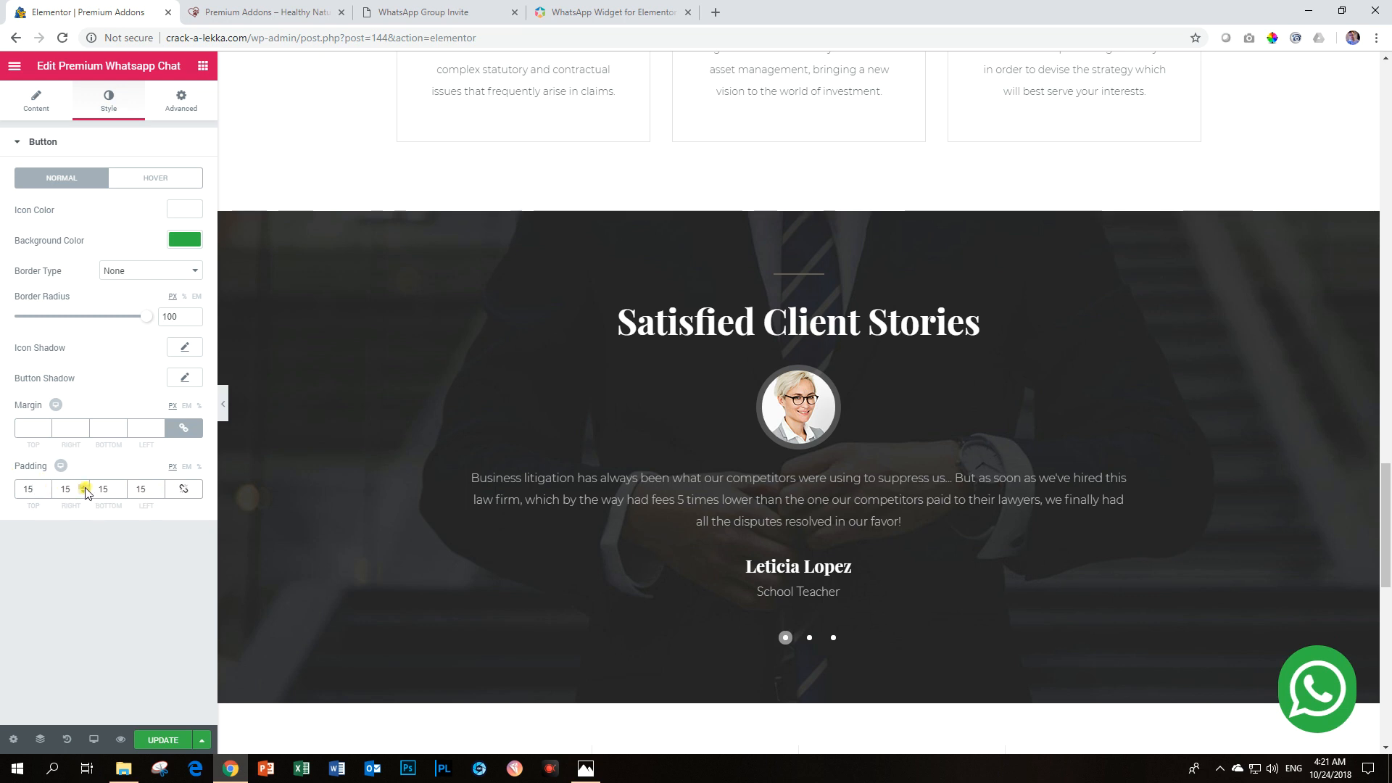
- Unlink the padding and set right to 23 and left to 25, keeping 15 top and bottom
click(84, 484)
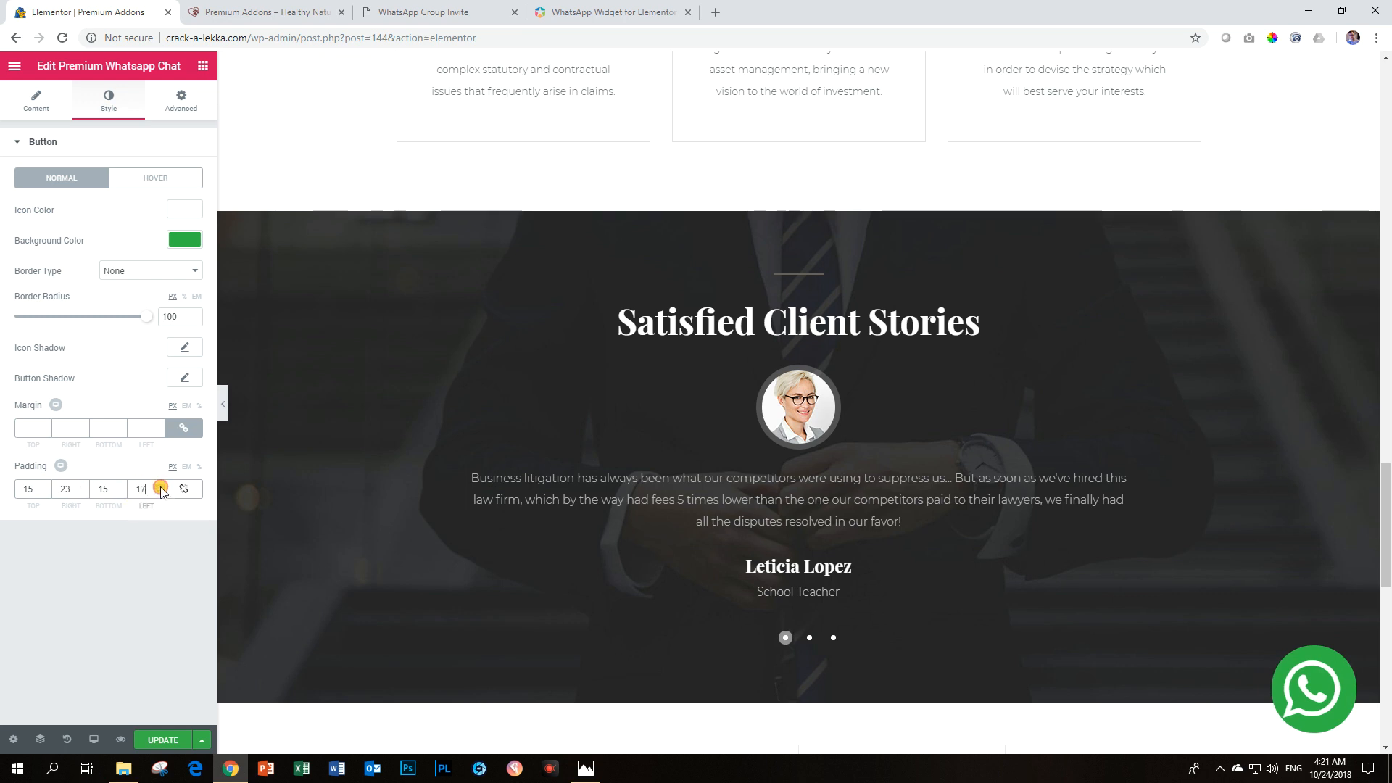
click(160, 486)
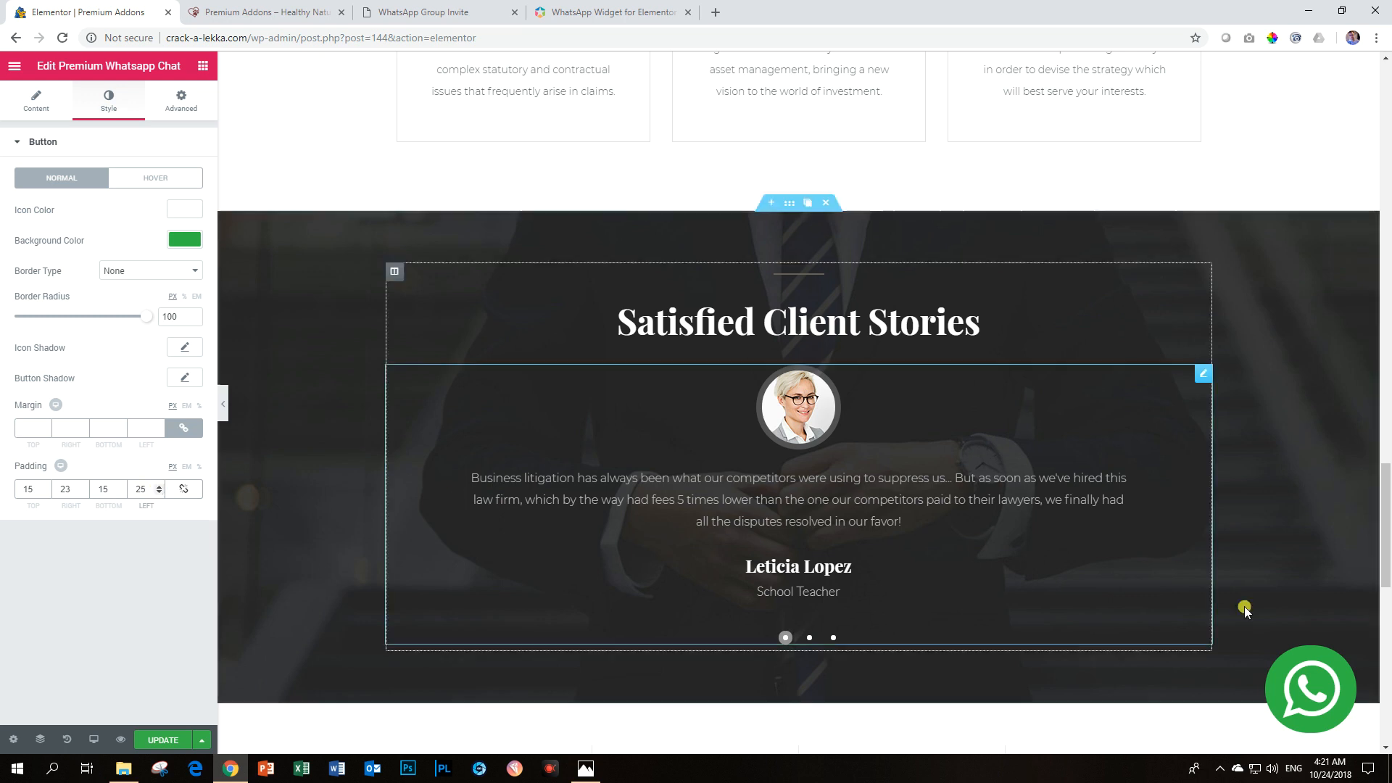
mouse_move(1298, 701)
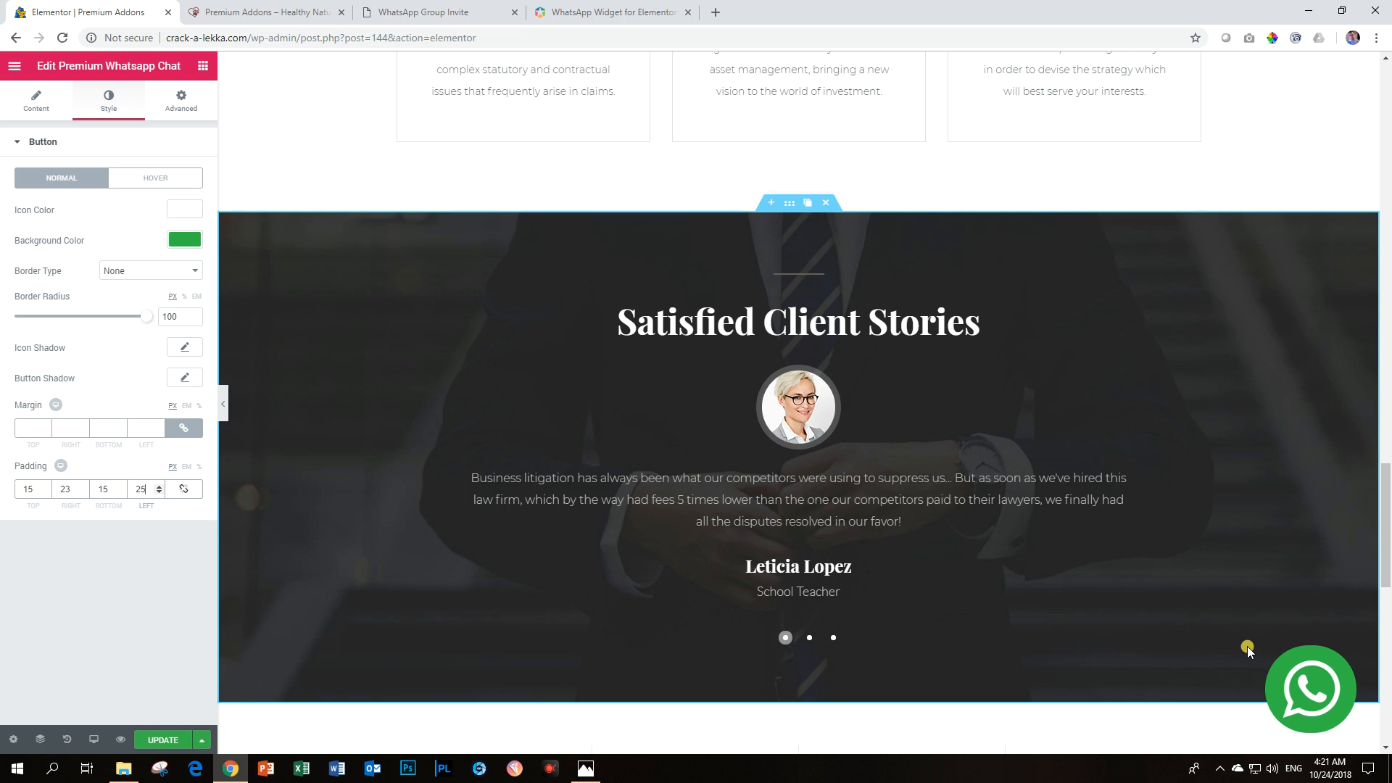
mouse_move(1226, 641)
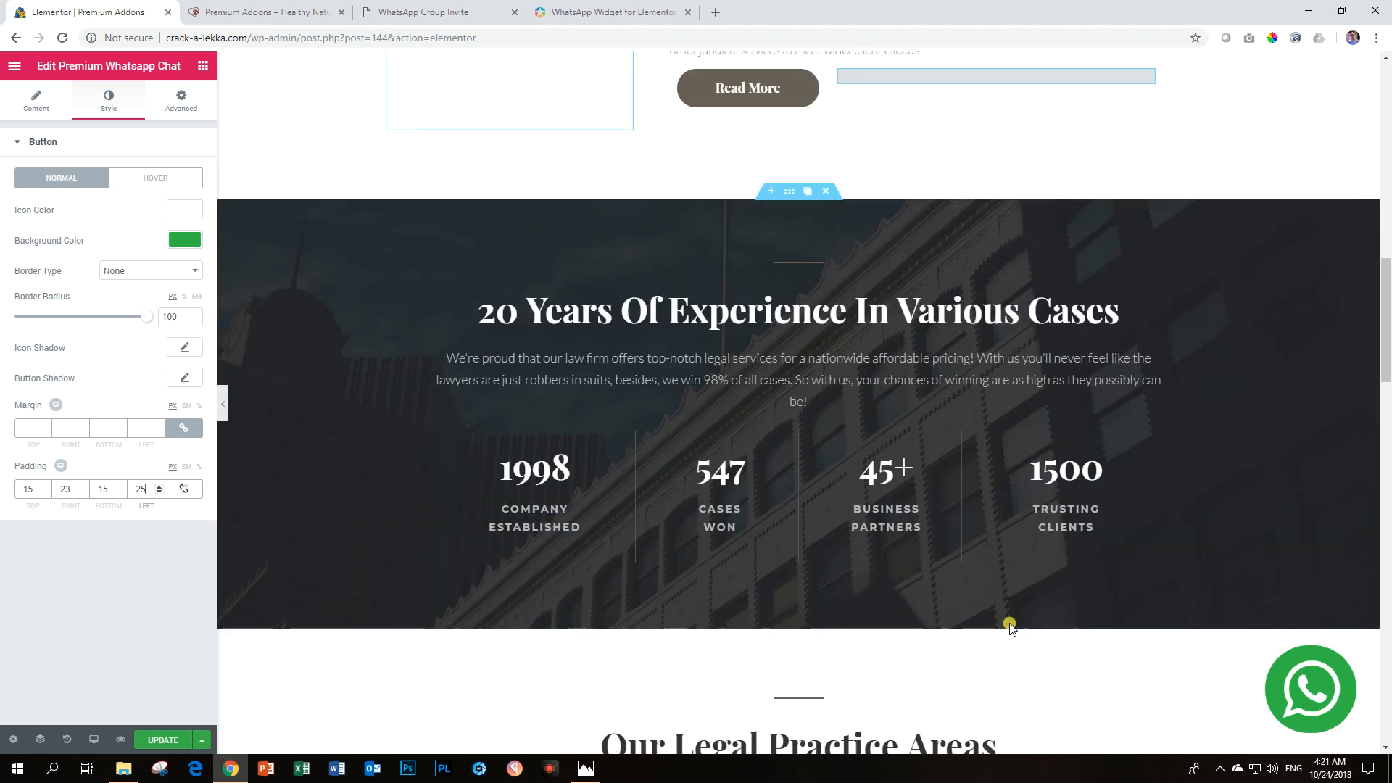
scroll(down, 3)
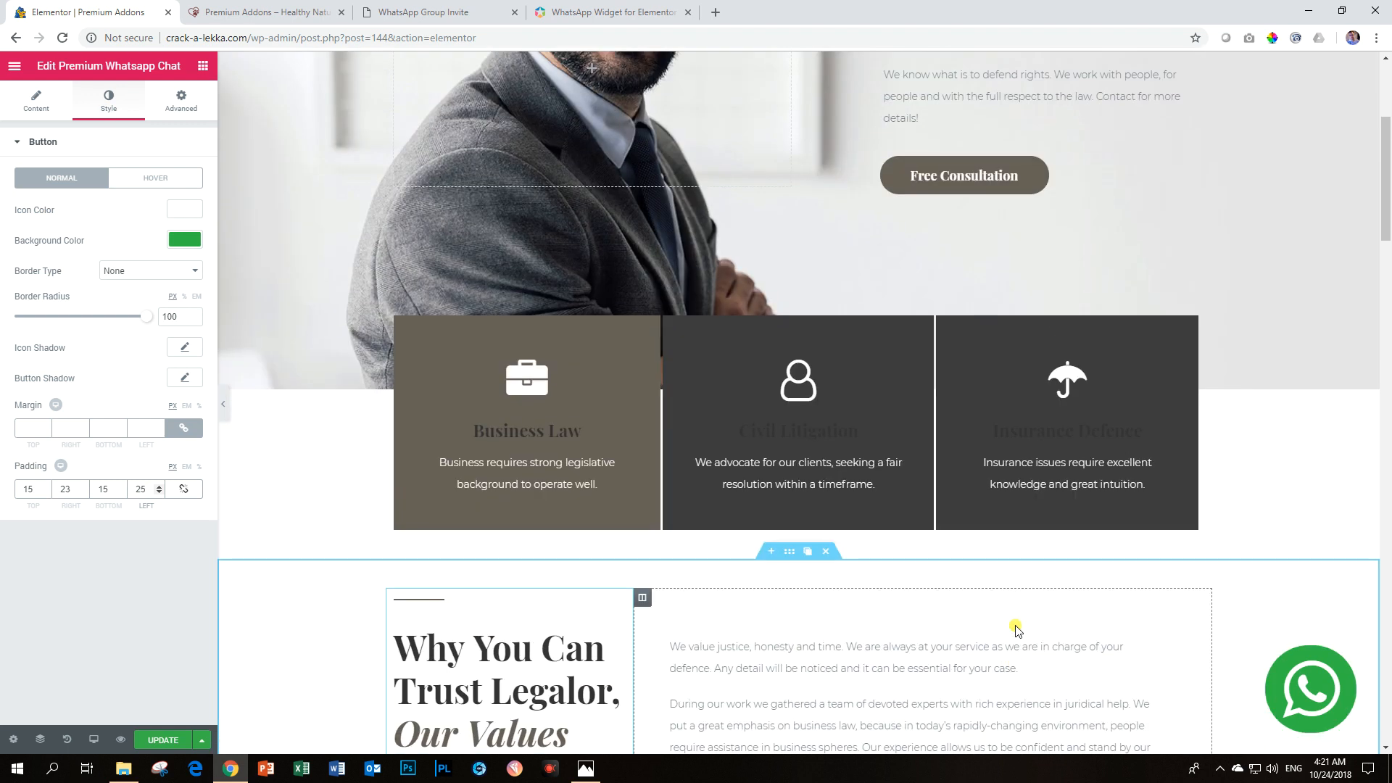
scroll(down, 3)
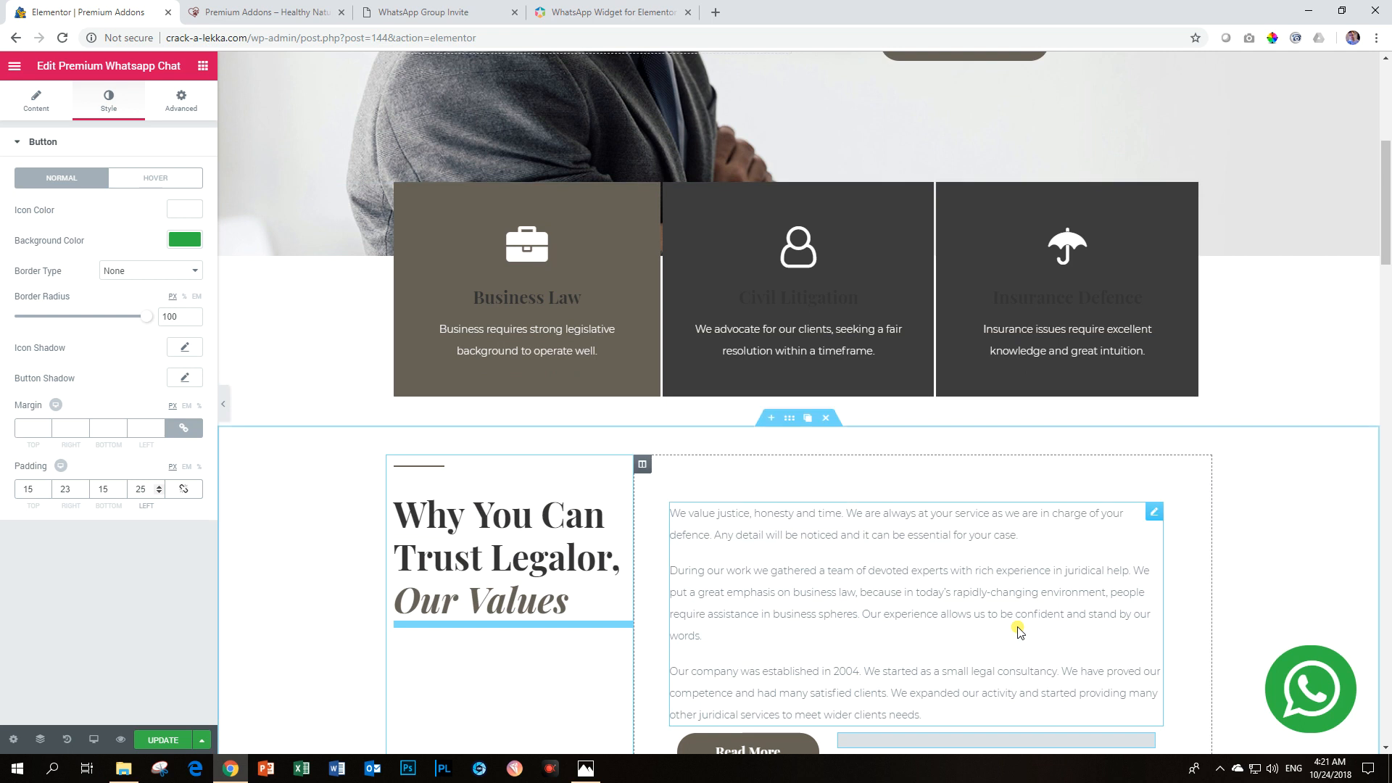
scroll(down, 3)
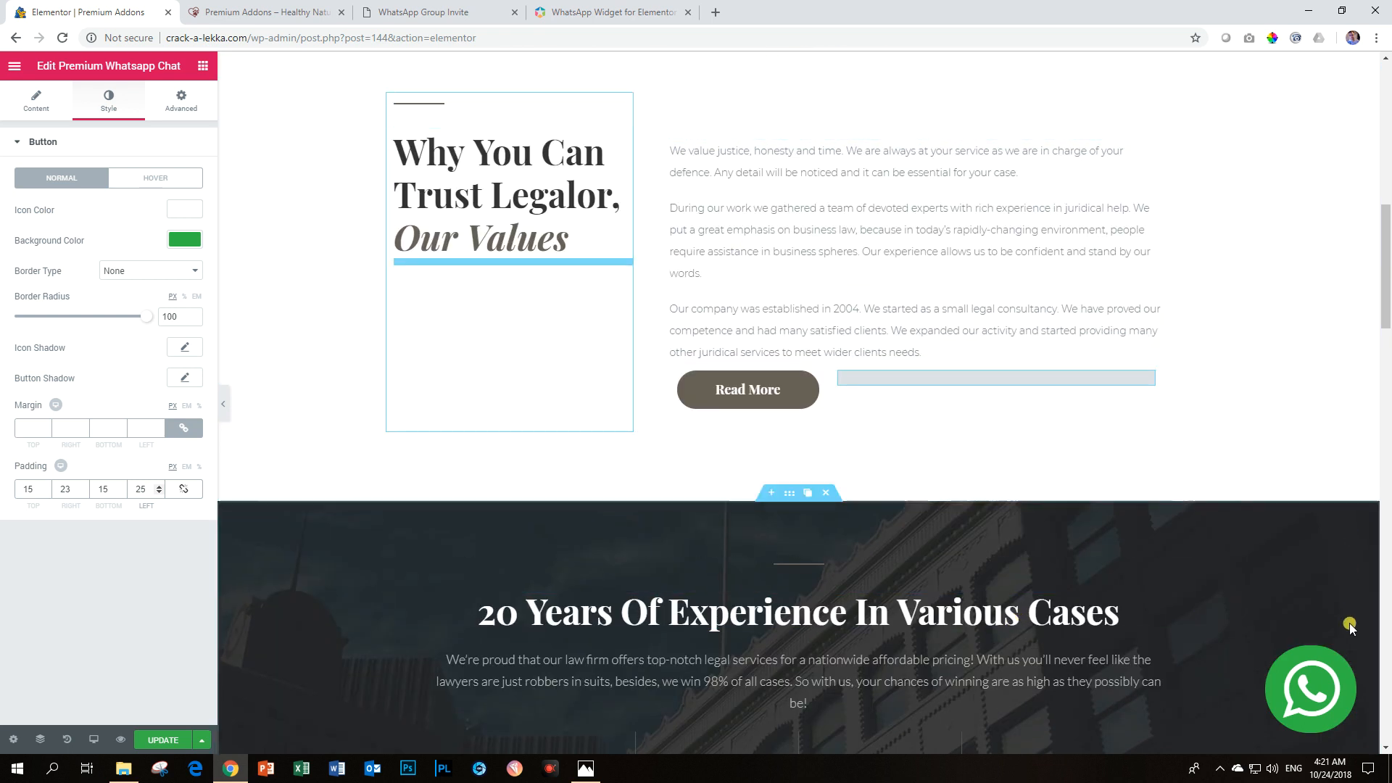